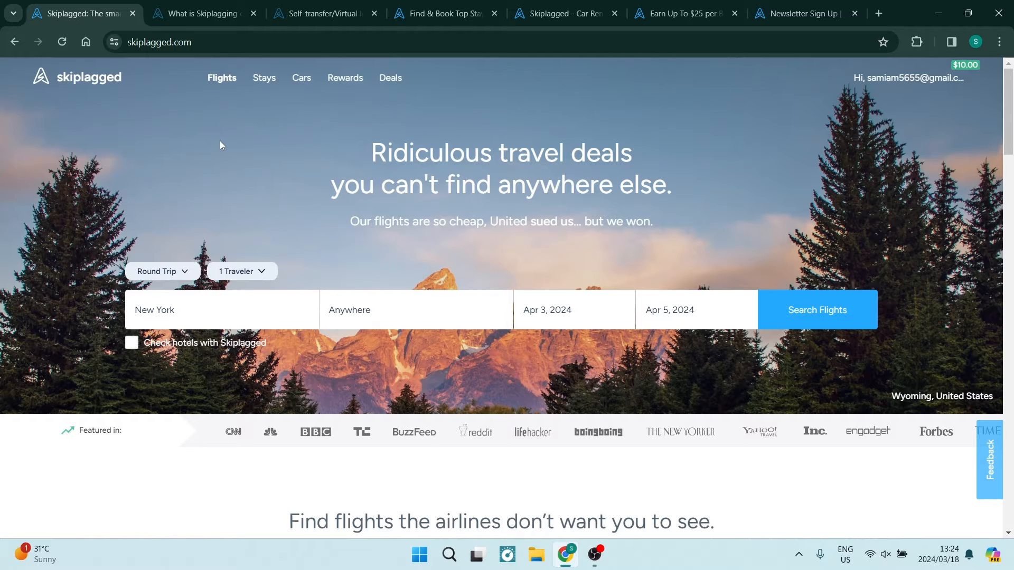
mouse_move(213, 132)
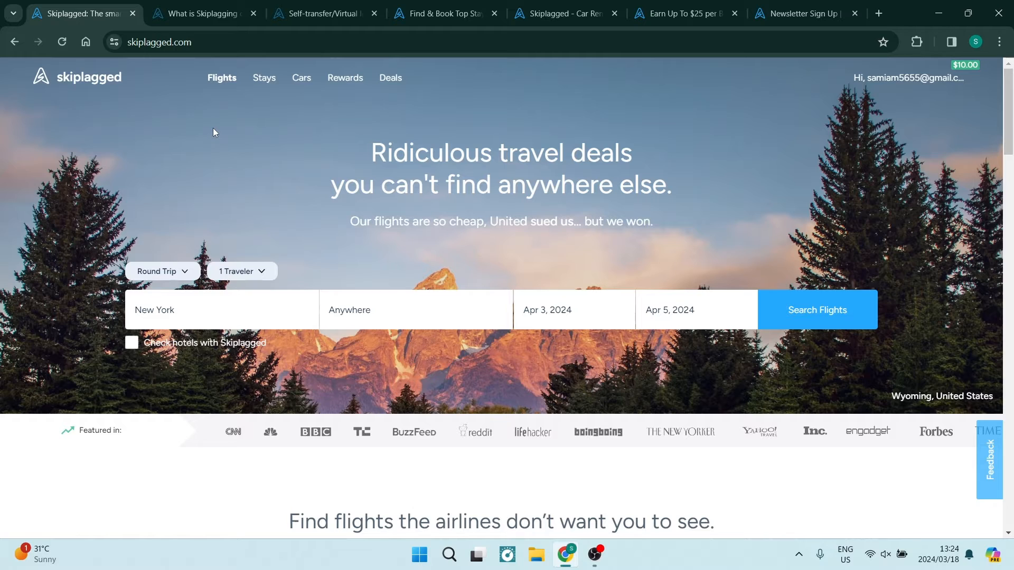
mouse_move(272, 178)
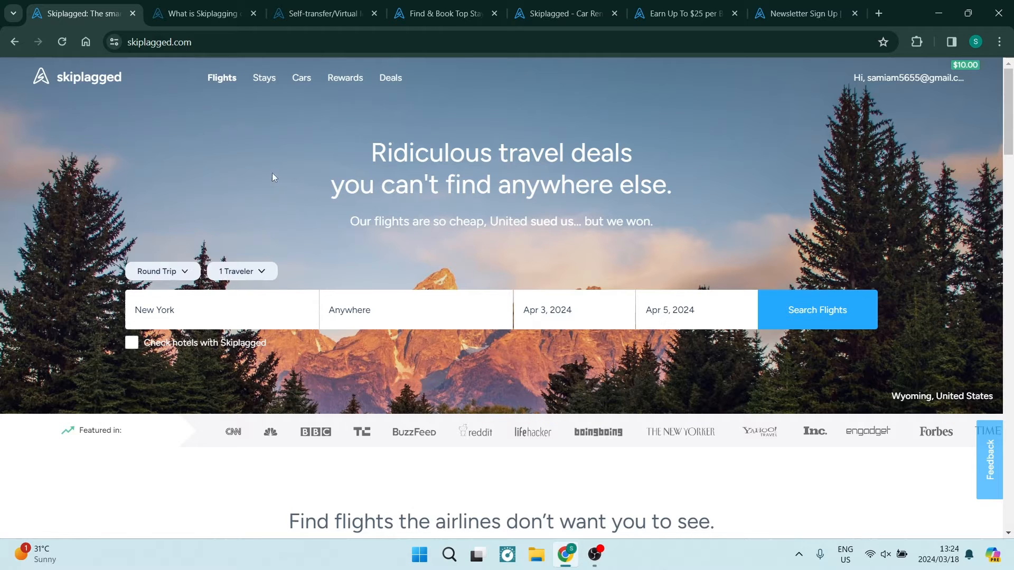
mouse_move(276, 161)
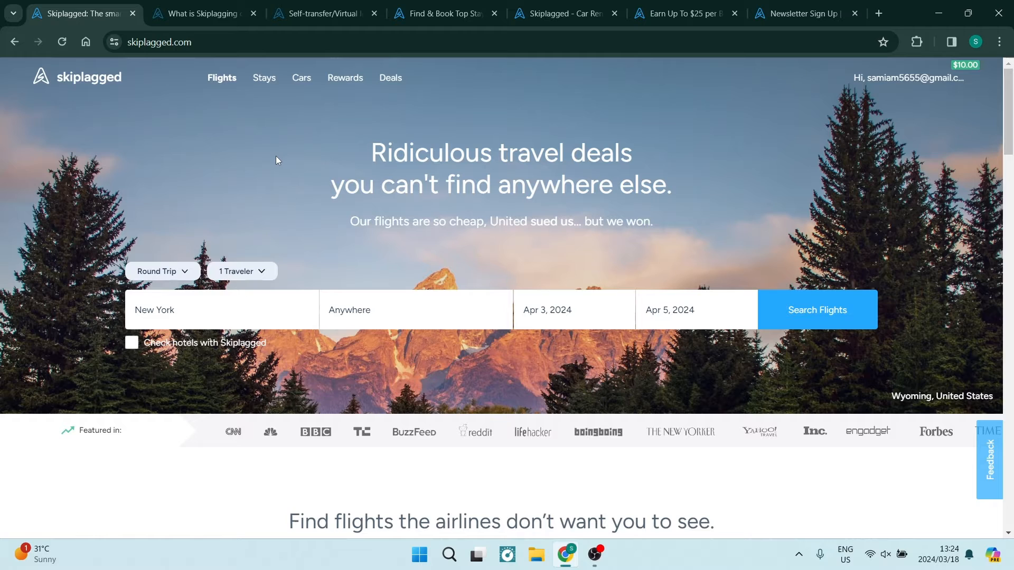
mouse_move(184, 245)
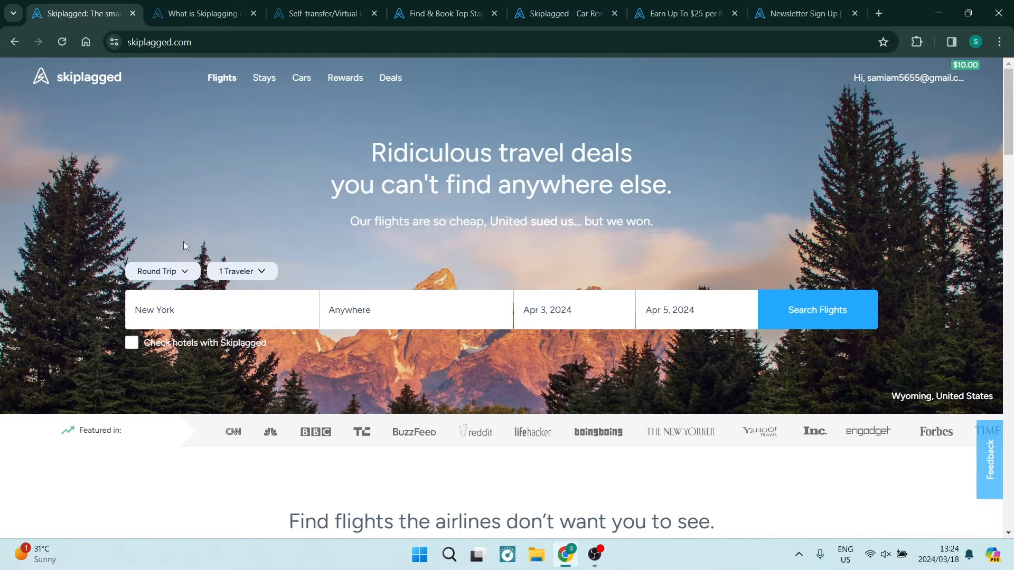
mouse_move(233, 157)
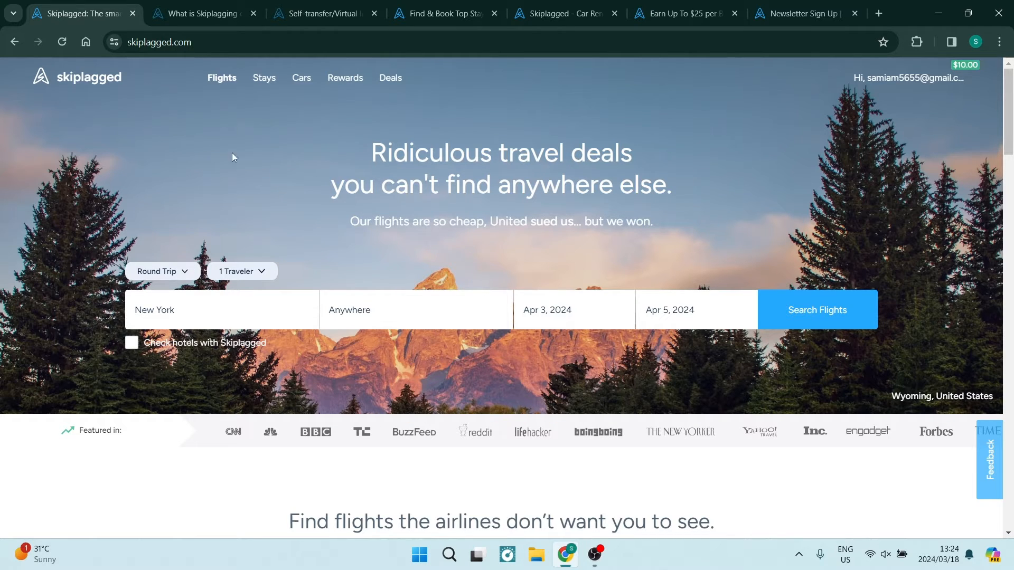
mouse_move(270, 86)
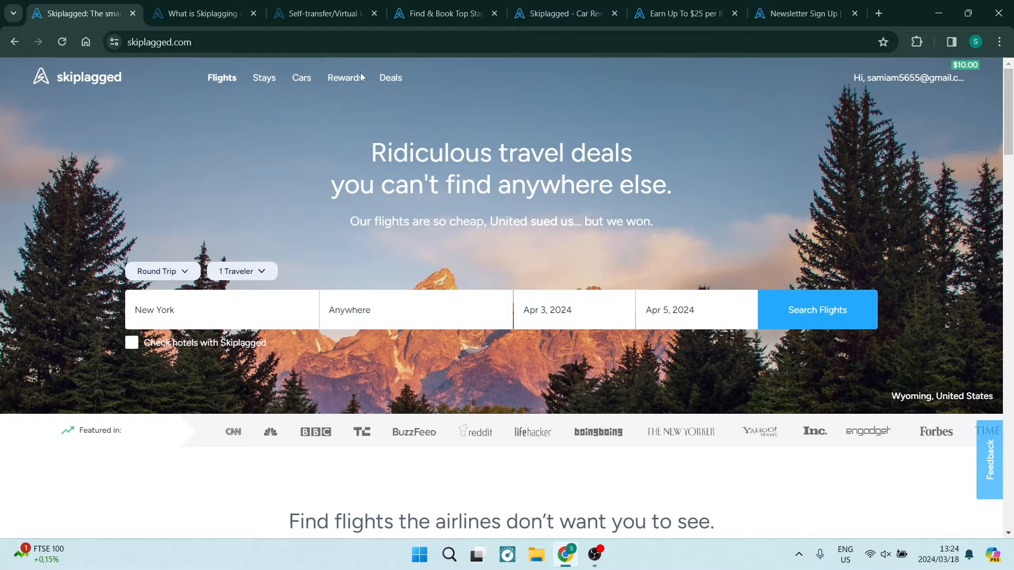
mouse_move(226, 88)
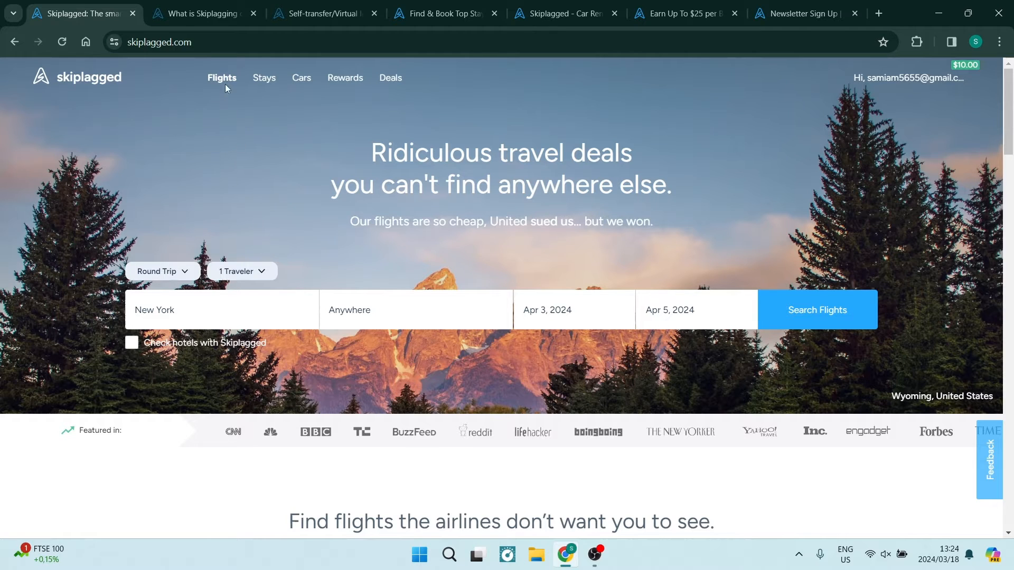
Step: Set the departure airport to John F Kennedy Intl, New York City
click(220, 310)
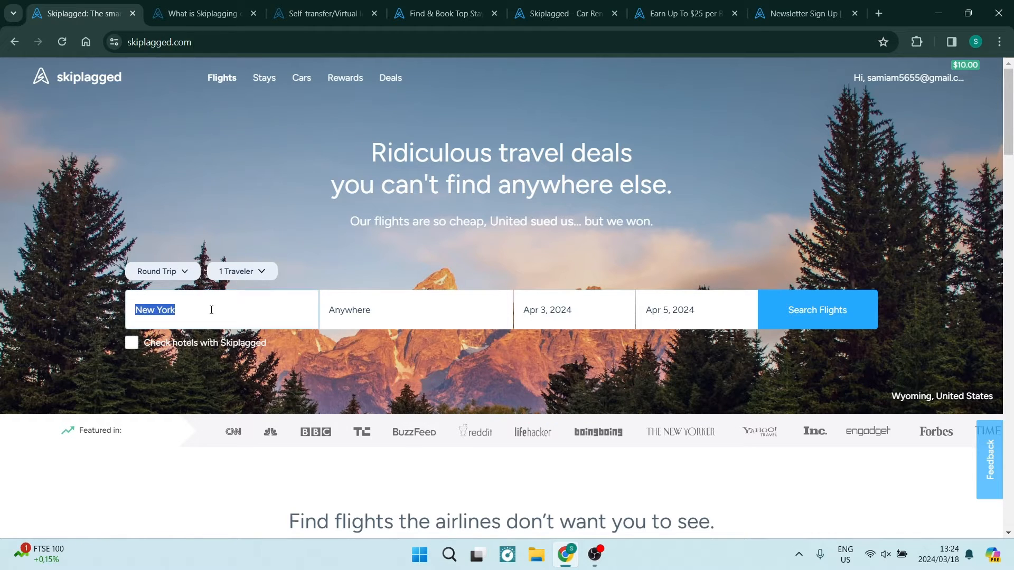
click(222, 310)
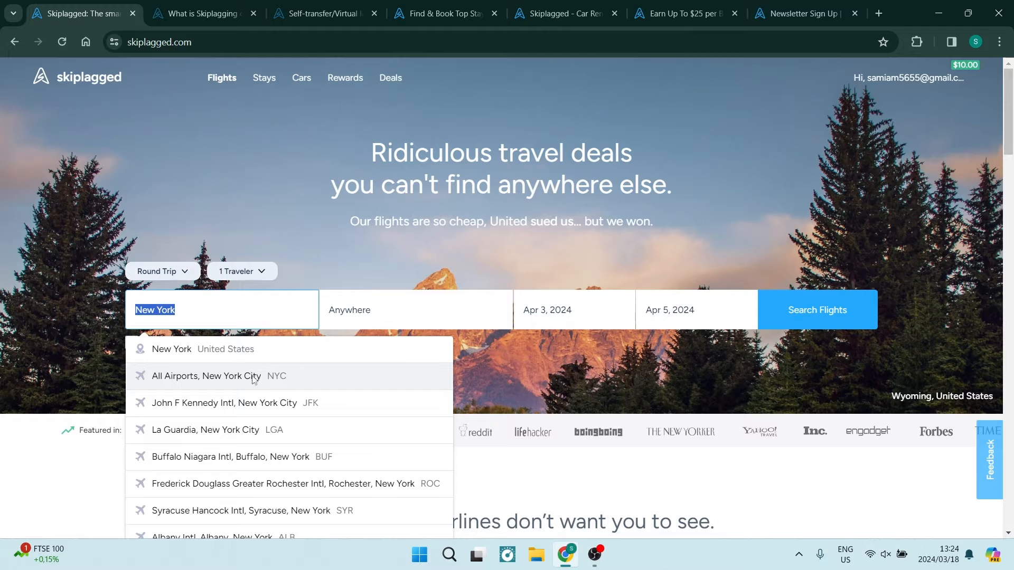
mouse_move(332, 403)
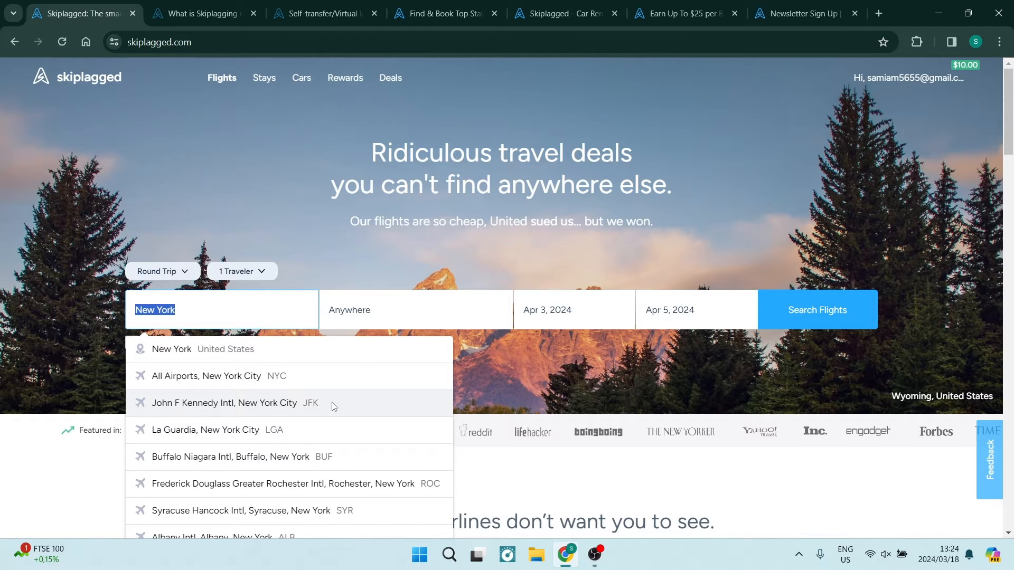
click(225, 403)
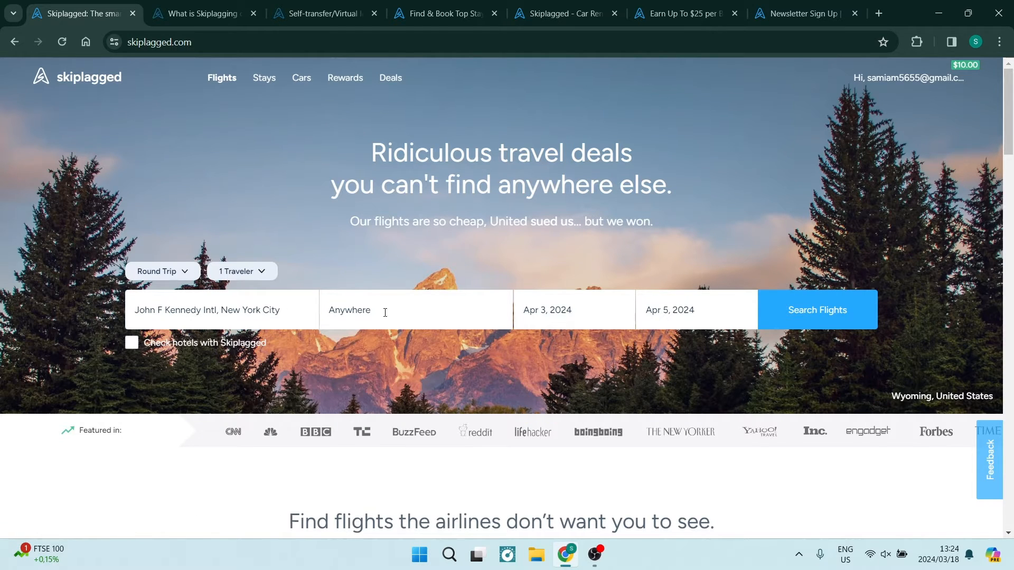
Step: Set the flight destination to Greece
click(415, 310)
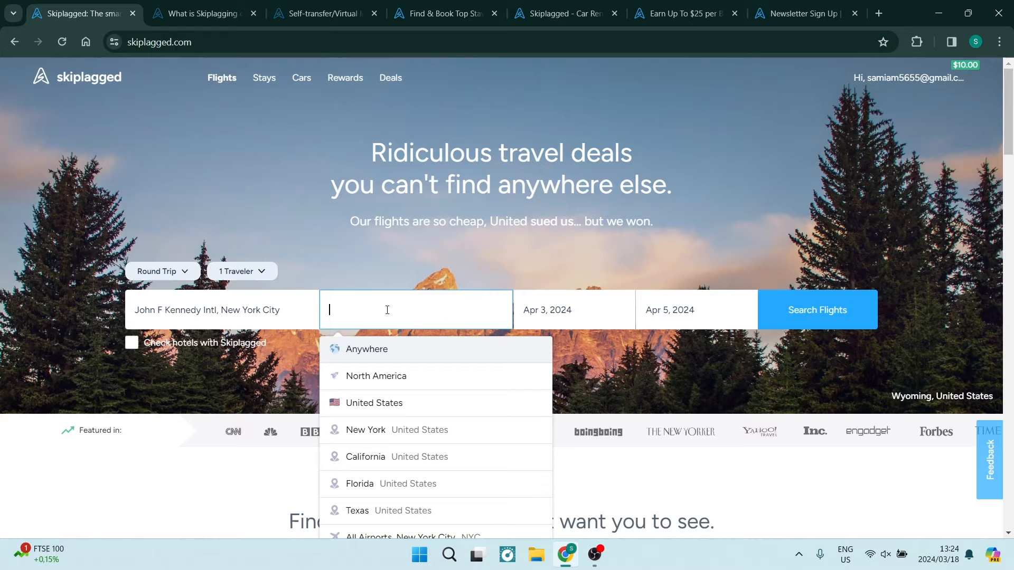
text(greece)
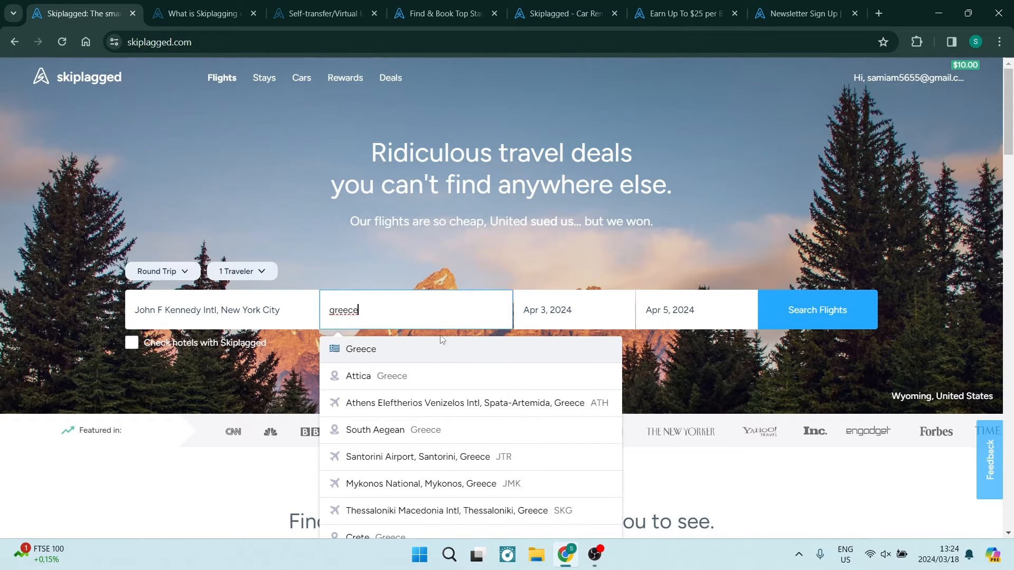
click(360, 349)
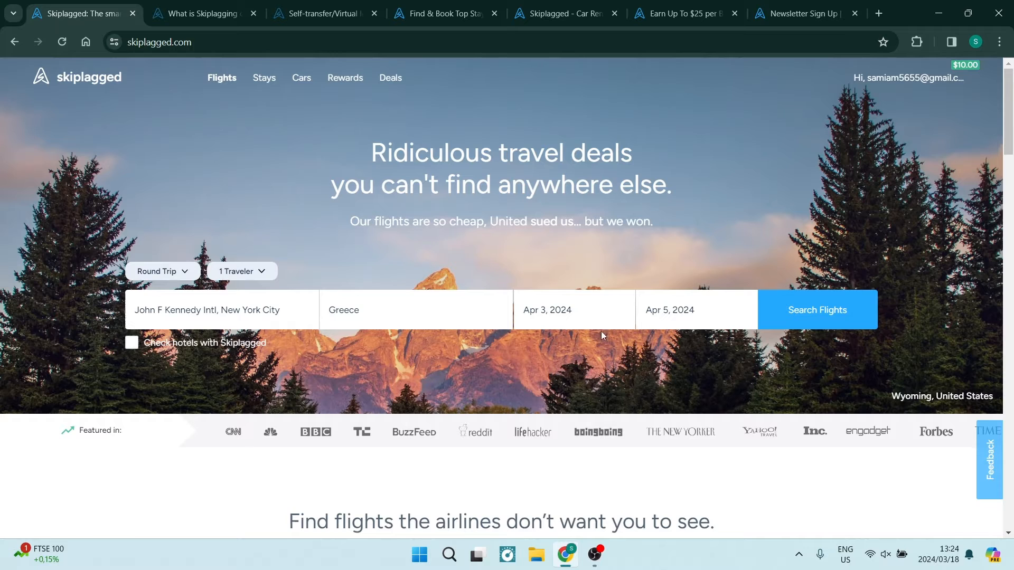
click(571, 310)
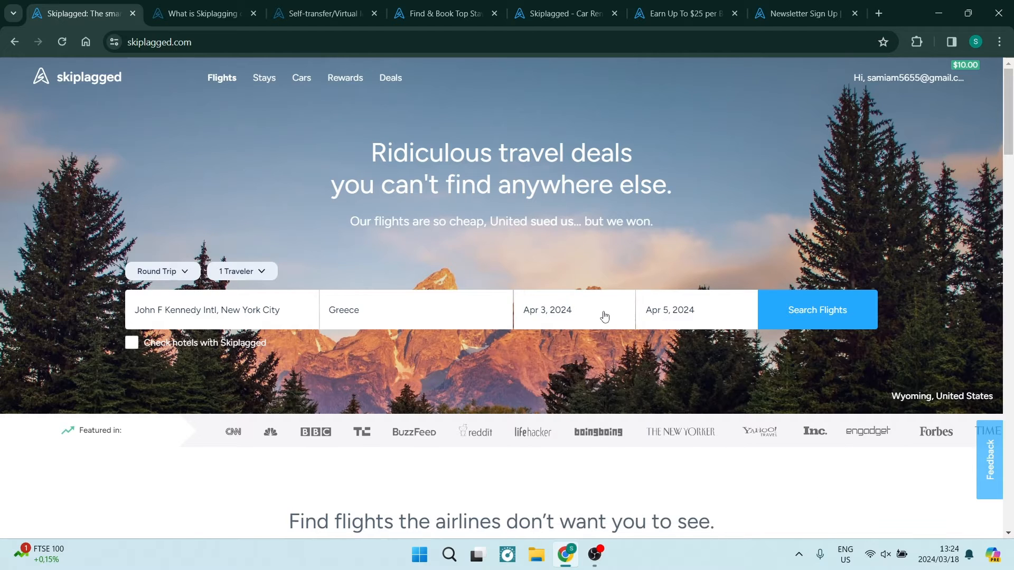
click(573, 310)
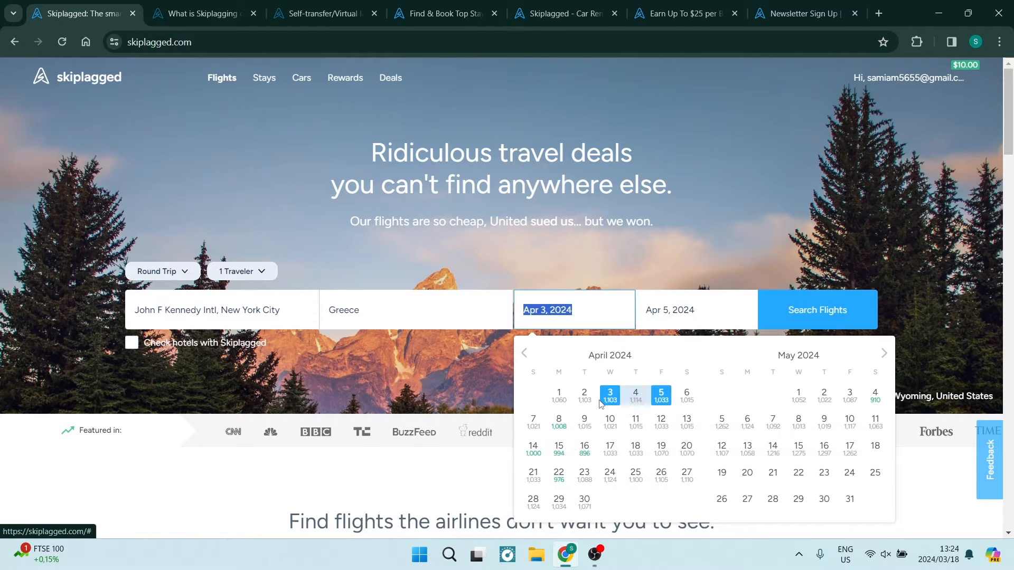
mouse_move(584, 421)
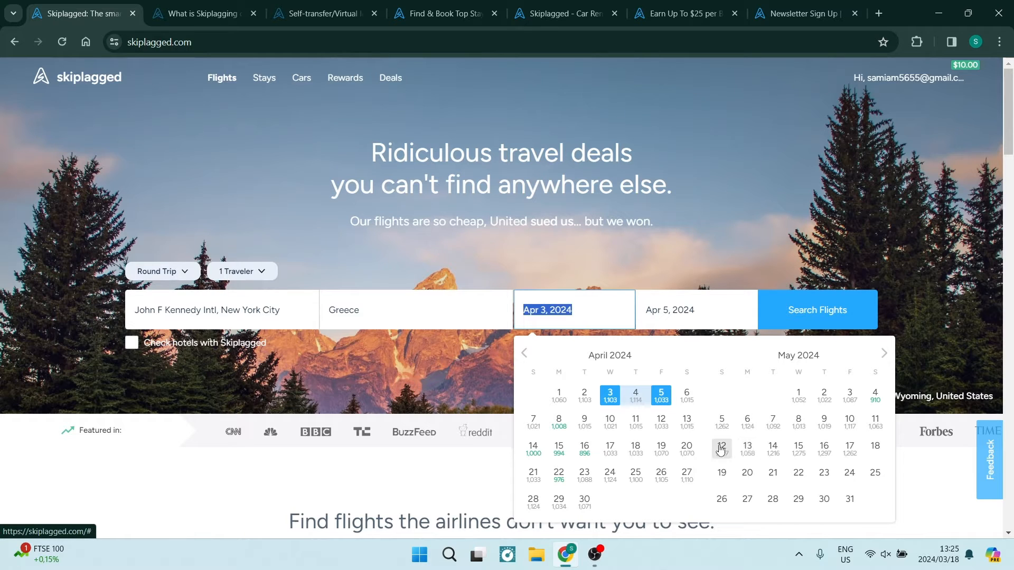
mouse_move(635, 422)
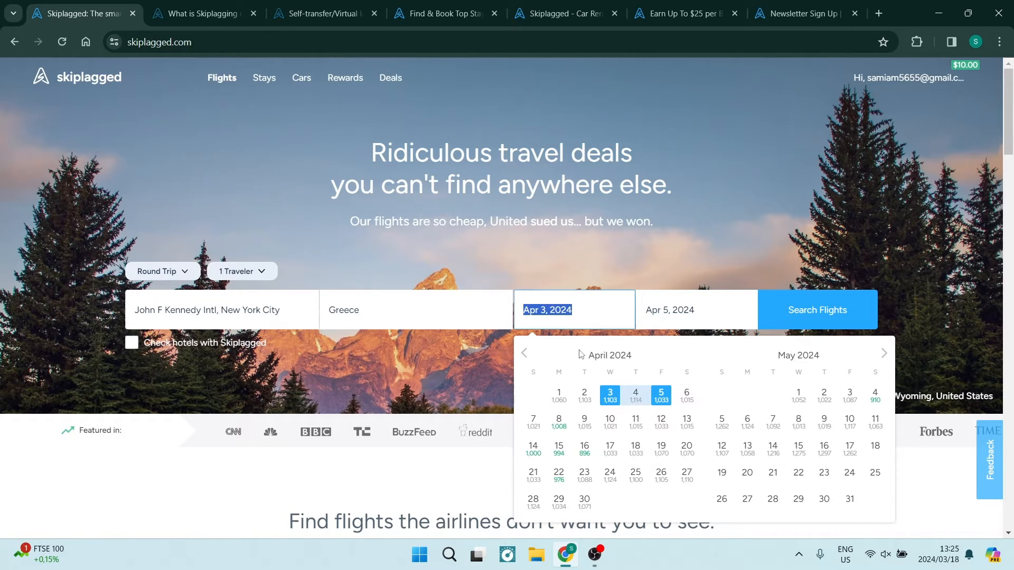
mouse_move(618, 354)
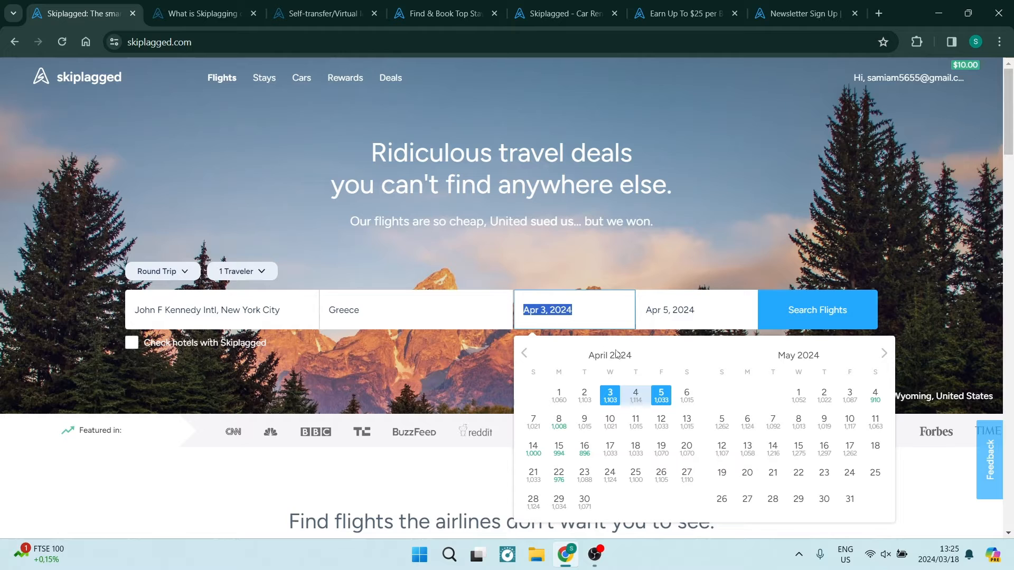
mouse_move(609, 395)
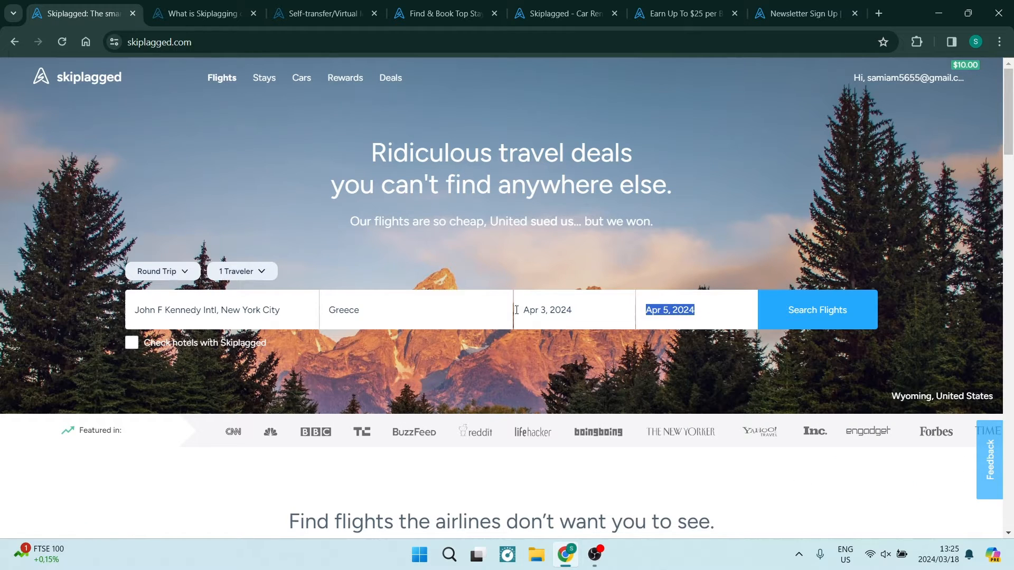
Step: Run the JFK-to-Greece search and select the top $591 self-transfer flight via Rome
click(816, 310)
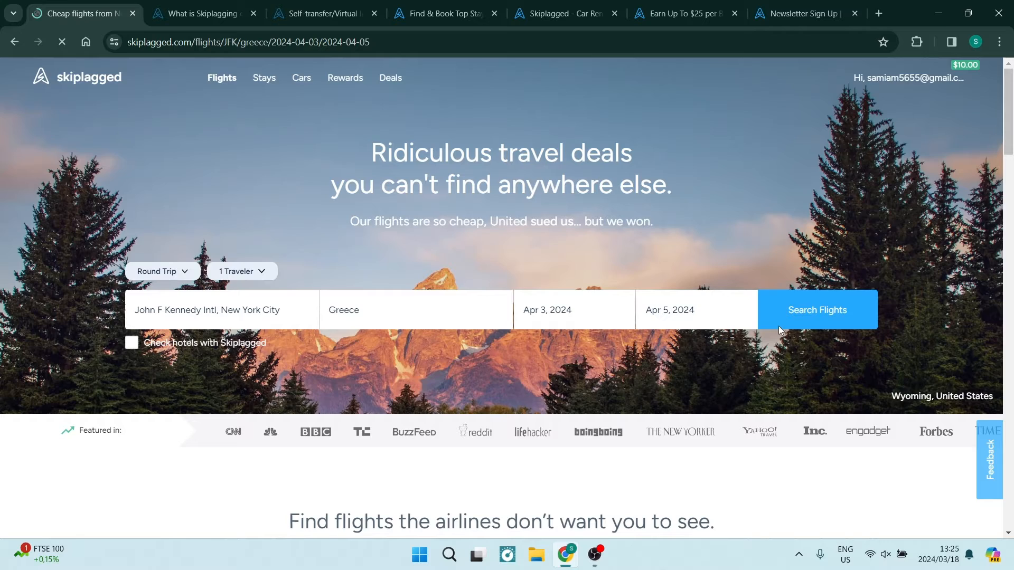
click(816, 310)
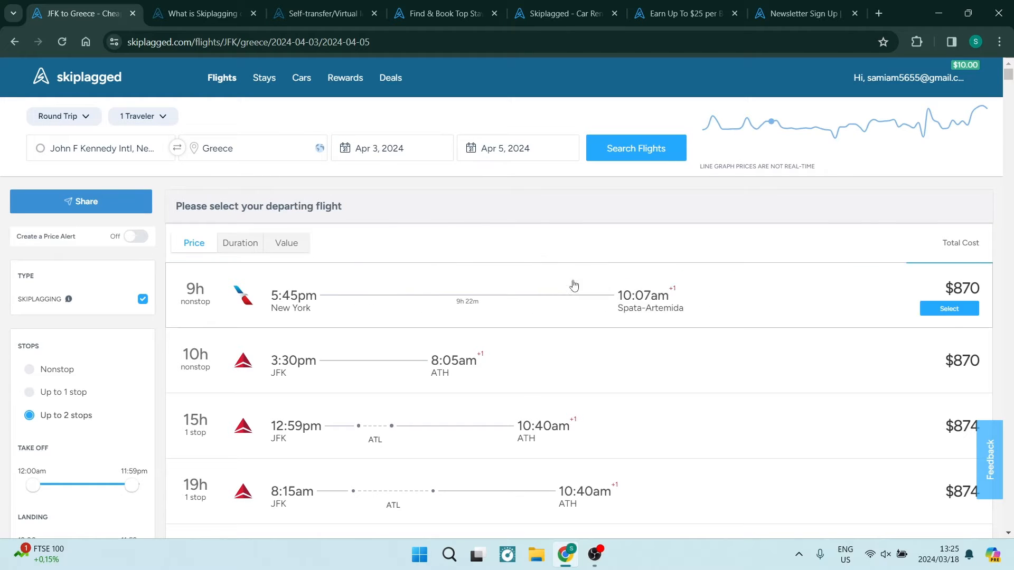
click(143, 299)
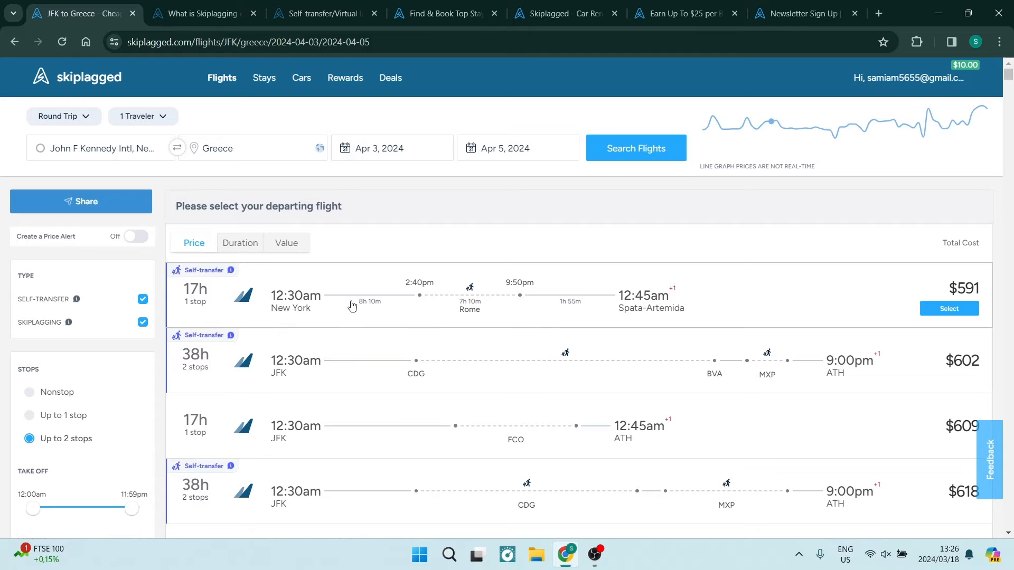
mouse_move(363, 299)
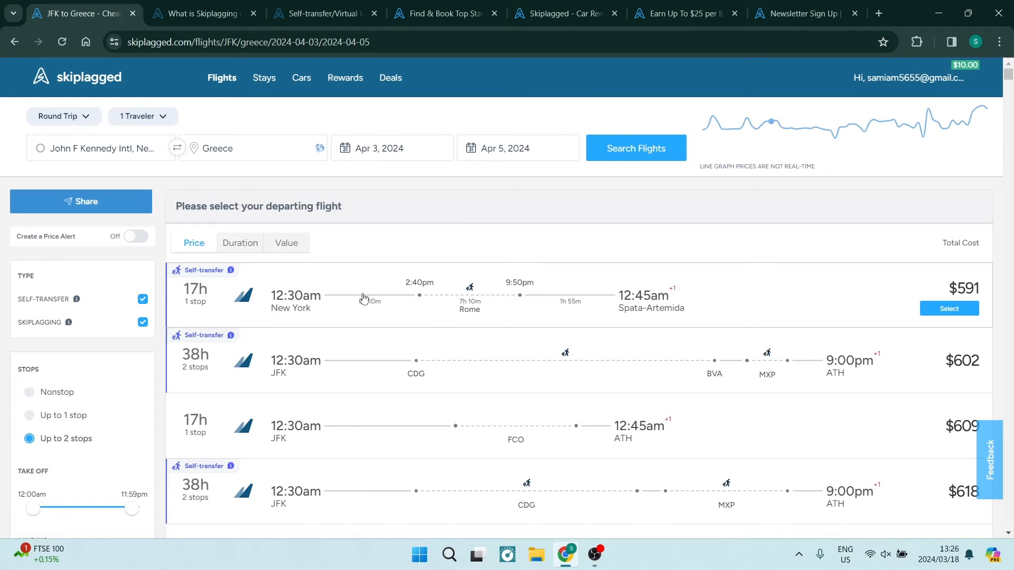
mouse_move(651, 316)
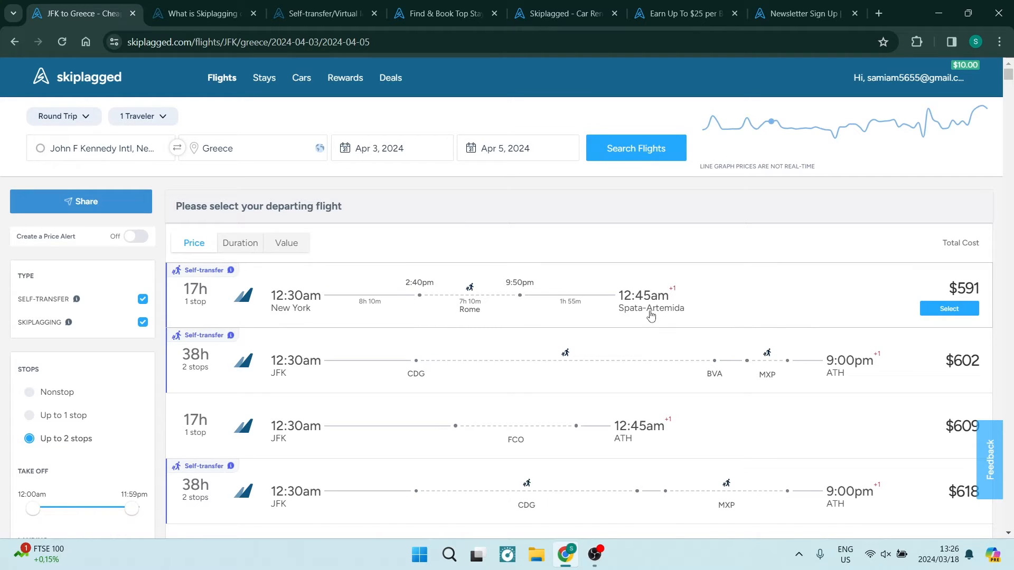
mouse_move(664, 296)
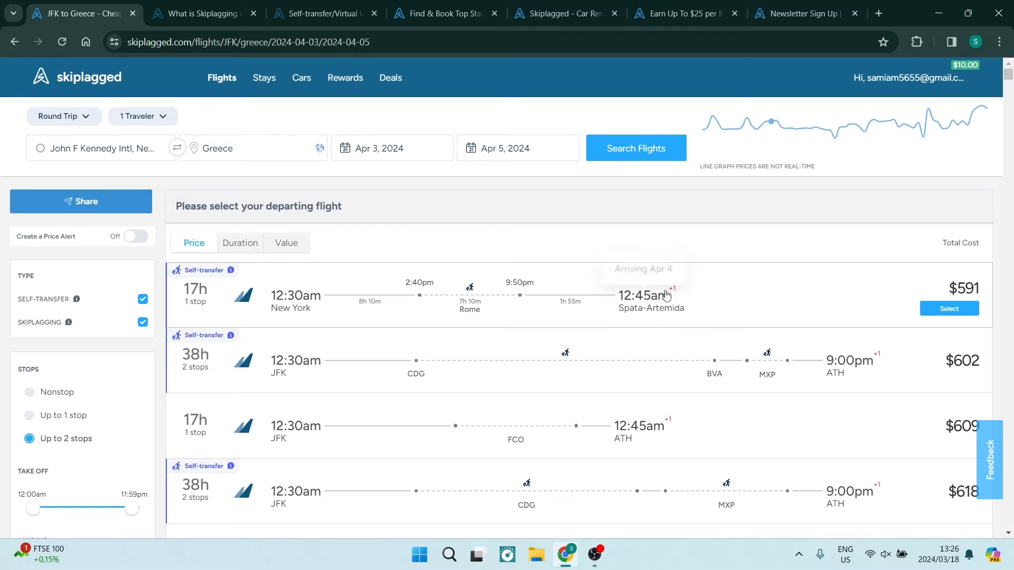
mouse_move(759, 297)
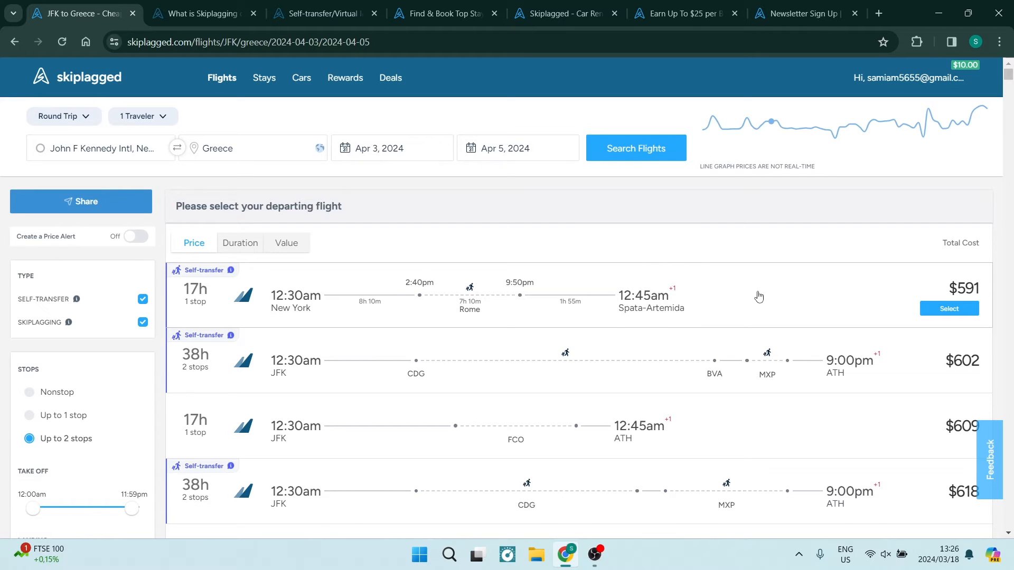
mouse_move(762, 301)
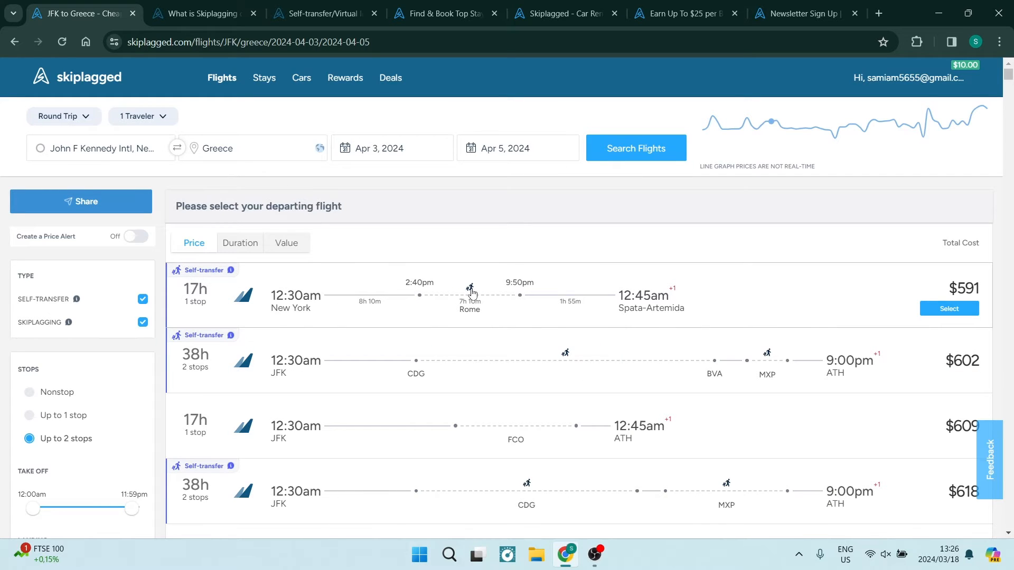
mouse_move(493, 317)
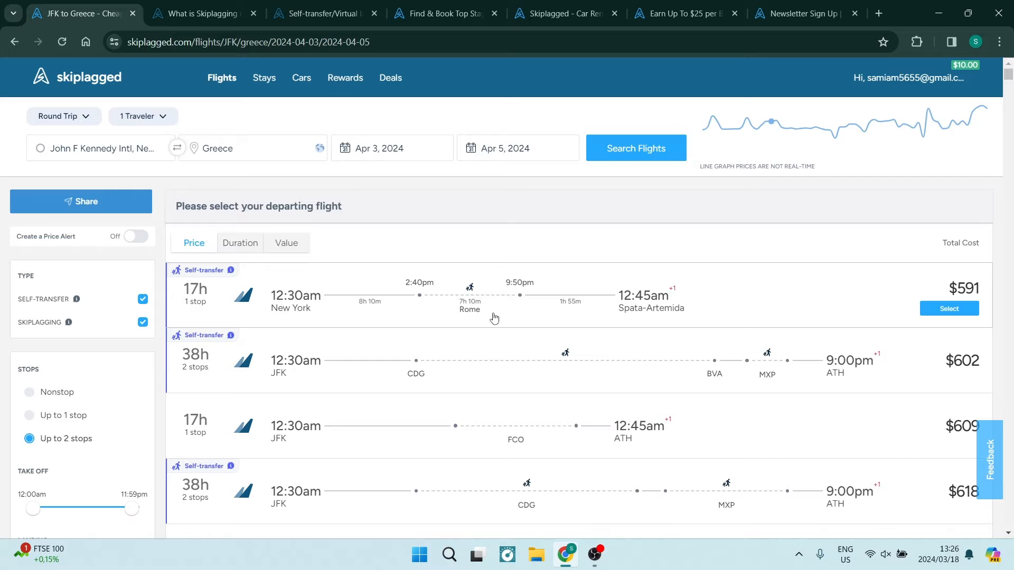
mouse_move(477, 305)
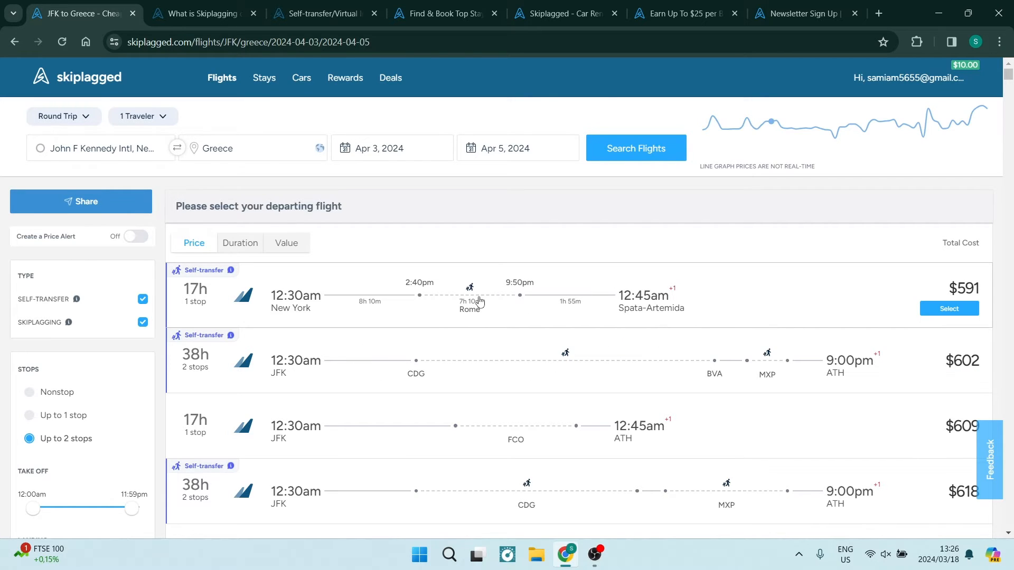
mouse_move(650, 304)
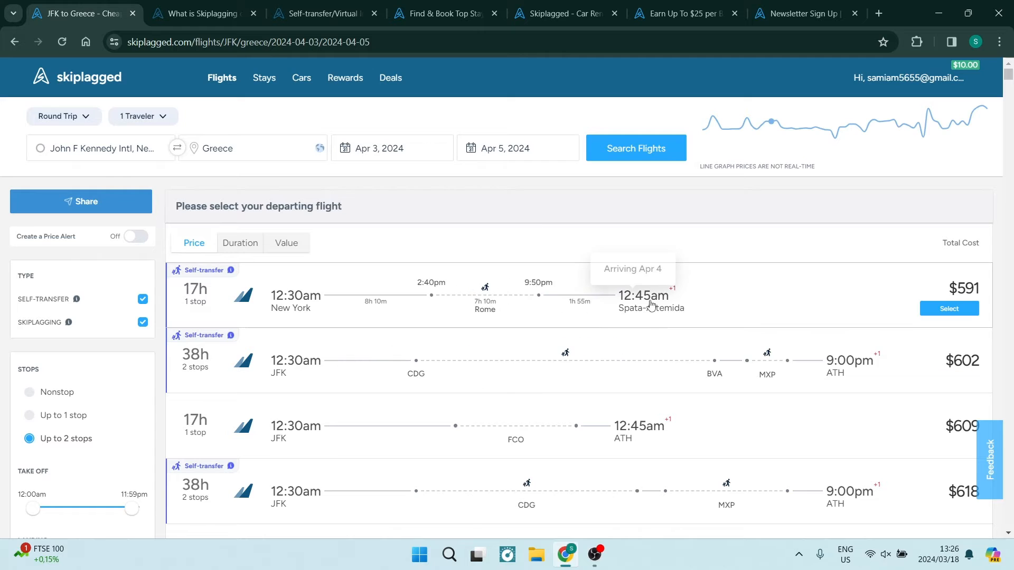
mouse_move(544, 282)
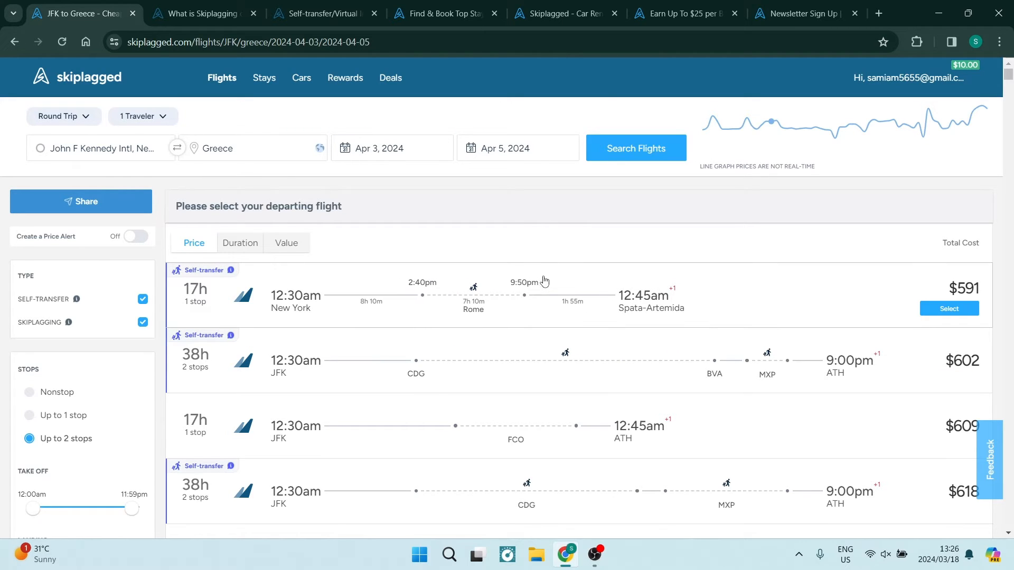
mouse_move(801, 316)
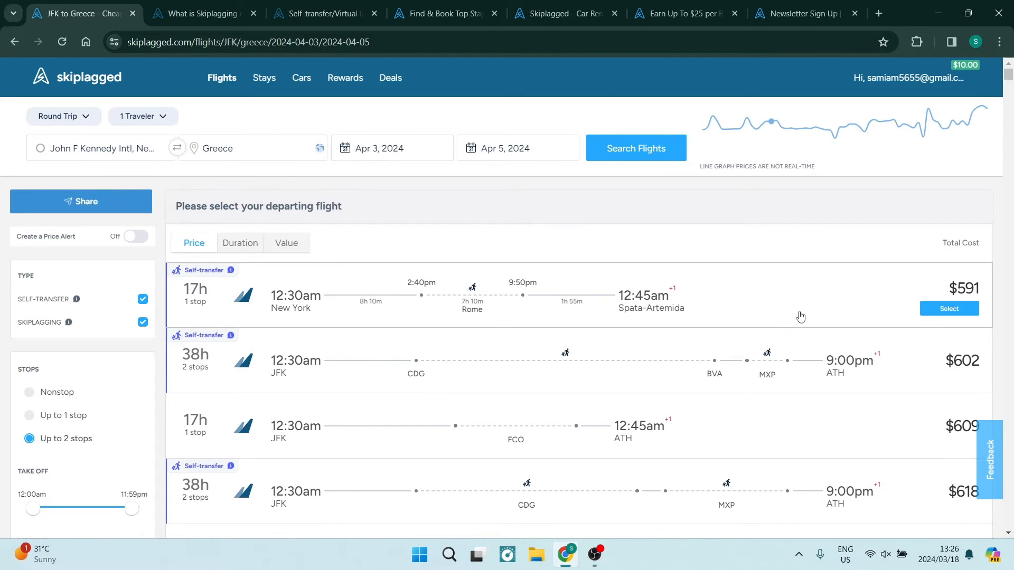
mouse_move(910, 301)
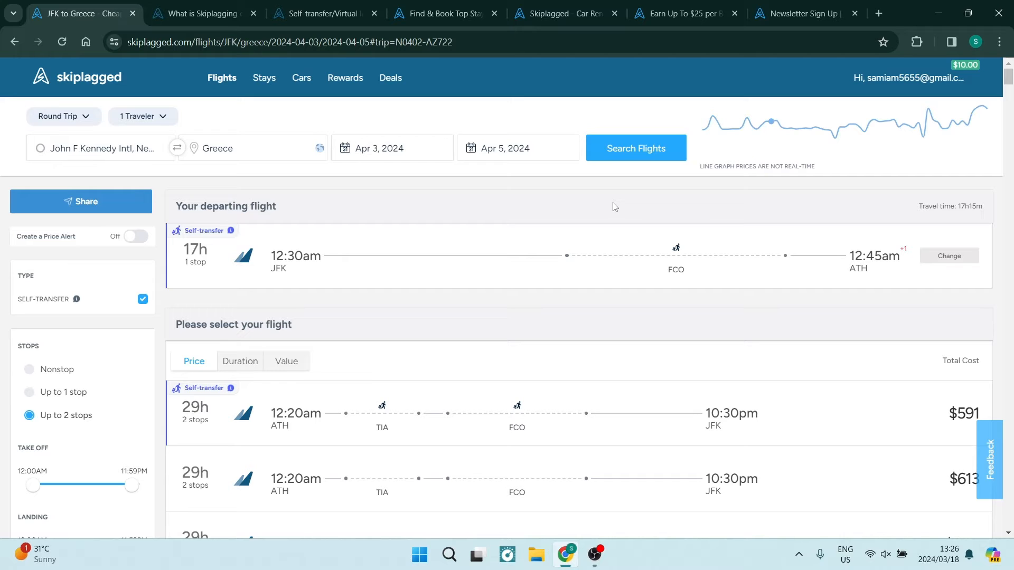
mouse_move(703, 242)
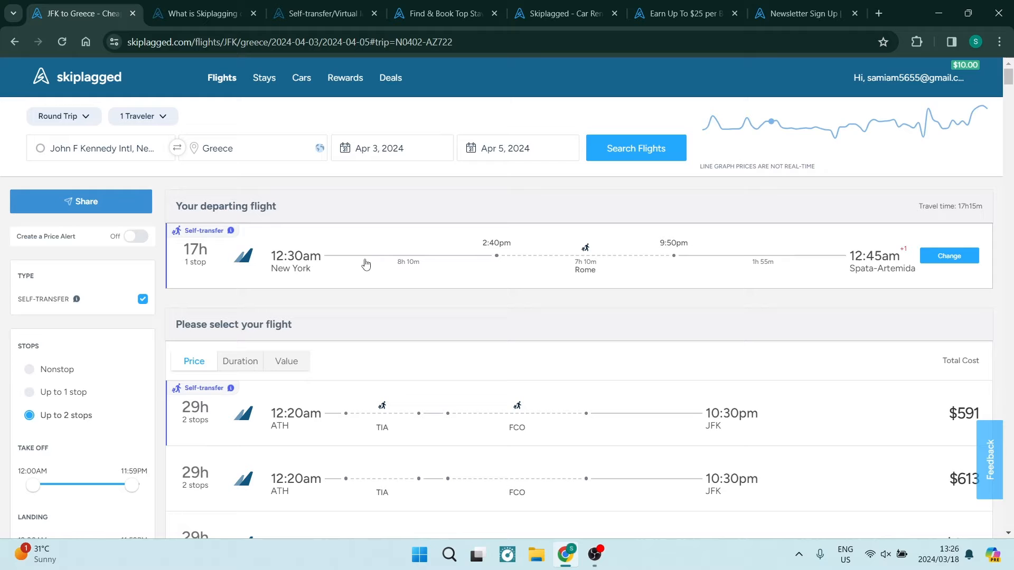
mouse_move(815, 258)
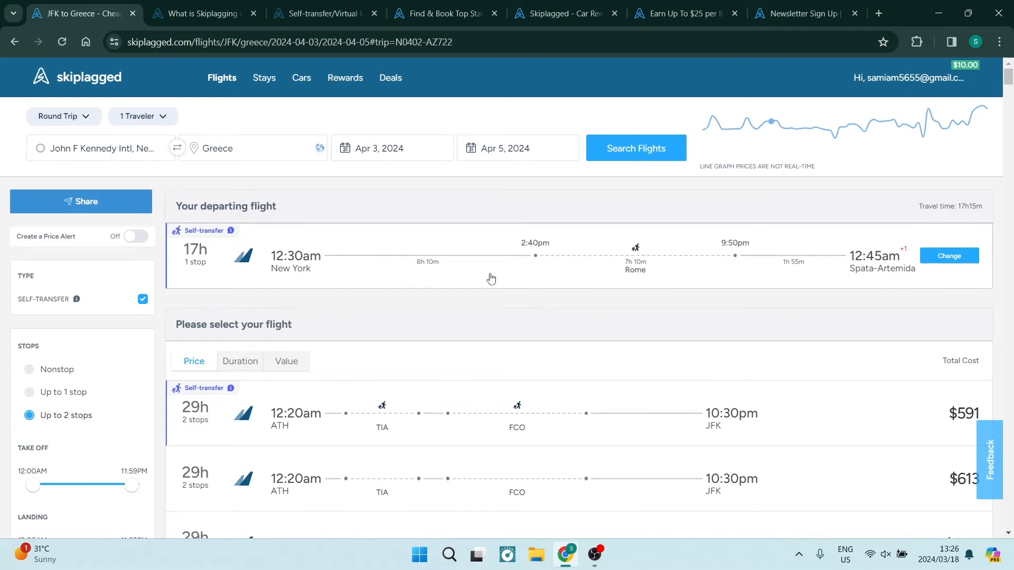
scroll(down, 3)
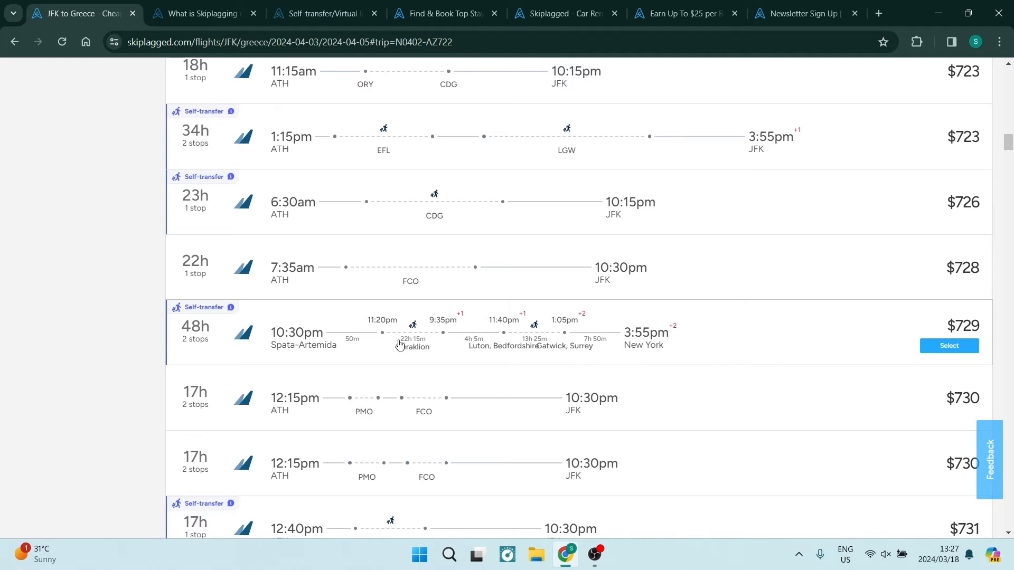
mouse_move(406, 340)
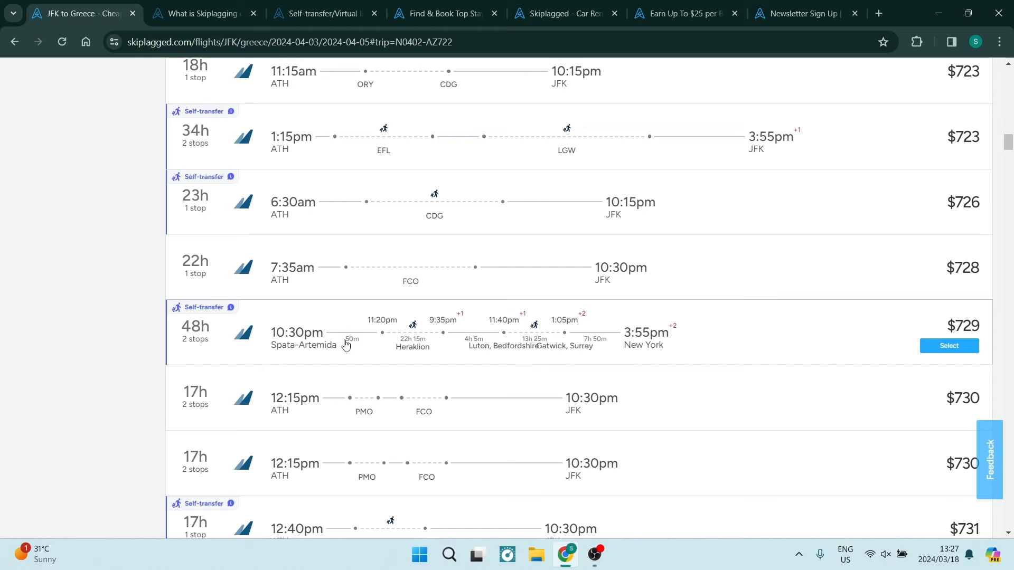
click(949, 346)
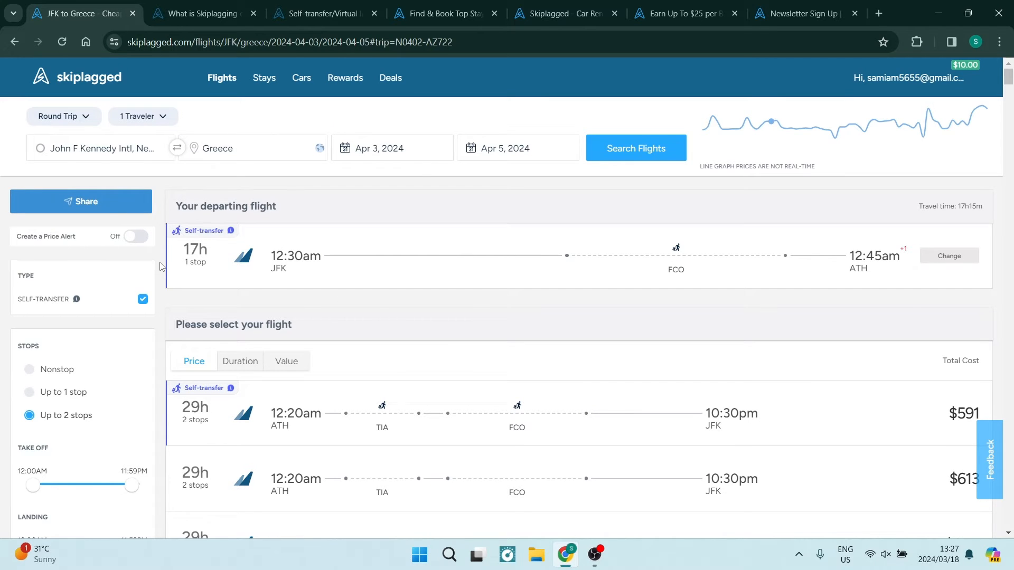
mouse_move(454, 263)
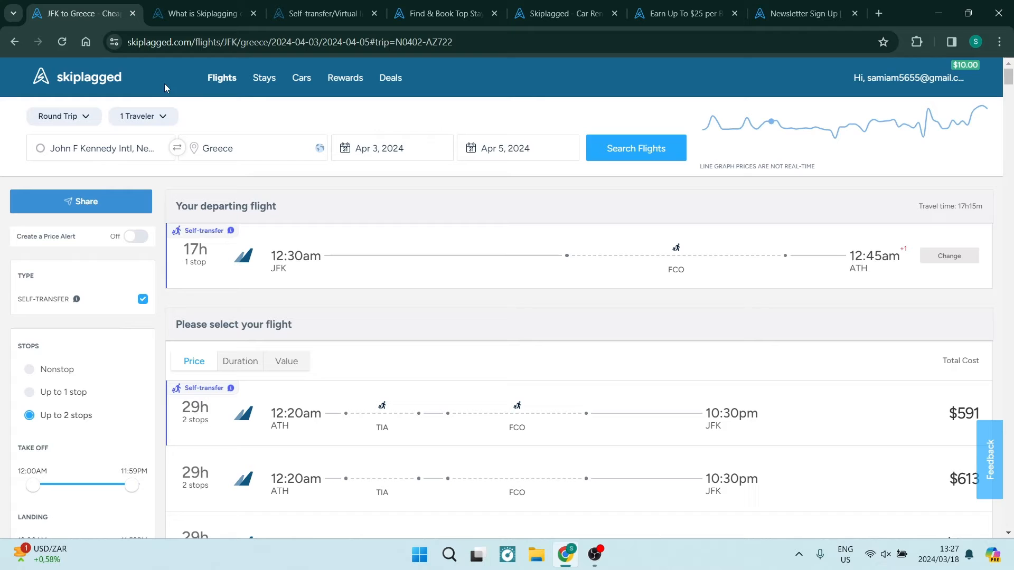
mouse_move(322, 13)
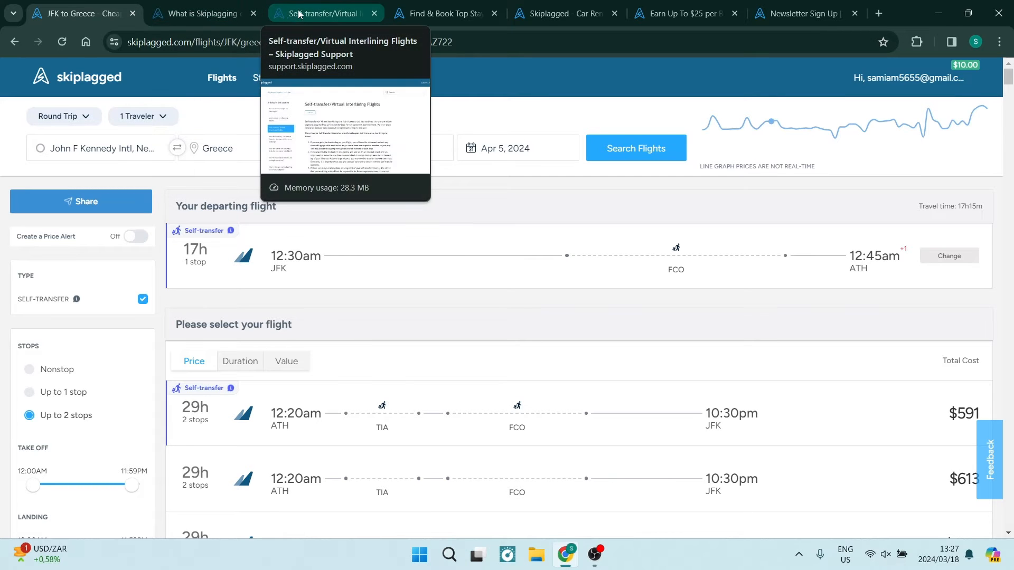
Step: Read the Self-transfer support and What is Skiplagging articles, then switch to Athens stays
click(324, 13)
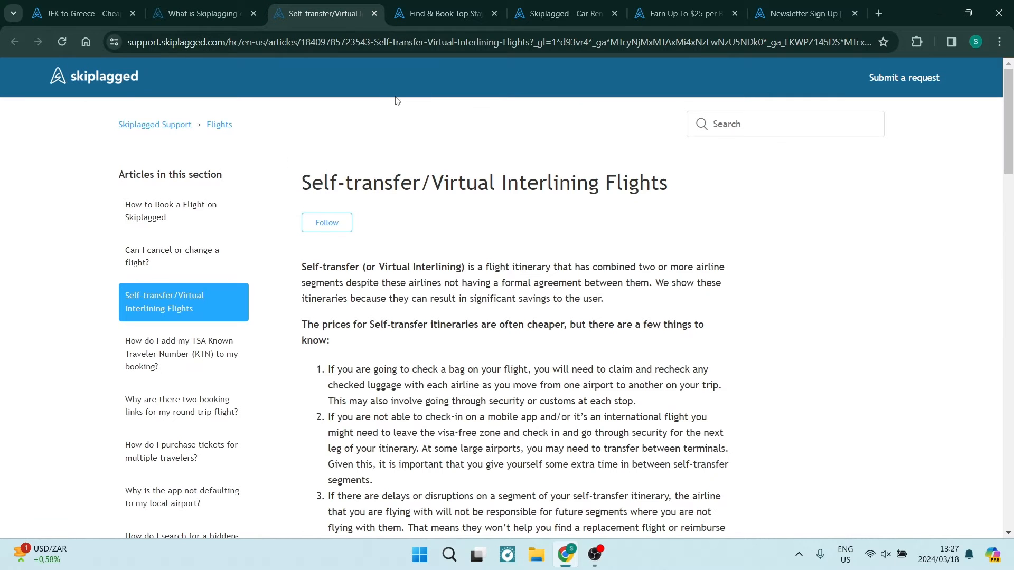
mouse_move(473, 233)
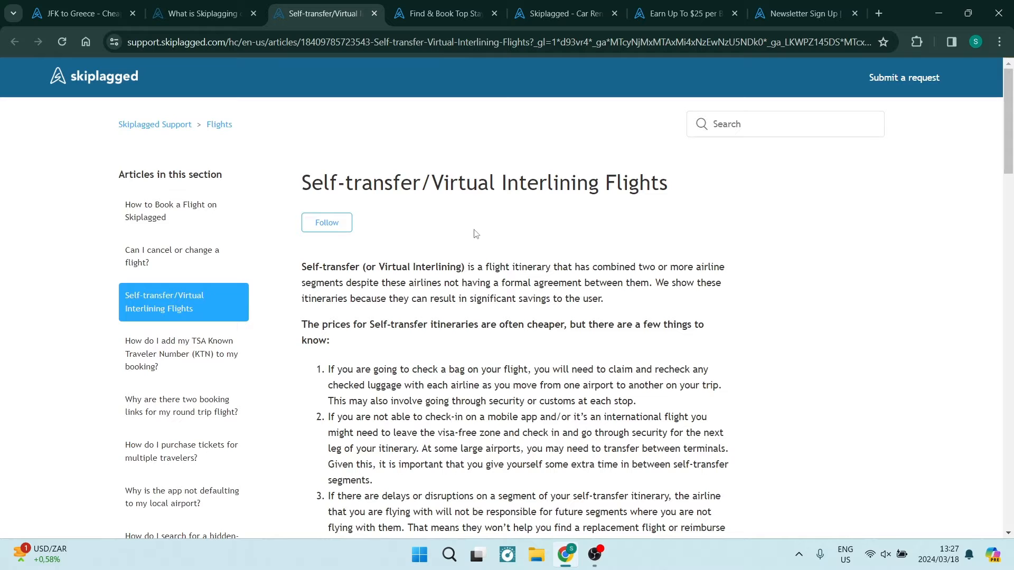
mouse_move(473, 245)
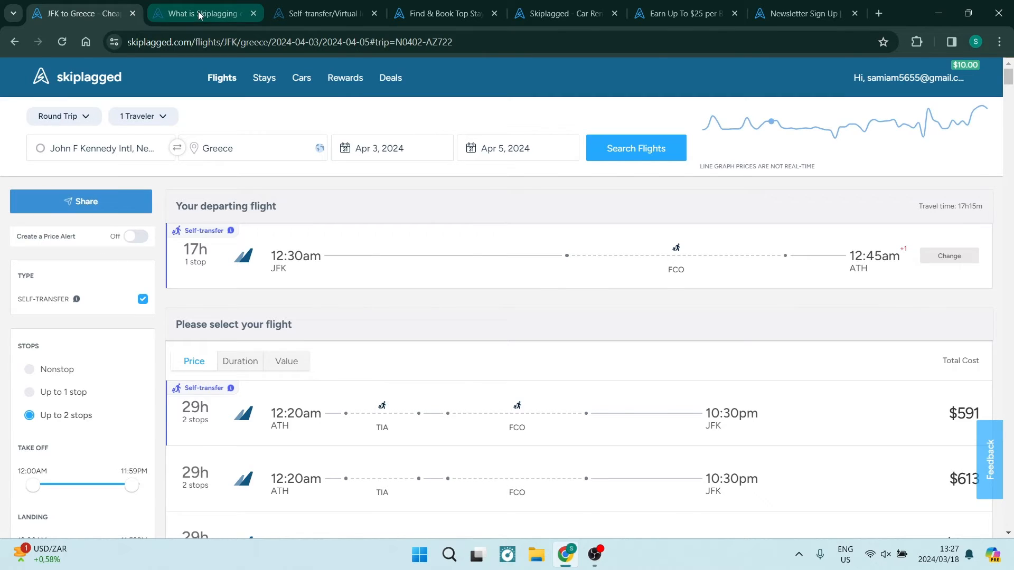
click(204, 12)
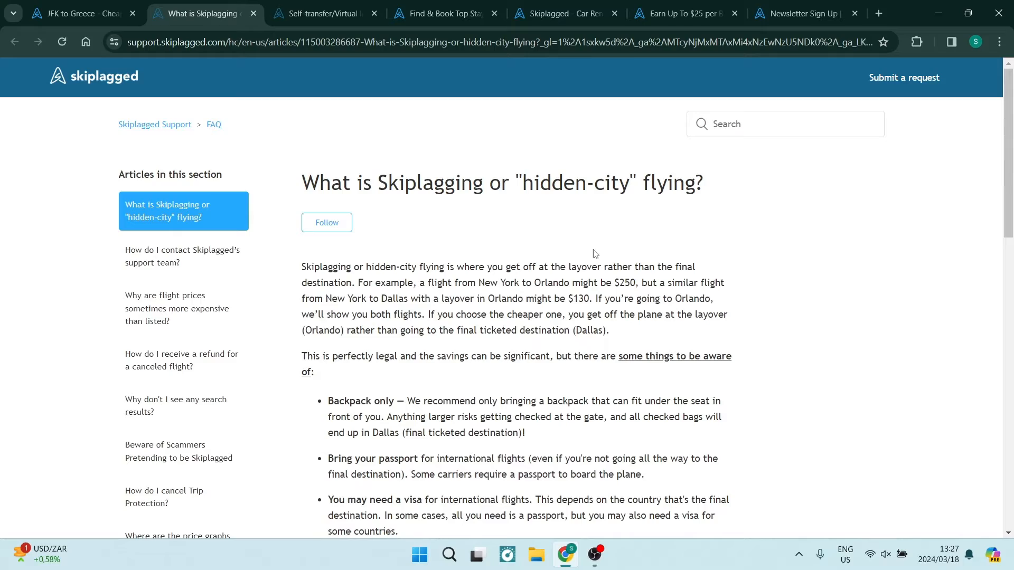
scroll(down, 3)
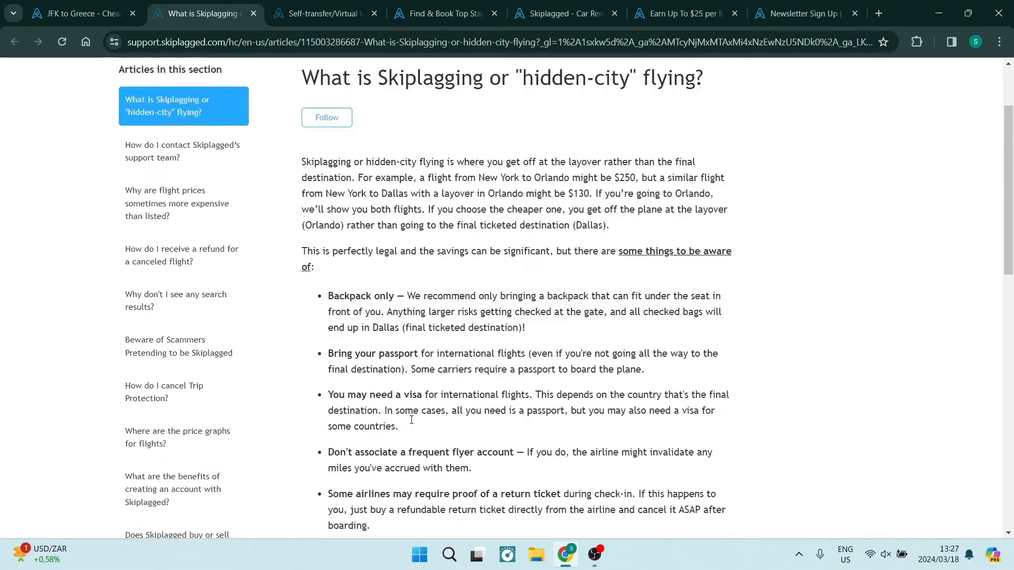
scroll(down, 3)
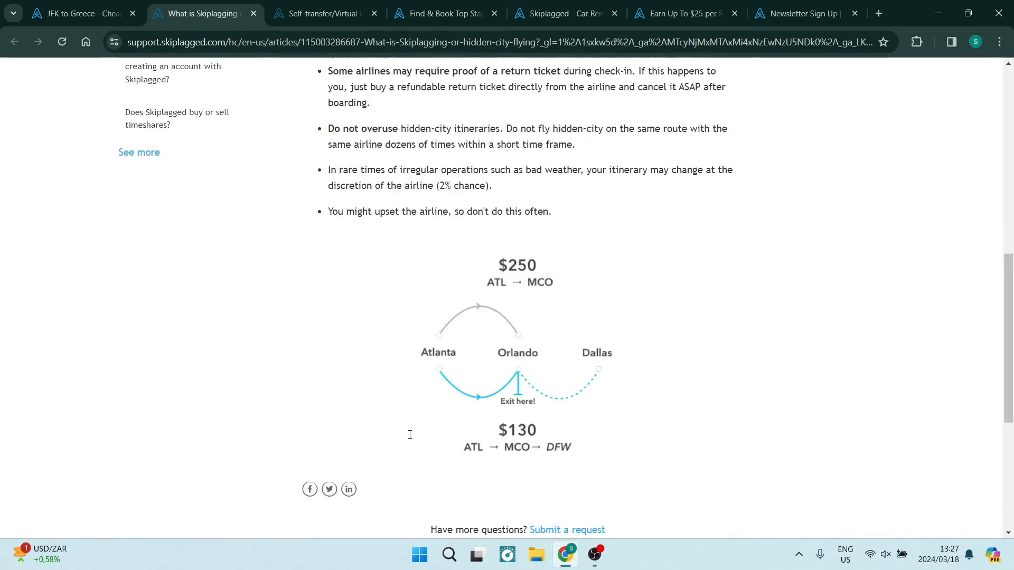
scroll(up, 3)
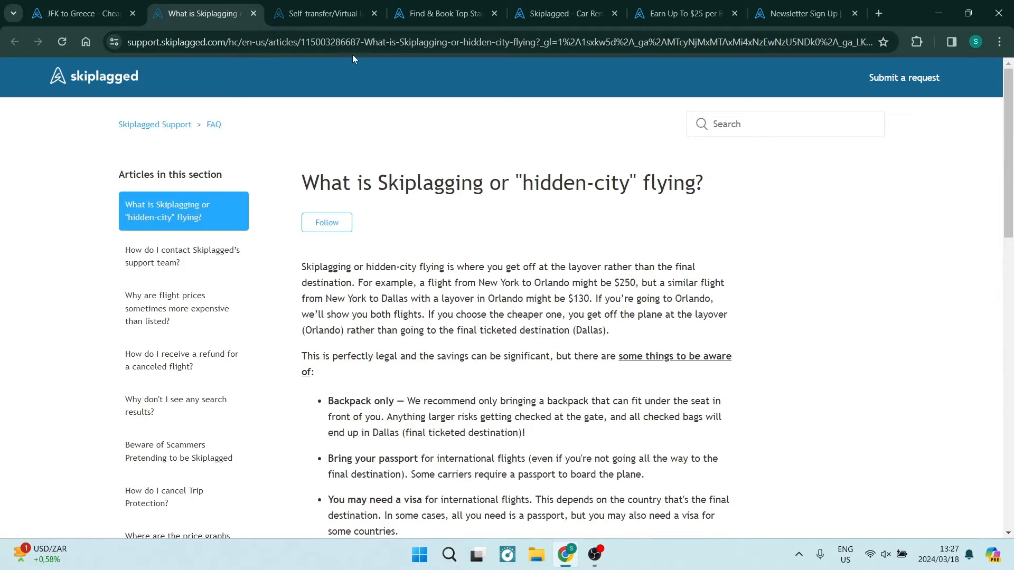
click(444, 13)
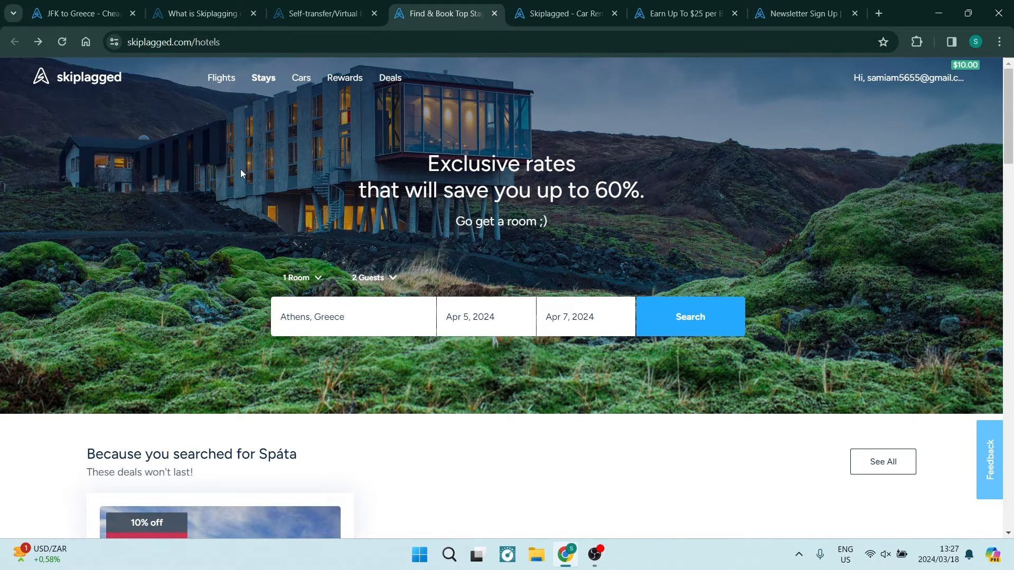
mouse_move(268, 72)
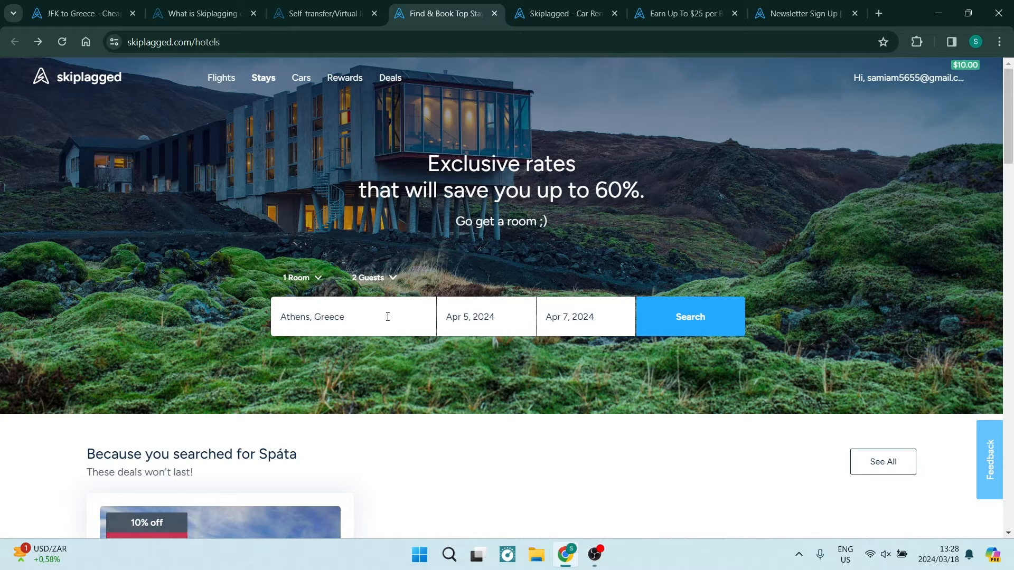
Step: Search stays in Athens, Greece for Apr 5–7, 2024, one room, two guests
click(354, 316)
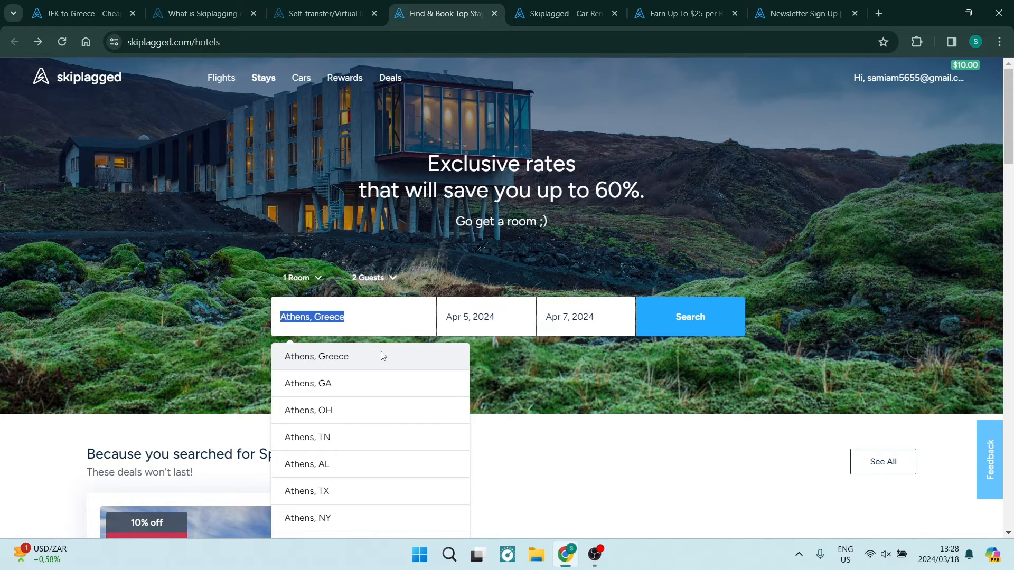
click(316, 357)
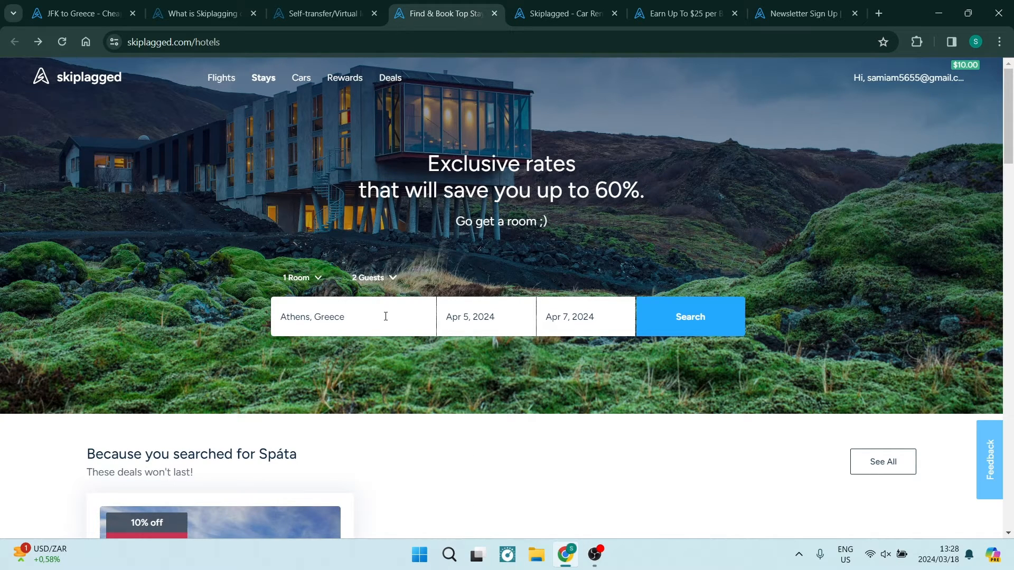
mouse_move(474, 347)
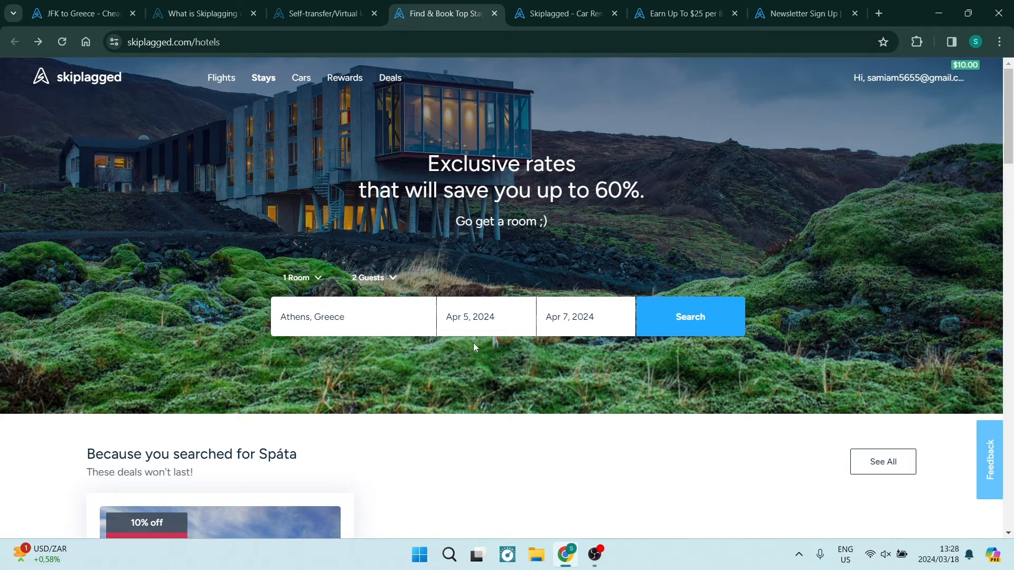
mouse_move(489, 322)
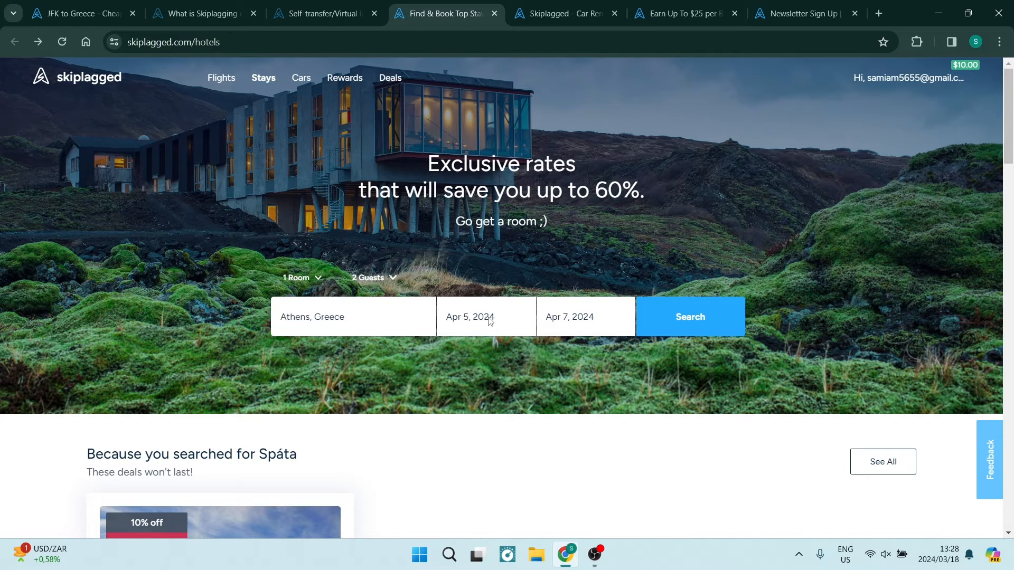
mouse_move(457, 305)
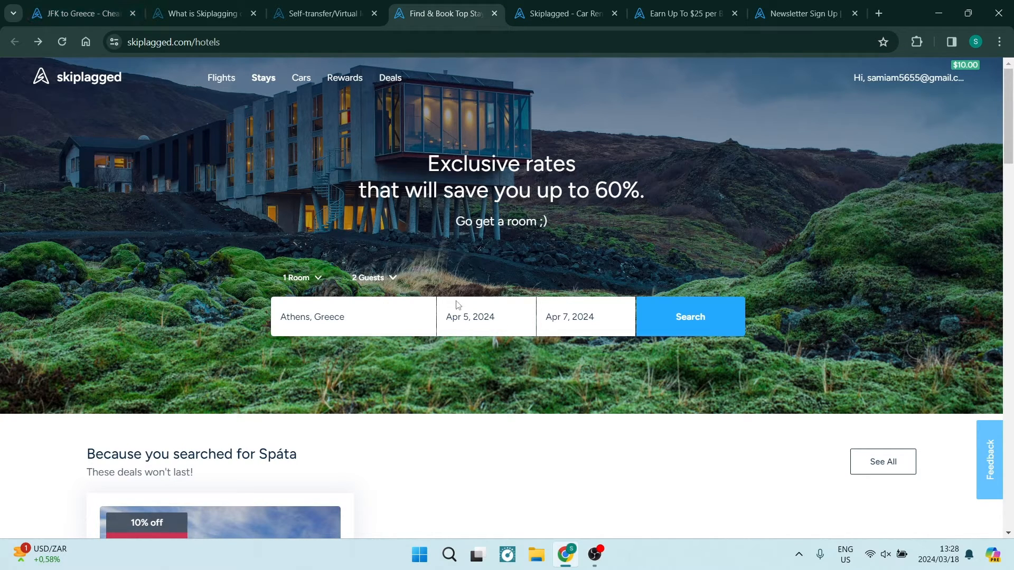
mouse_move(589, 320)
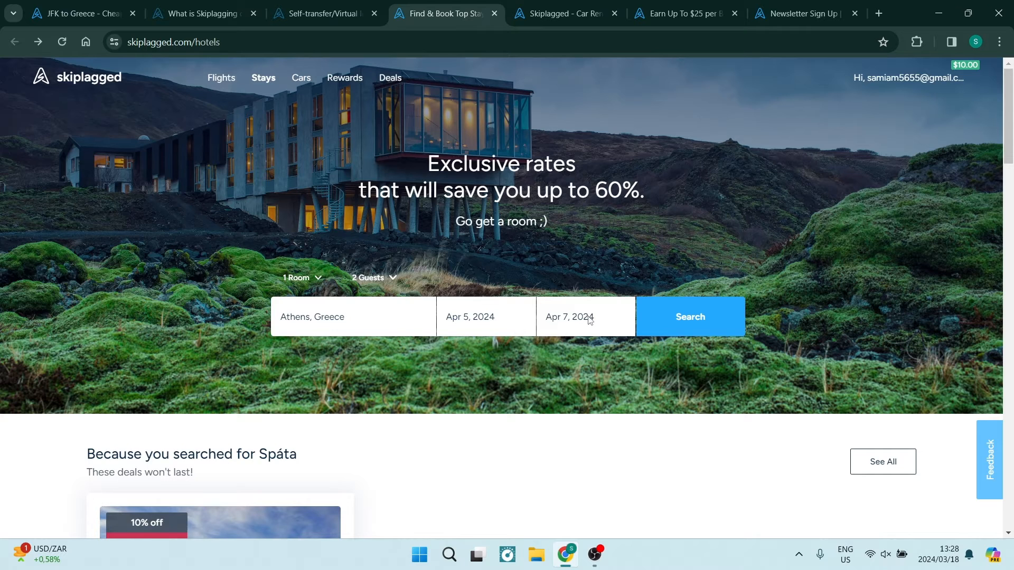
click(689, 317)
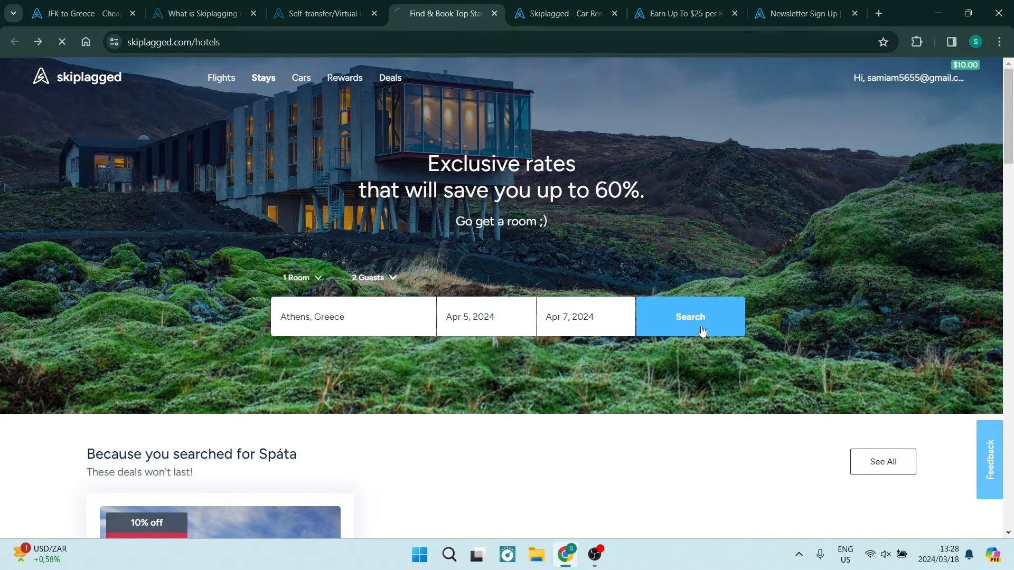
Step: Browse the Athens hotel results, led by Grand Hyatt Athens at $138 per night
click(689, 317)
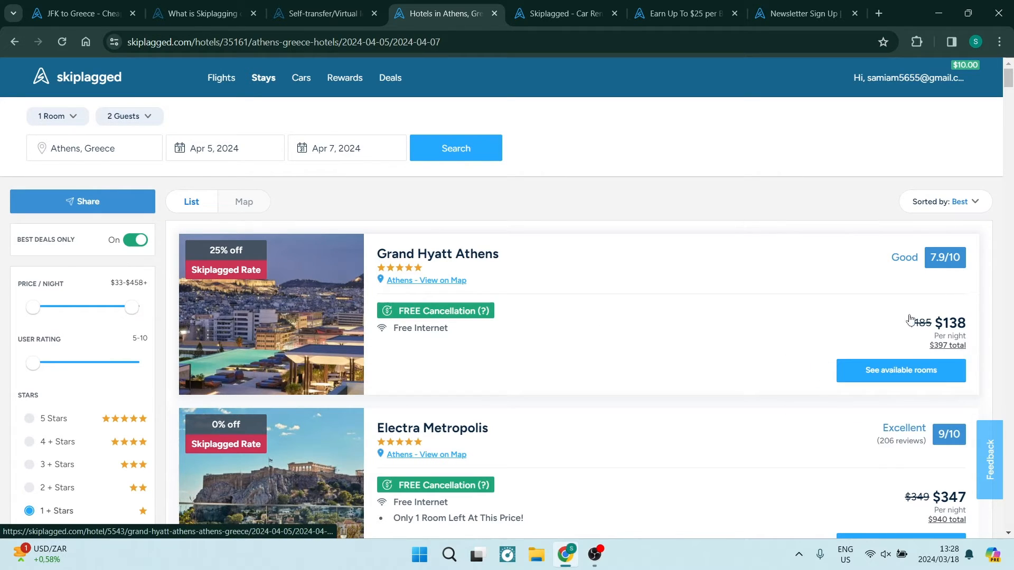
mouse_move(947, 345)
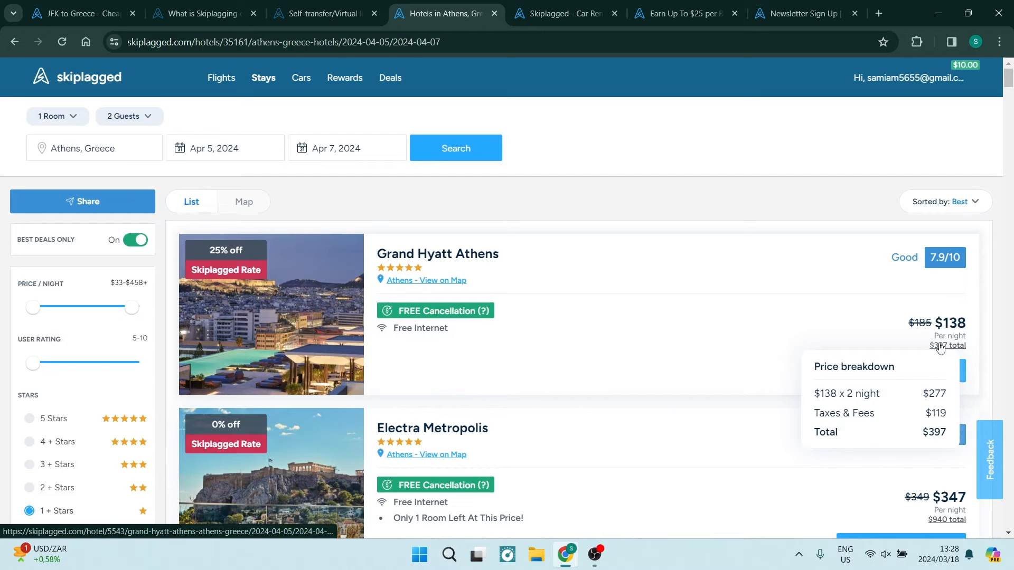
scroll(down, 3)
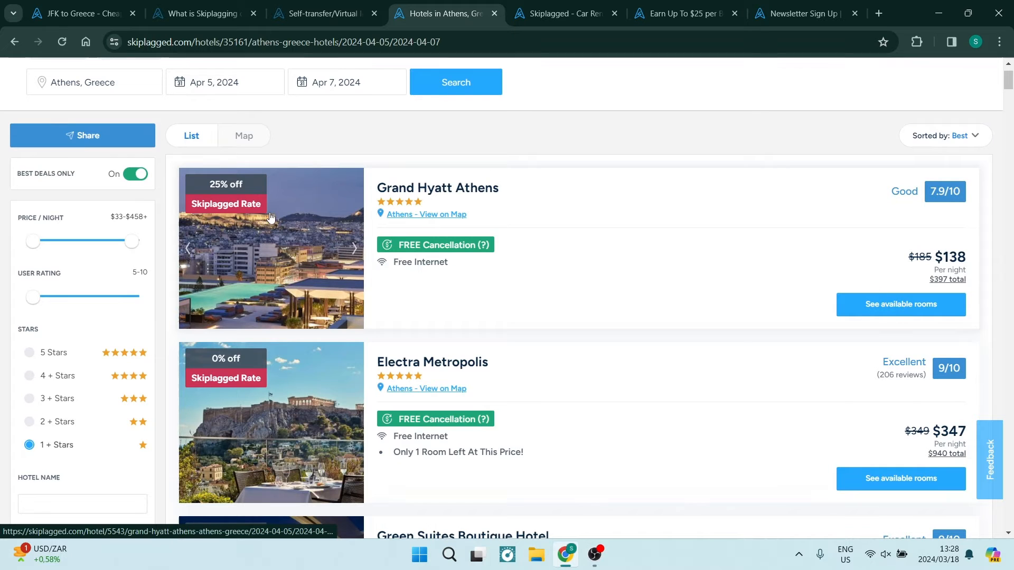
mouse_move(455, 480)
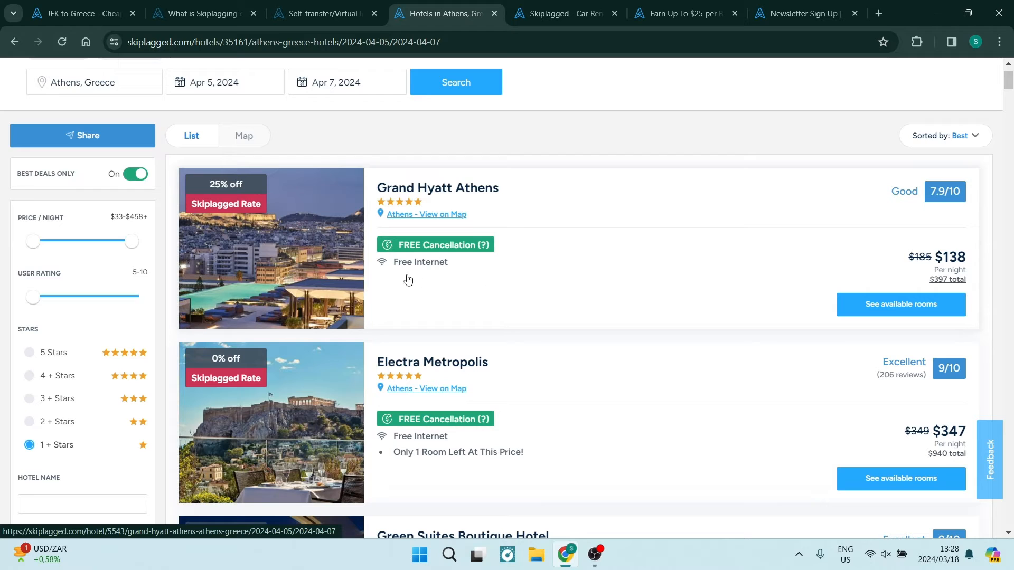
mouse_move(425, 277)
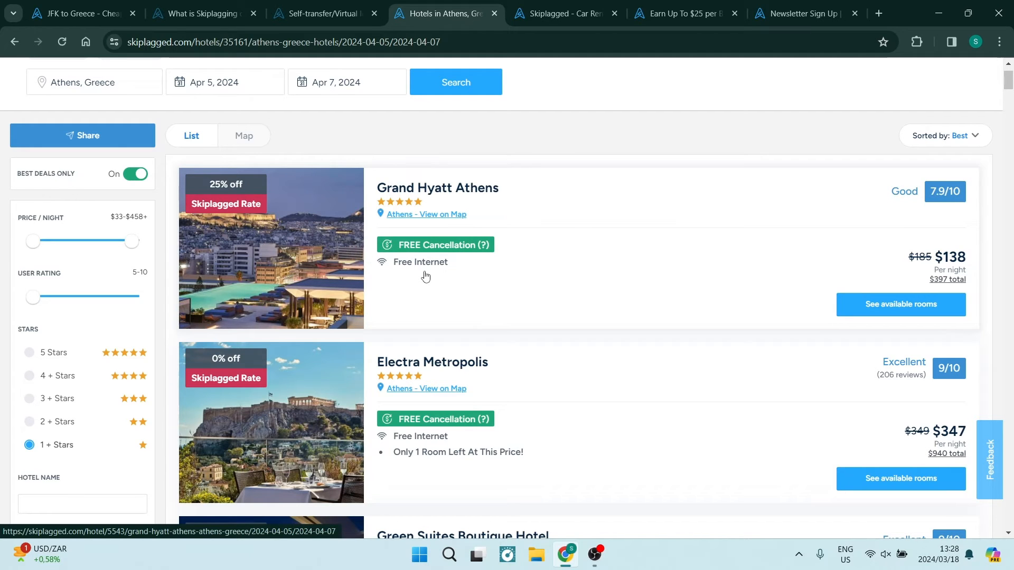
scroll(down, 3)
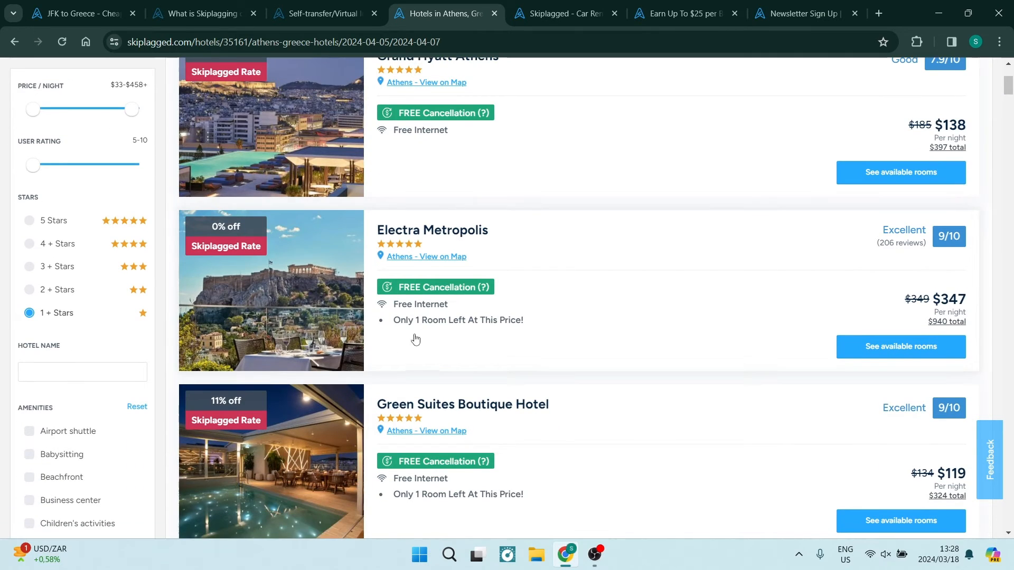
scroll(down, 3)
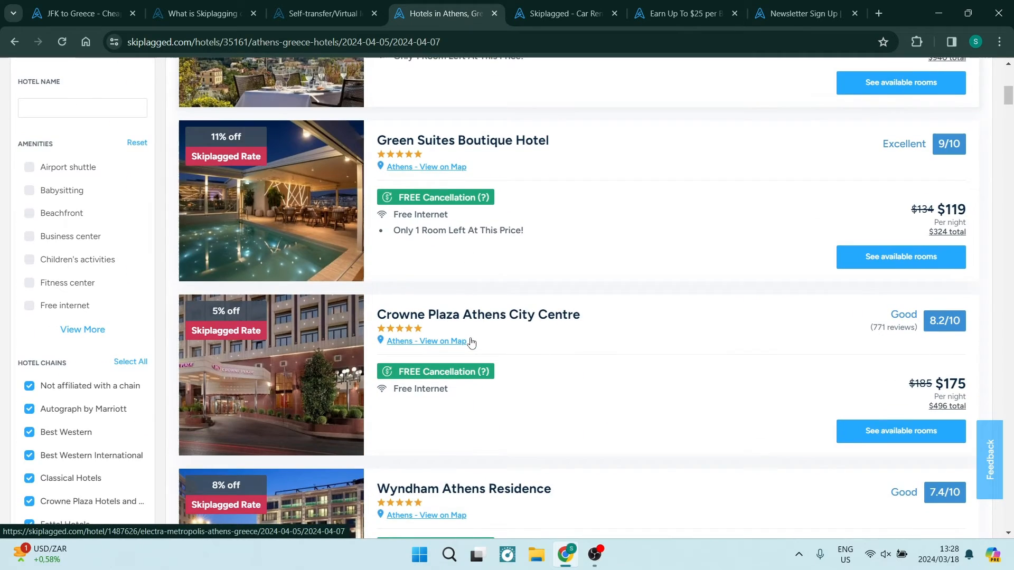
scroll(down, 3)
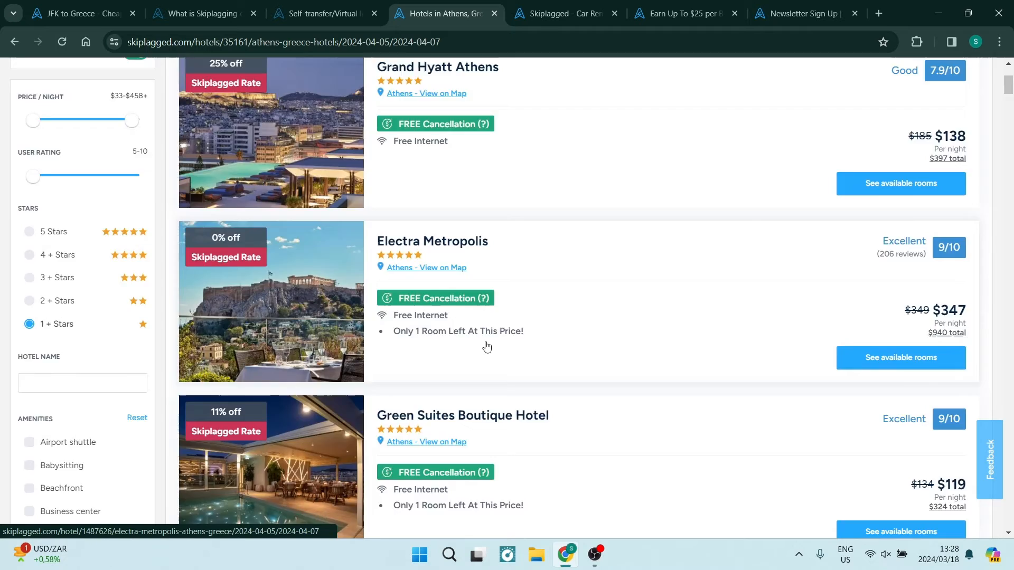
scroll(down, 3)
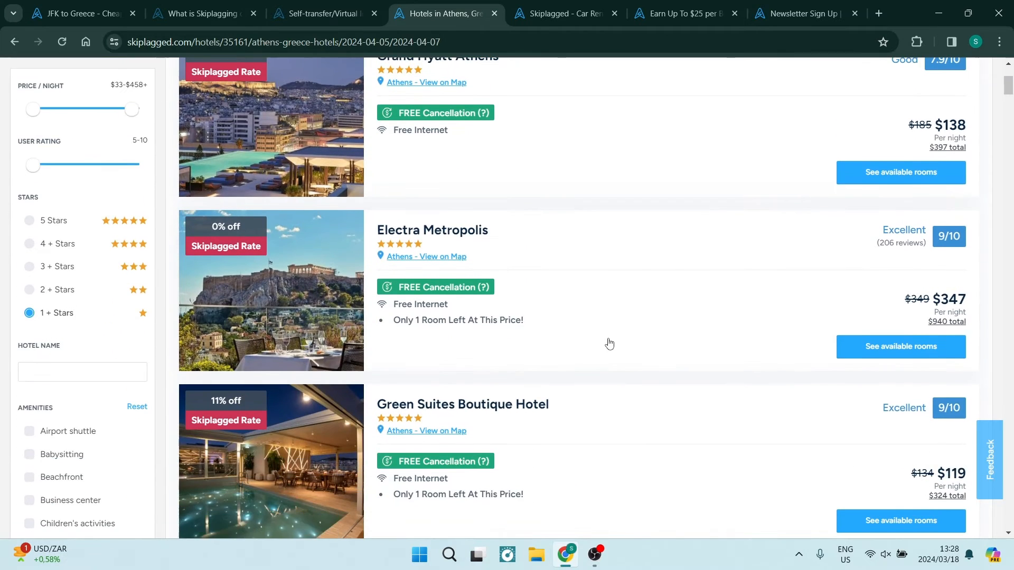
scroll(down, 3)
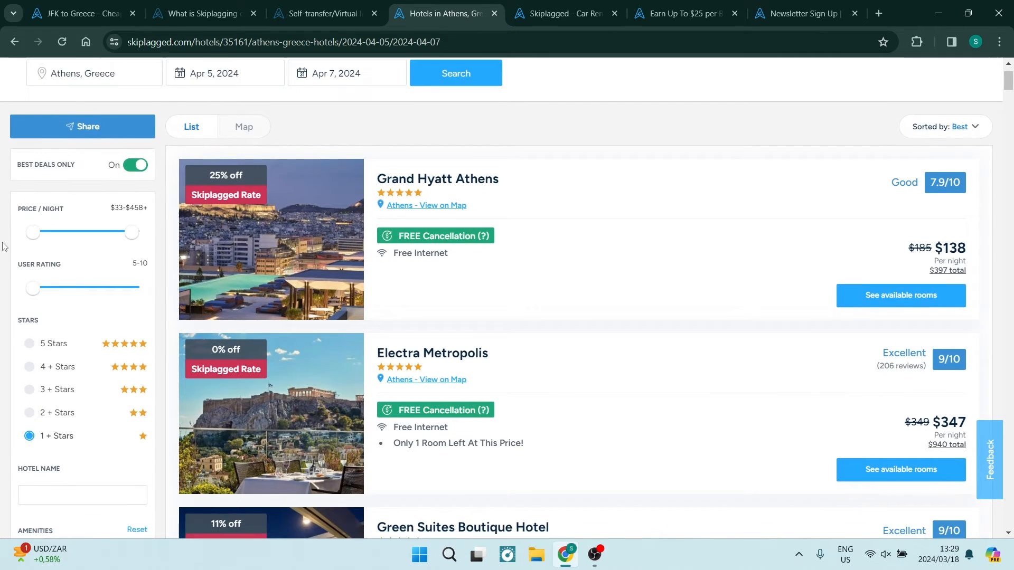
Step: Scroll through the hotel results and filters, then switch to the Rental Cars search page
scroll(down, 3)
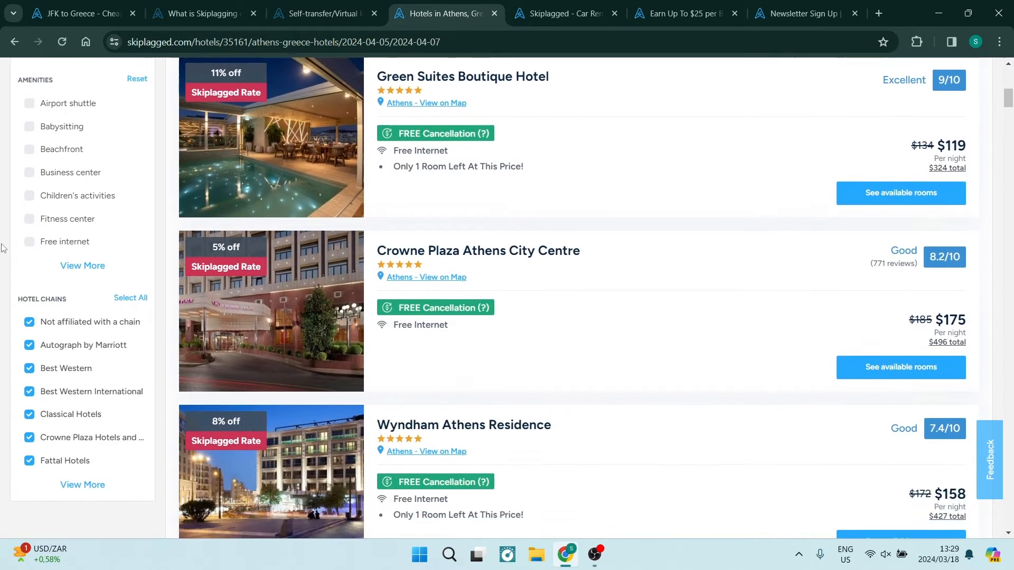
scroll(down, 3)
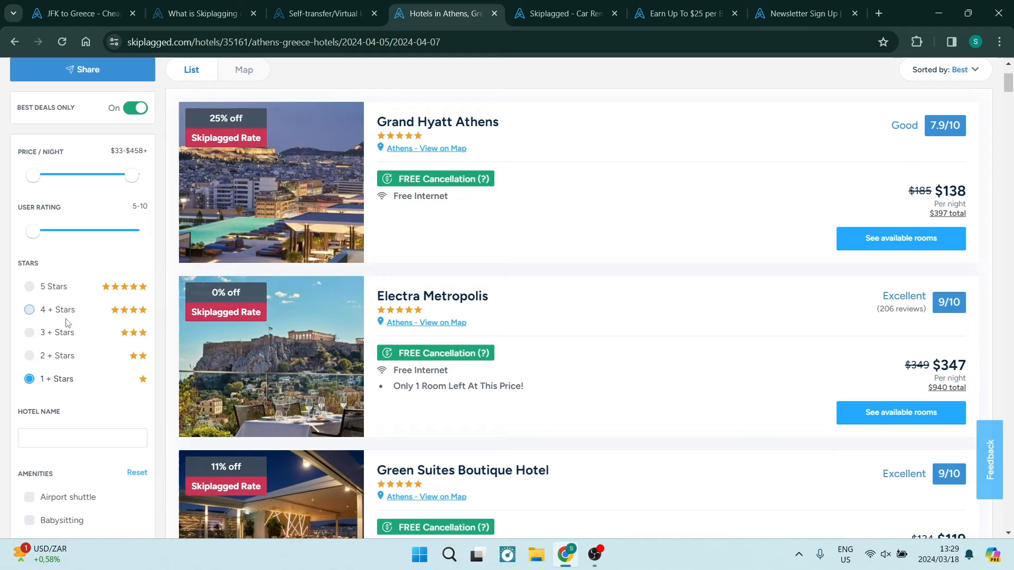
scroll(down, 3)
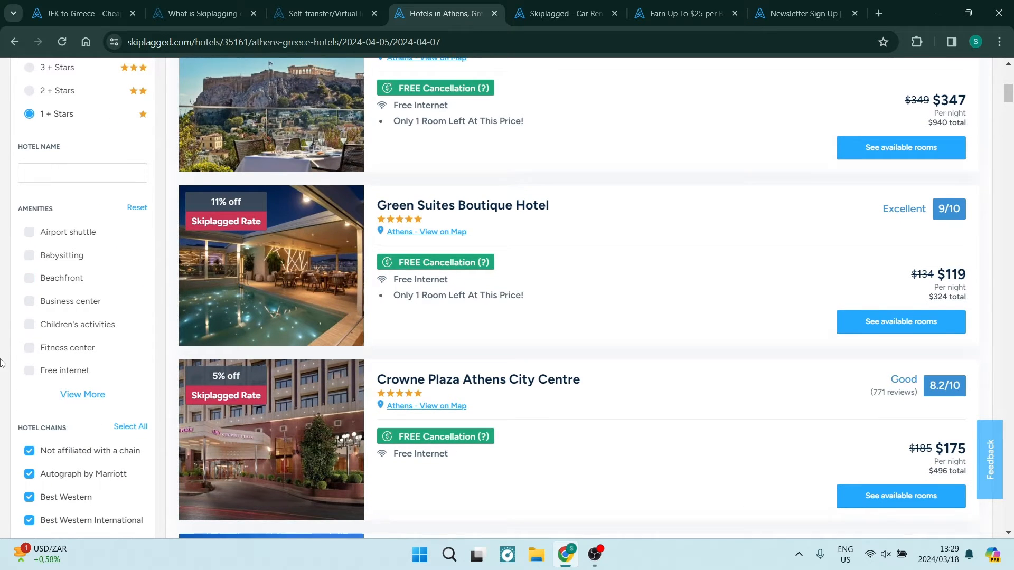
scroll(down, 3)
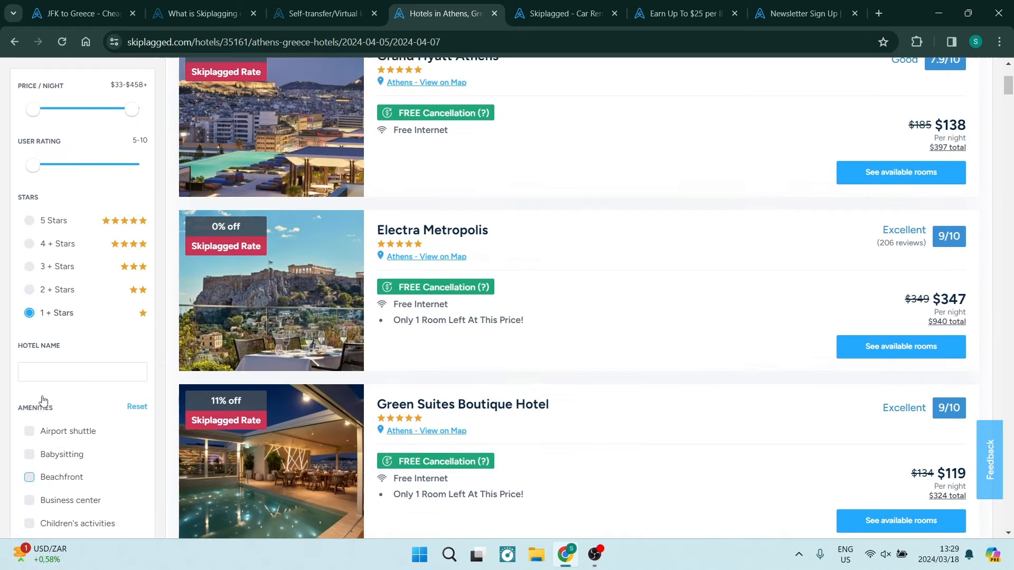
scroll(up, 3)
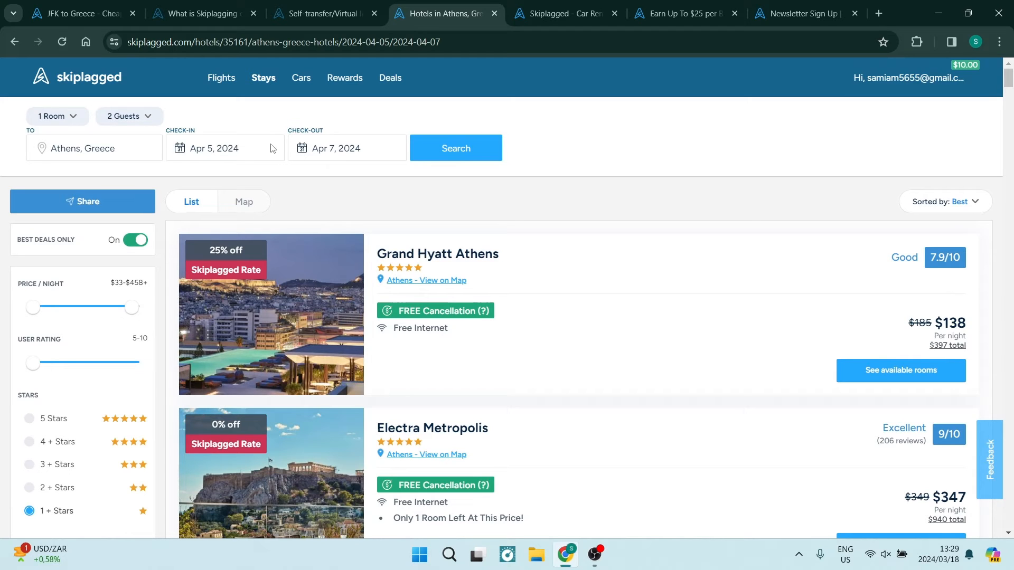
mouse_move(311, 96)
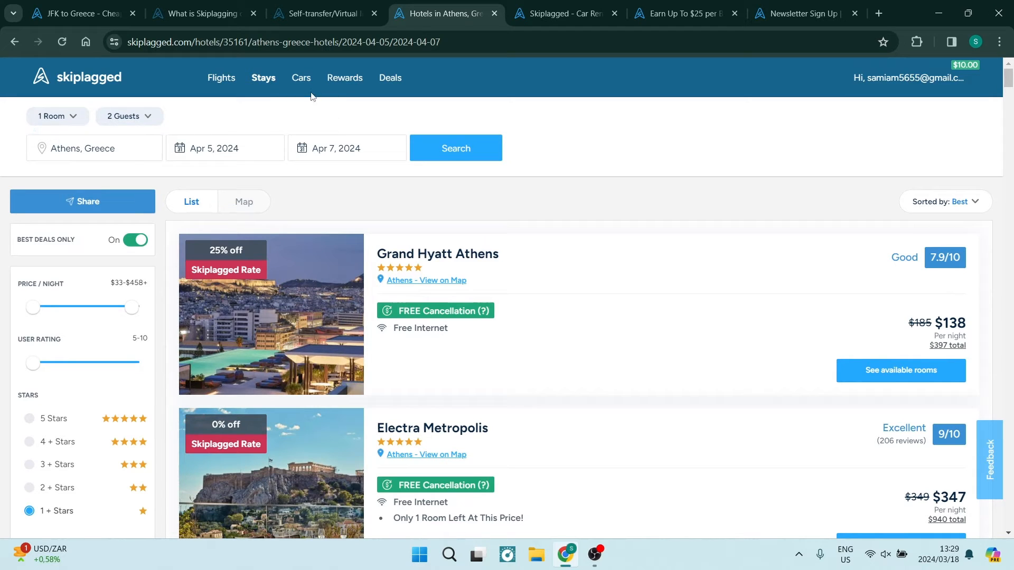
click(563, 13)
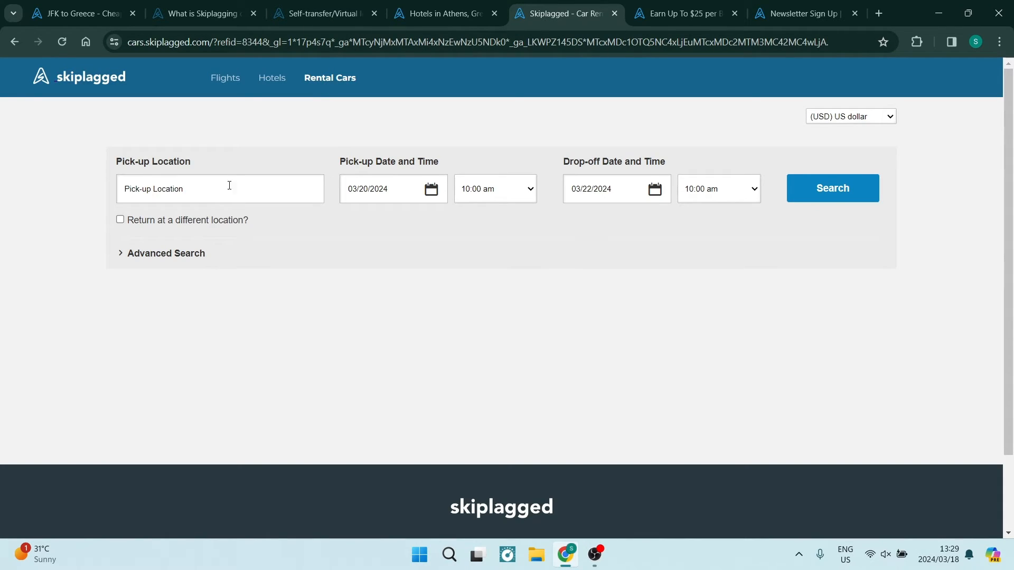
Step: Set the car pick-up location to Athens Intl Airport
click(220, 188)
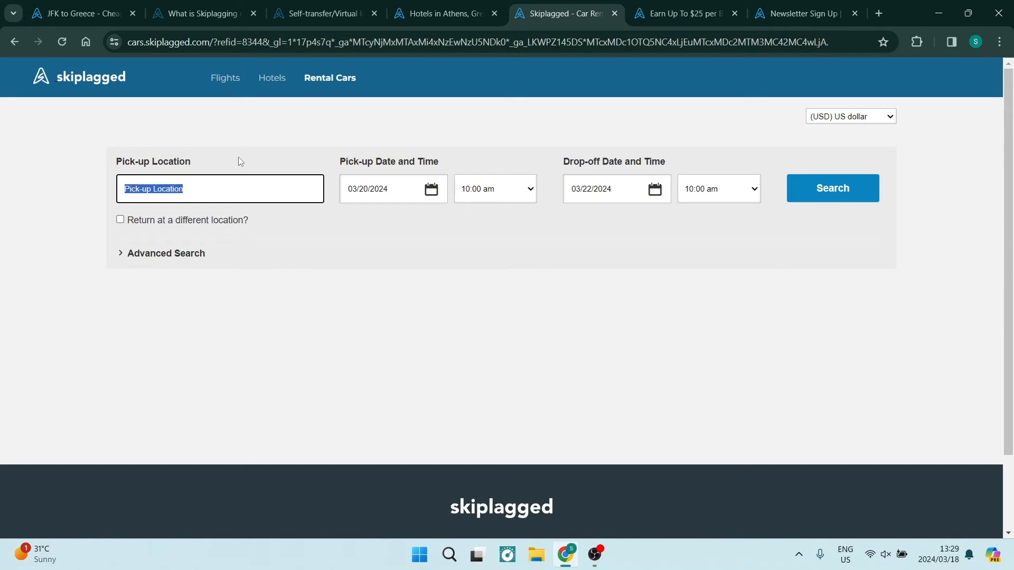
text(g)
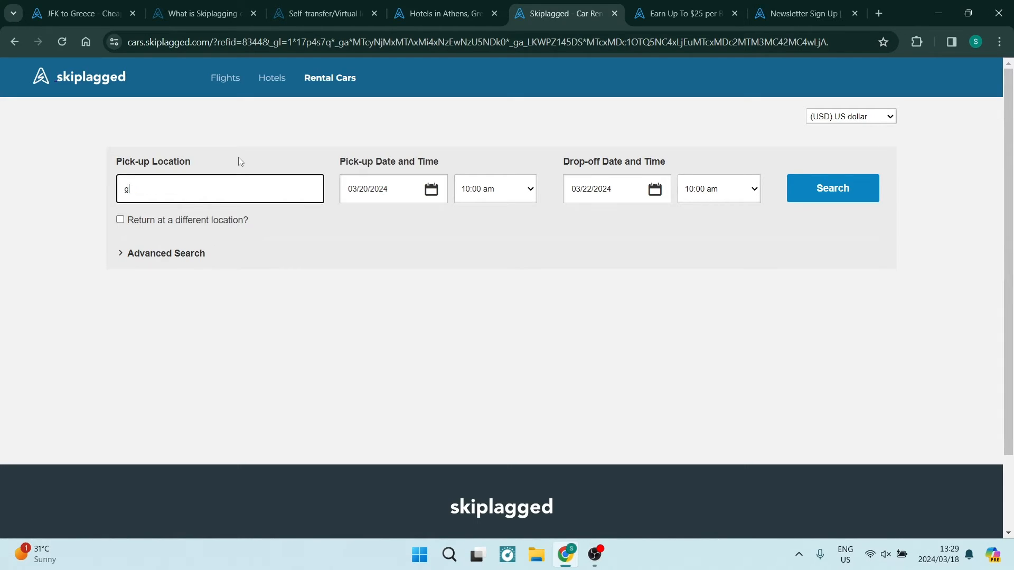
text(reece)
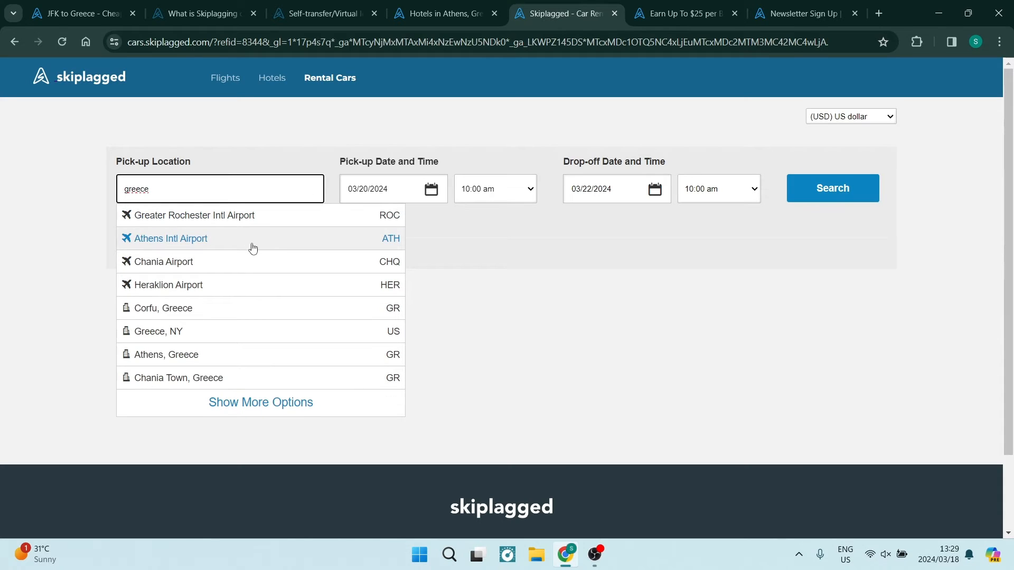
click(170, 238)
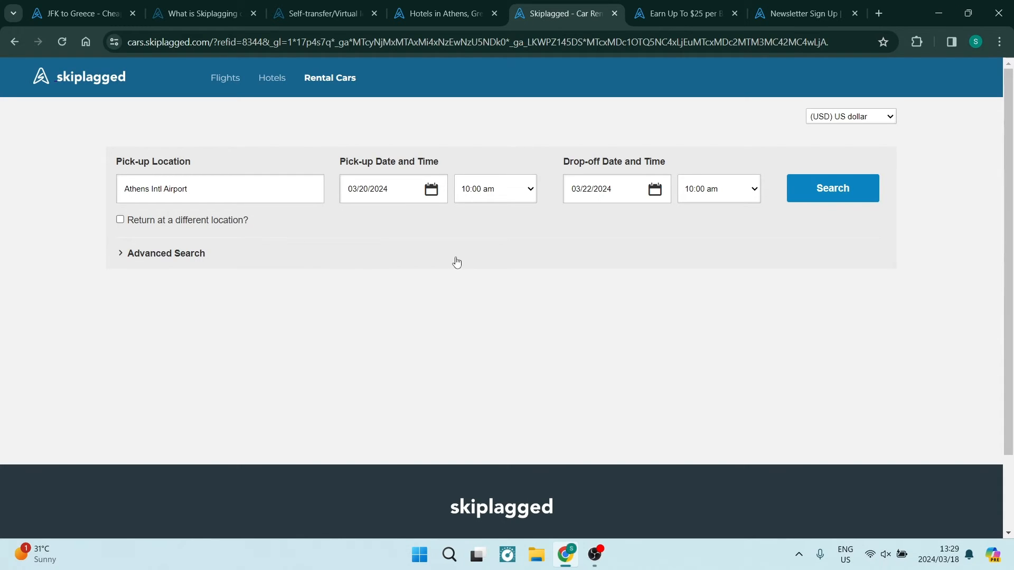
Step: Set pick-up 03/23/2024 and drop-off 03/26/2024, both at 10:00 am
click(392, 188)
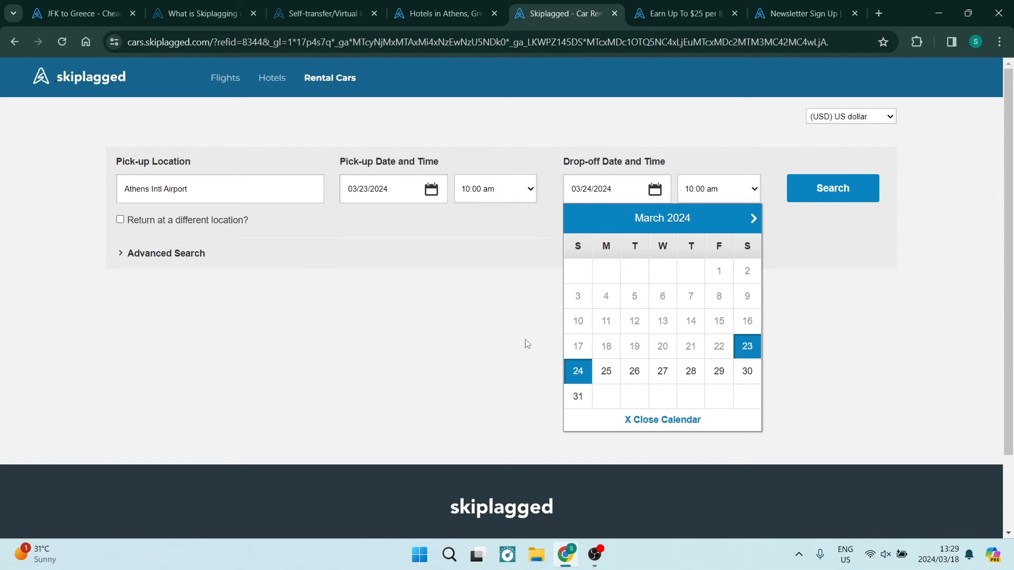
click(495, 189)
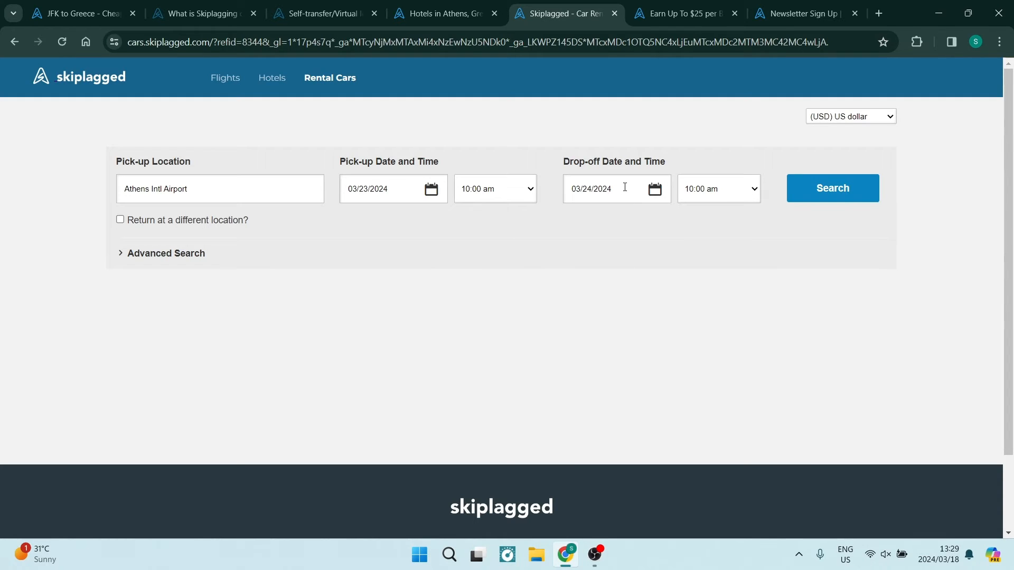
click(607, 189)
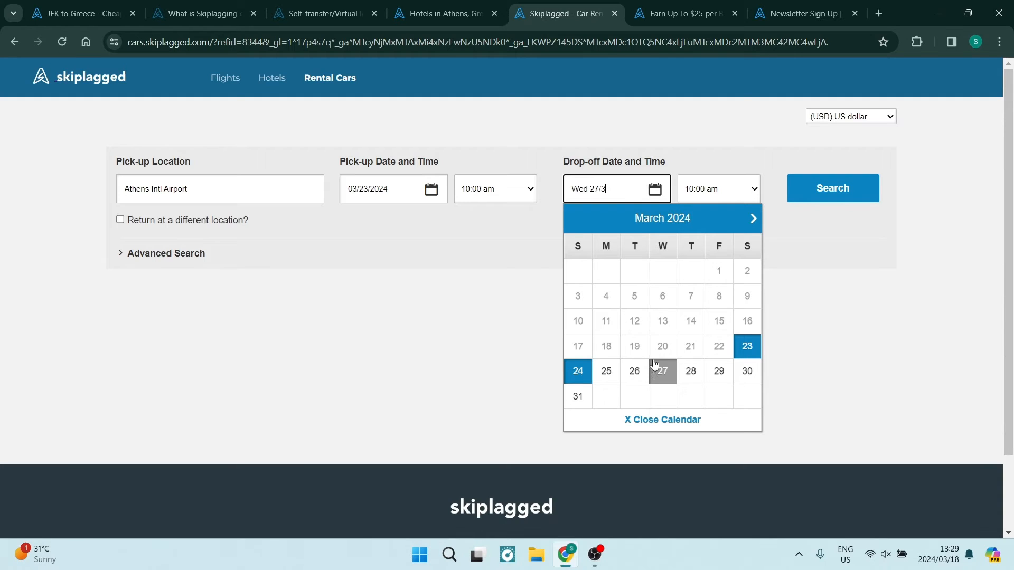
click(633, 371)
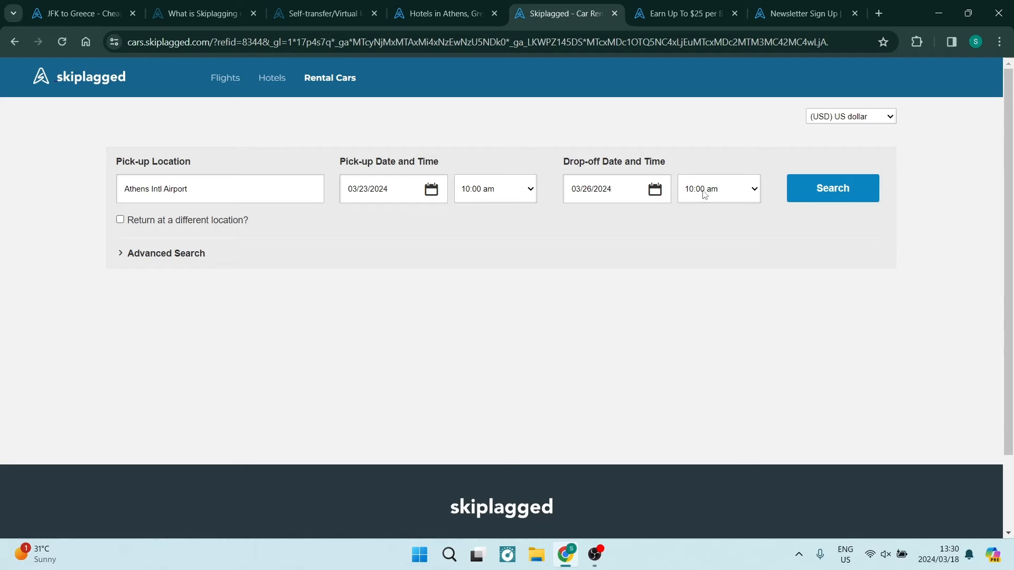
mouse_move(732, 240)
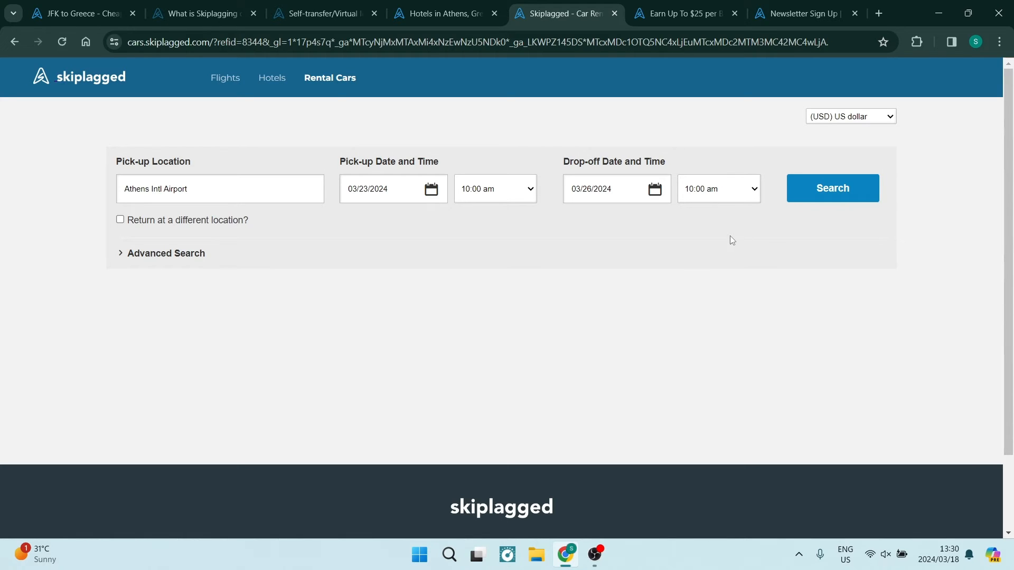
click(717, 189)
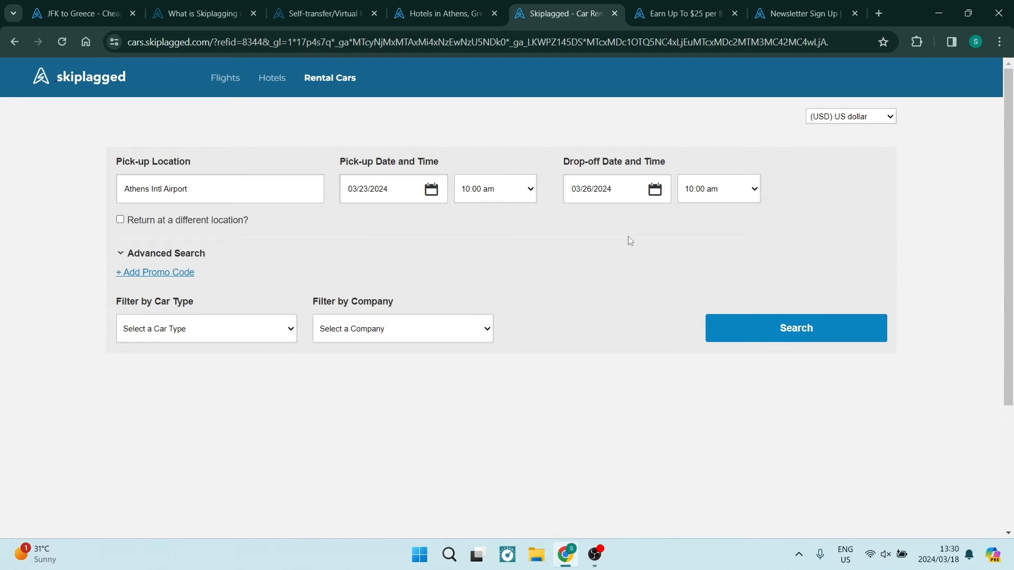
mouse_move(156, 273)
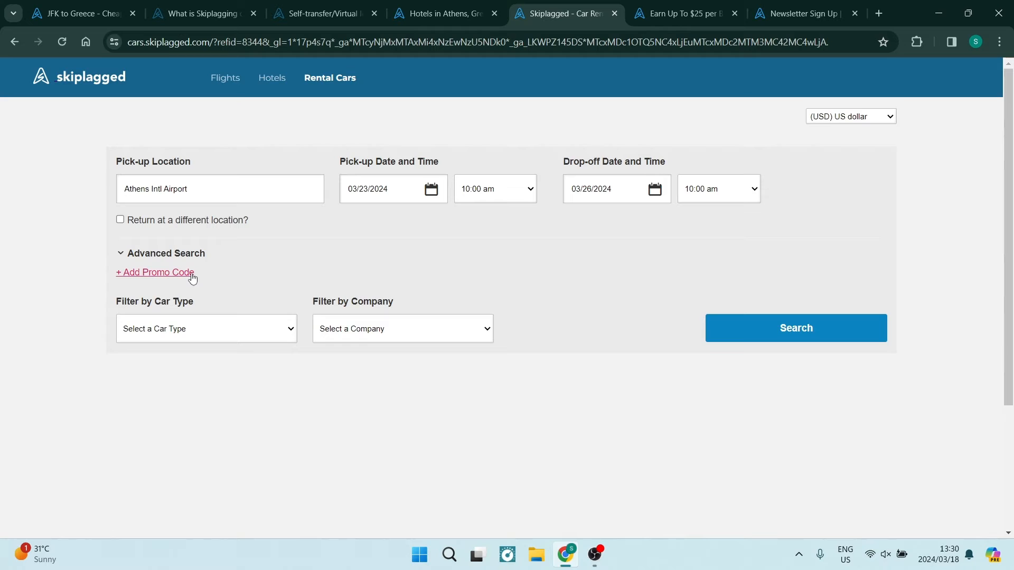
Step: Toggle Advanced Search, add a promo code entry, and submit the car search
click(165, 252)
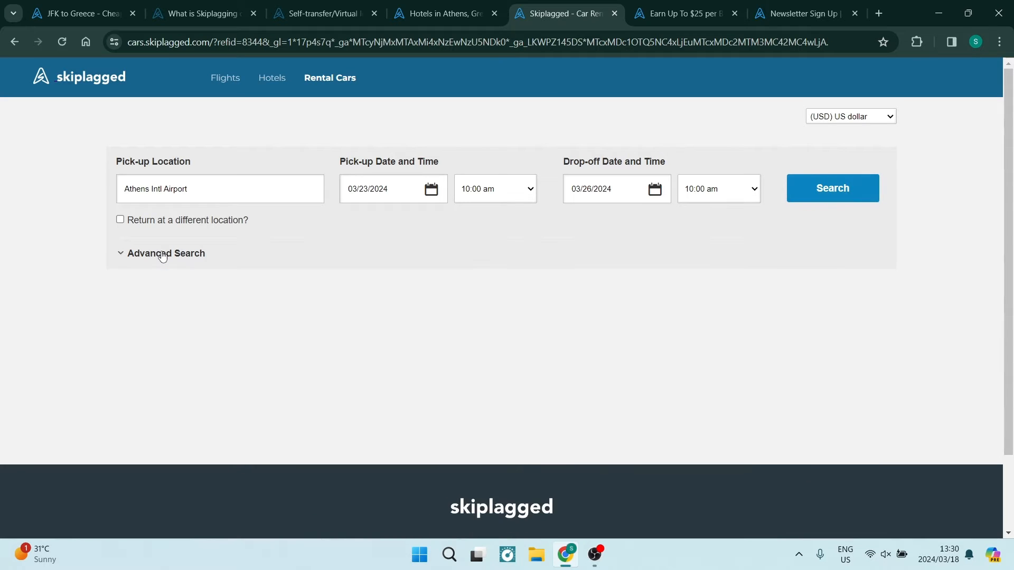
click(166, 253)
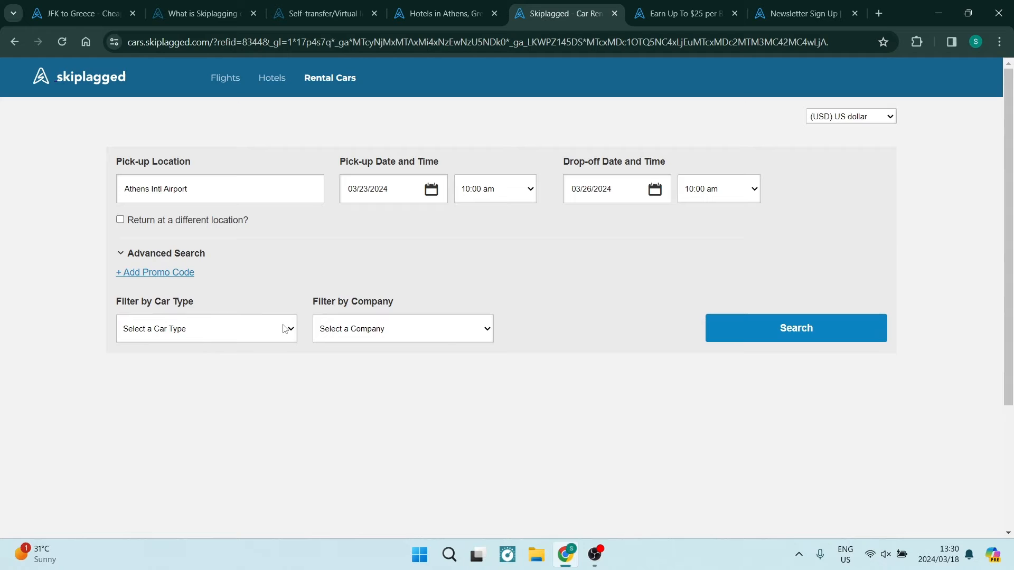
click(401, 328)
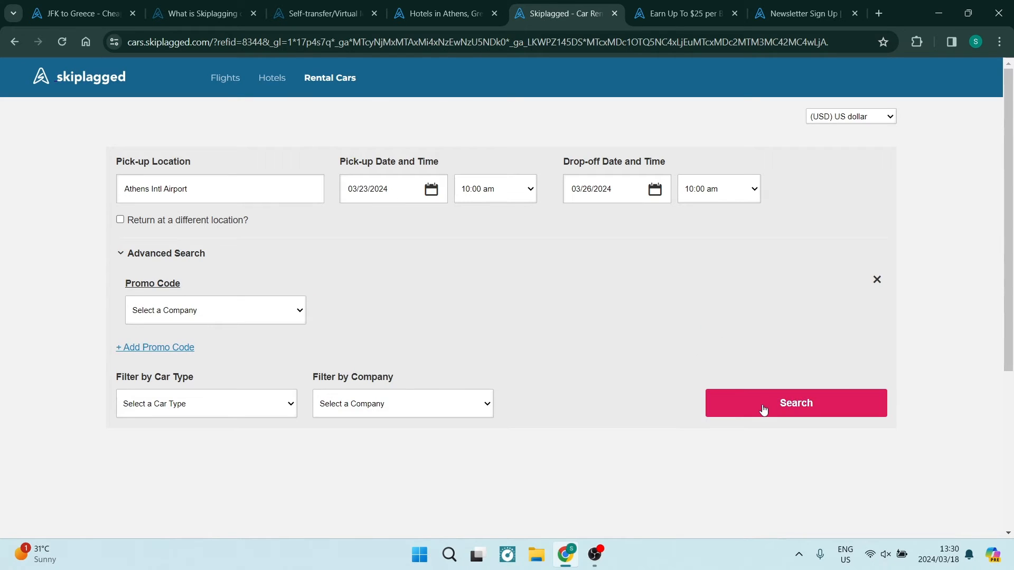
click(796, 403)
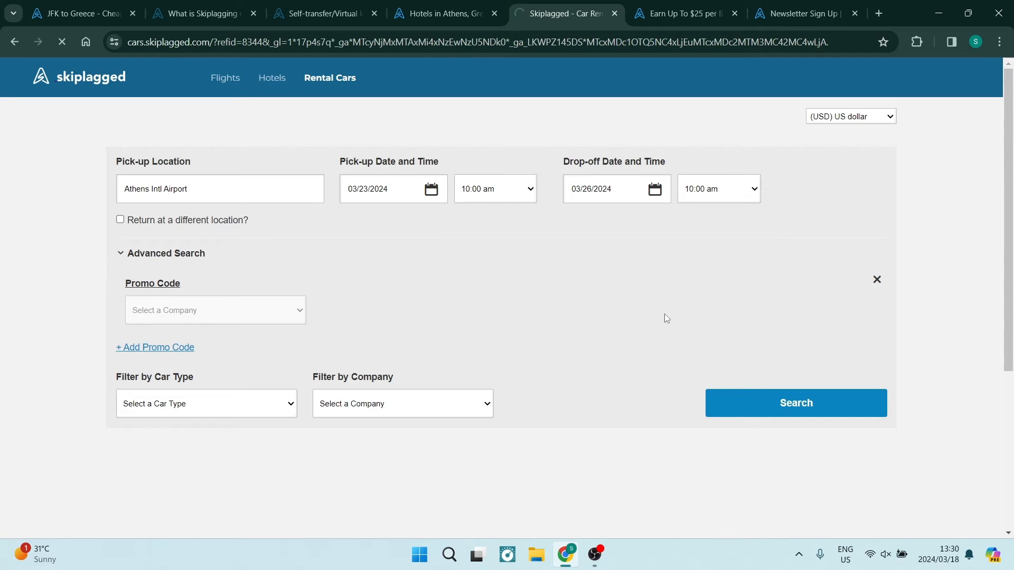
Step: Browse the 69 Athens airport rental cars, keeping Price - Low to High sorting
click(795, 403)
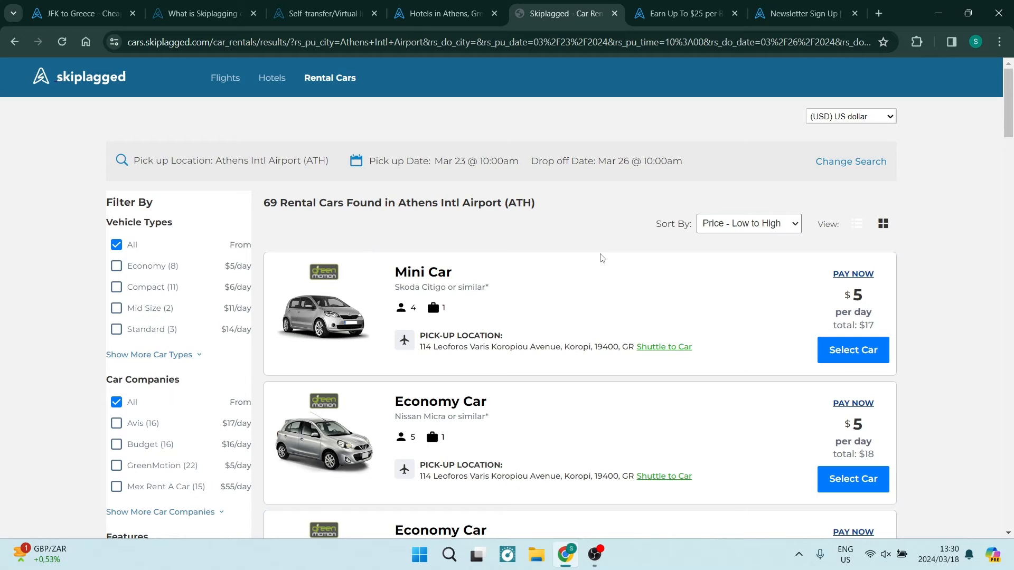
mouse_move(621, 325)
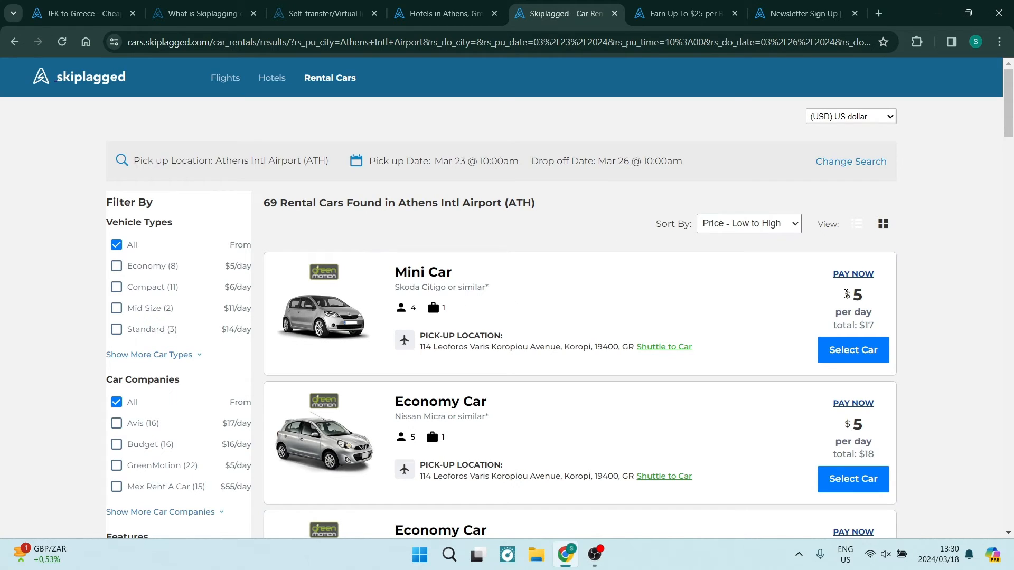
mouse_move(855, 312)
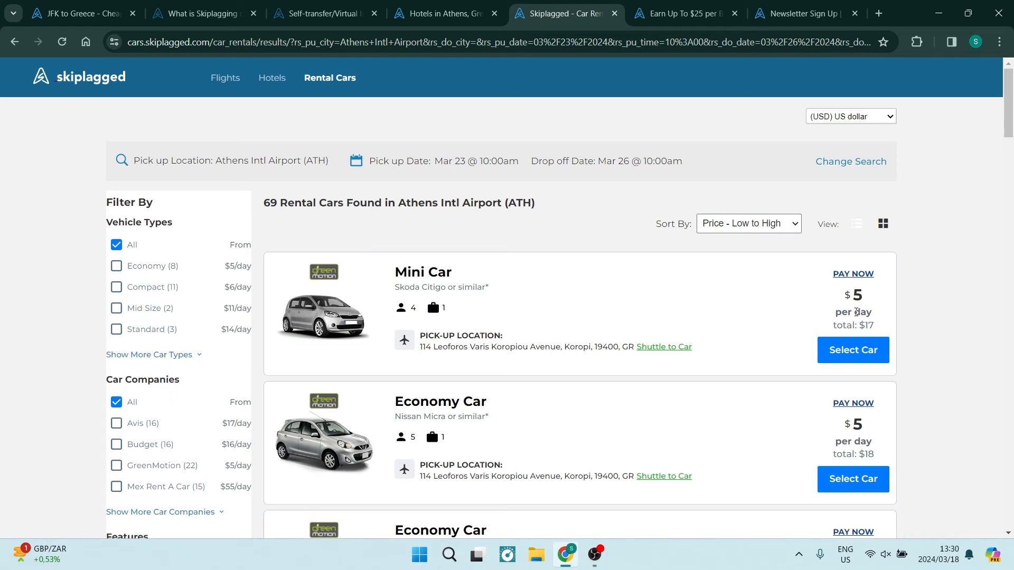
scroll(down, 3)
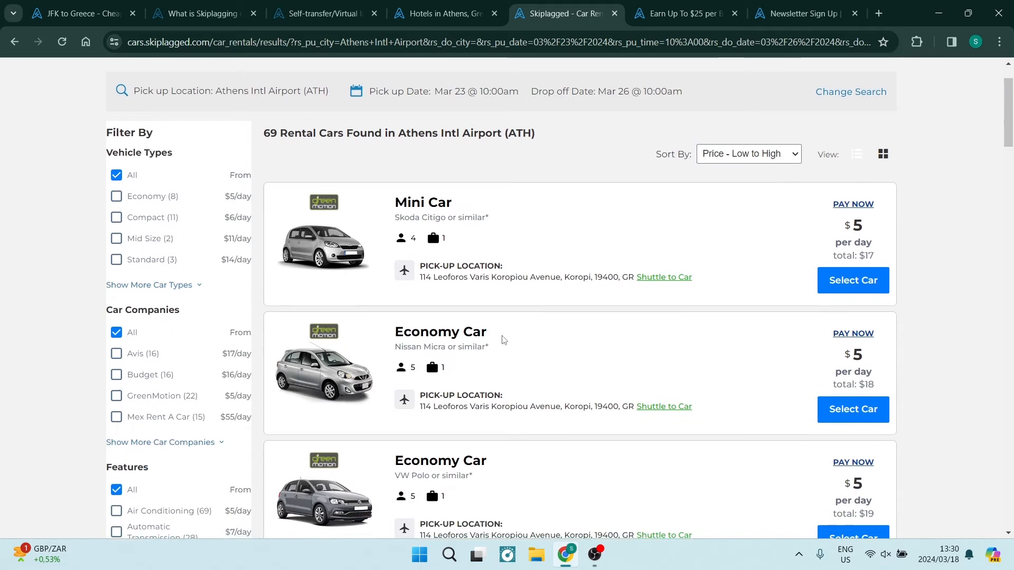
scroll(down, 3)
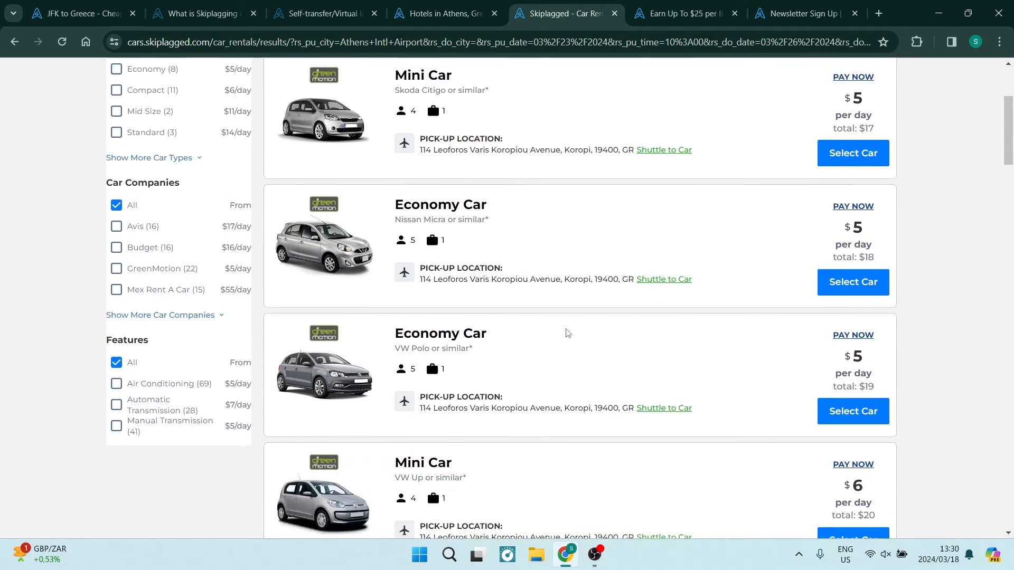
scroll(down, 3)
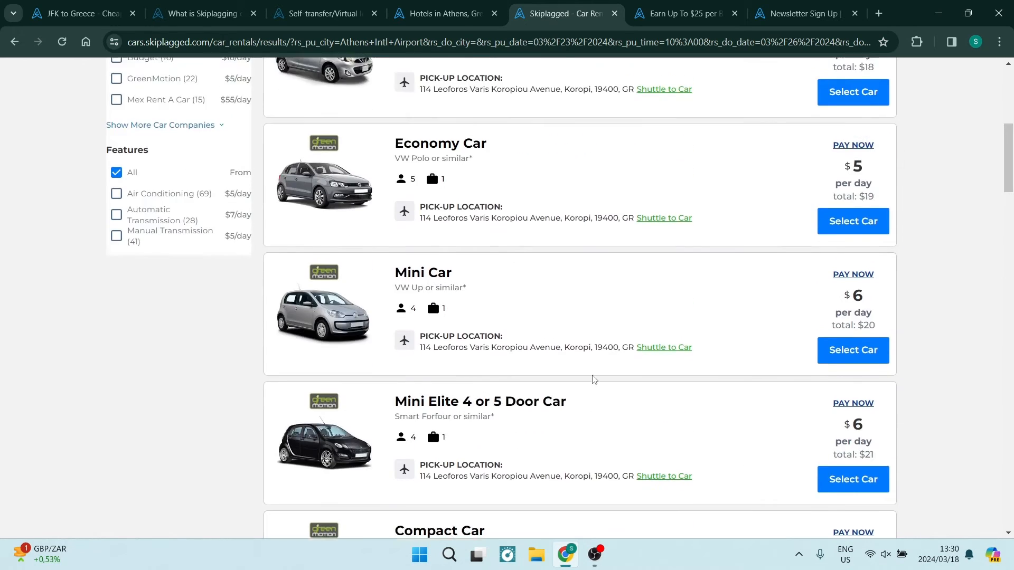
scroll(up, 3)
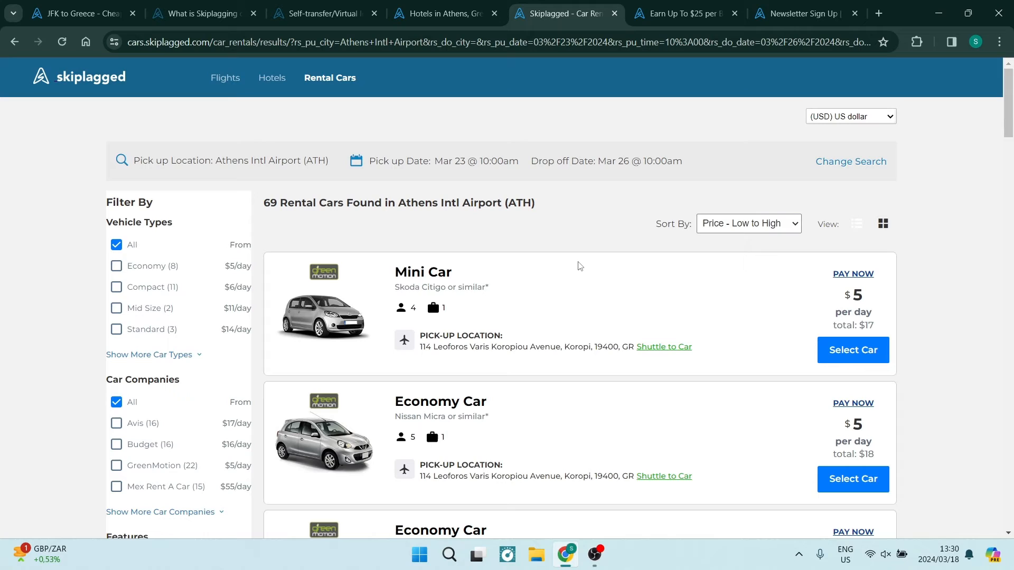
mouse_move(615, 341)
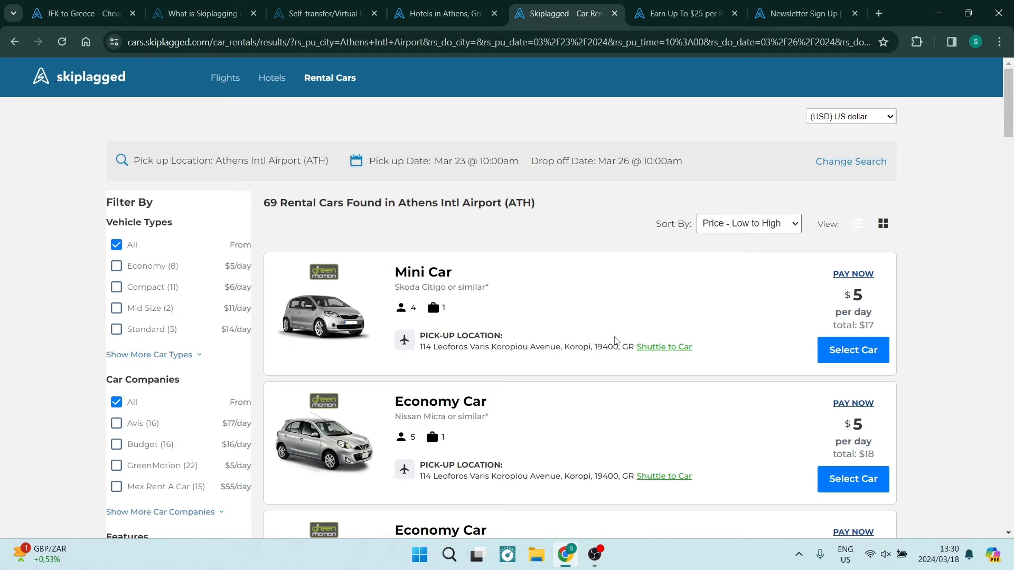
click(748, 223)
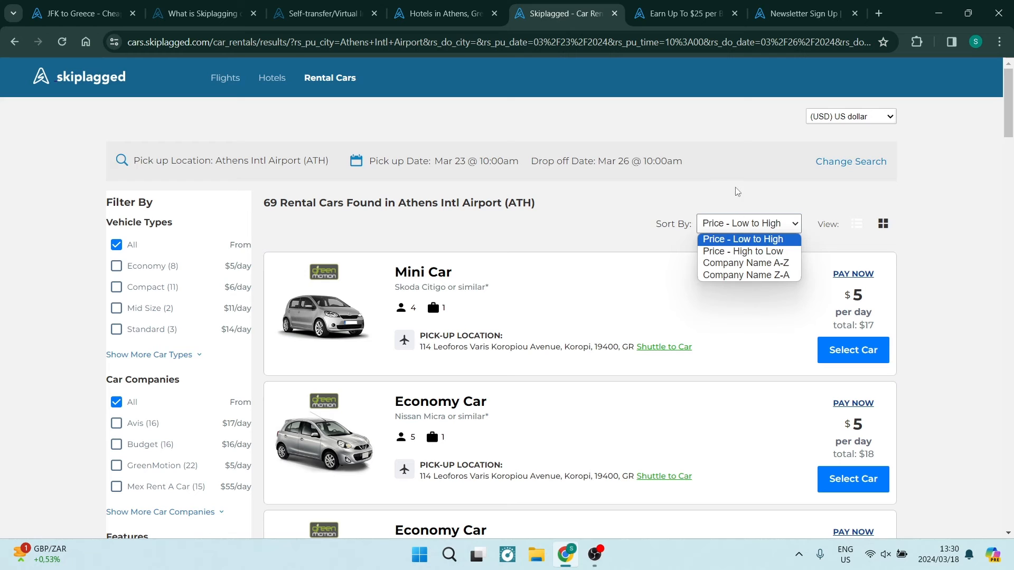
scroll(down, 3)
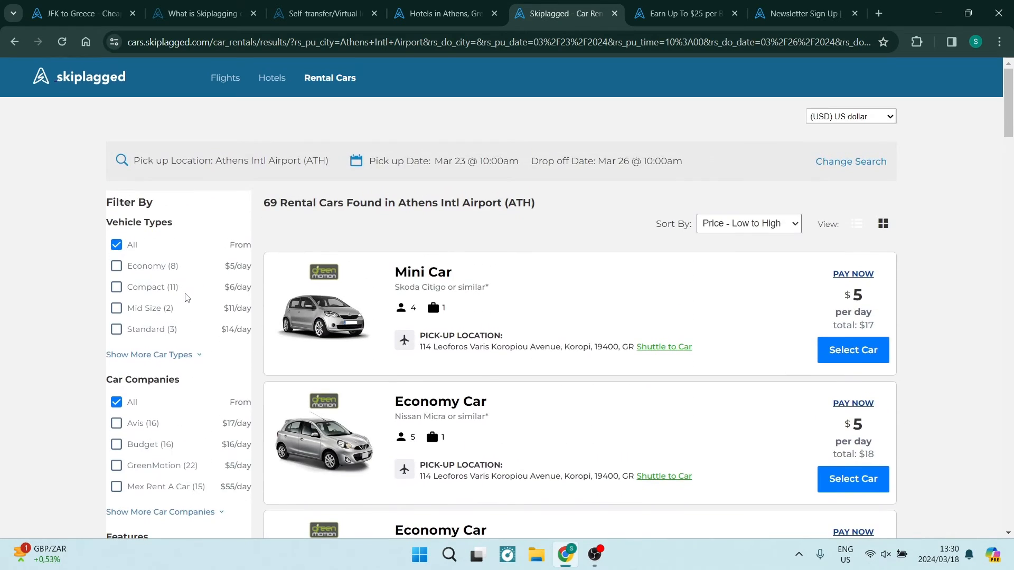
mouse_move(349, 260)
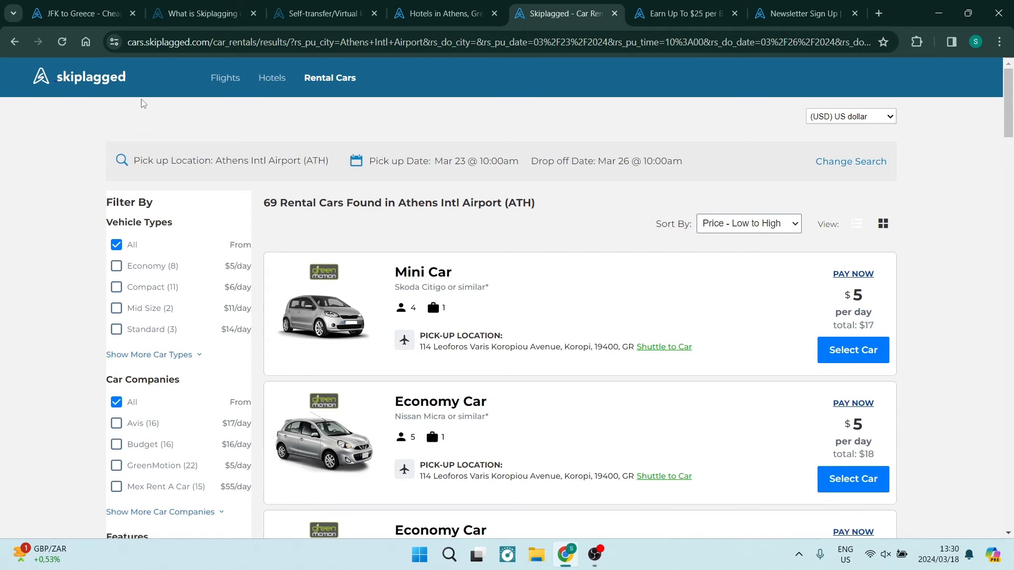
Step: Open Rewards and review the $10.00 balance and the 'How it works?' section
click(77, 13)
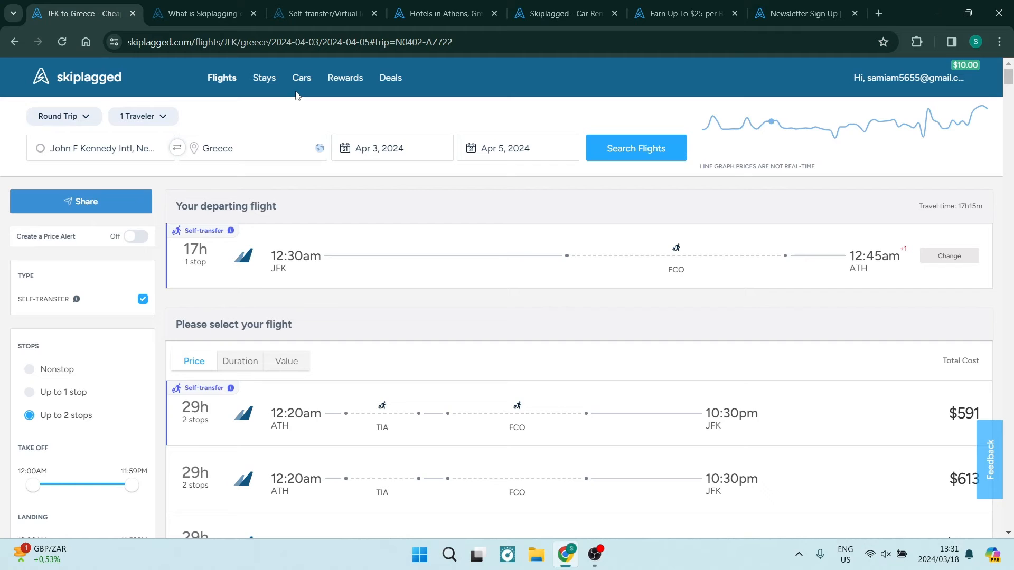
mouse_move(343, 91)
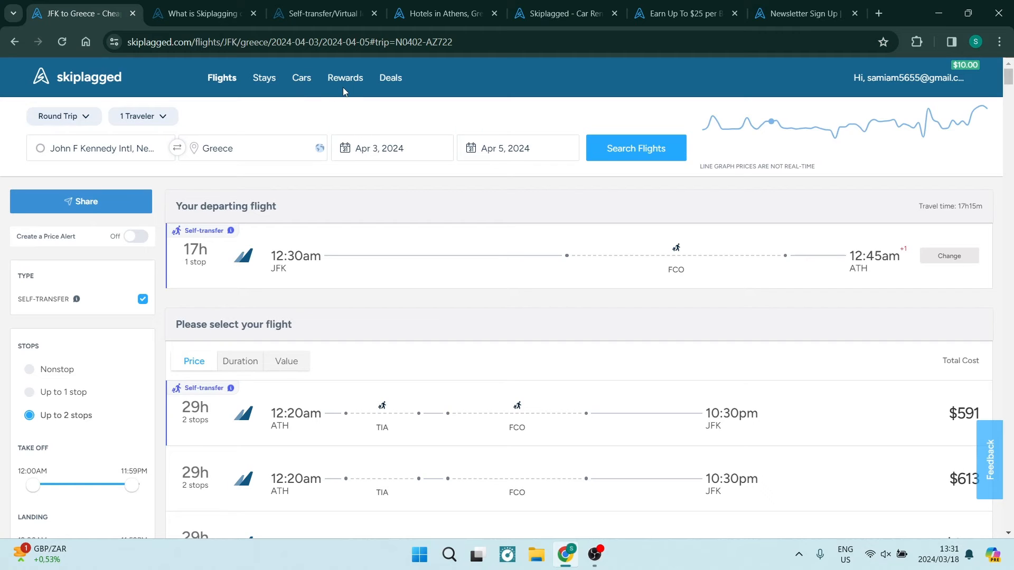
mouse_move(345, 78)
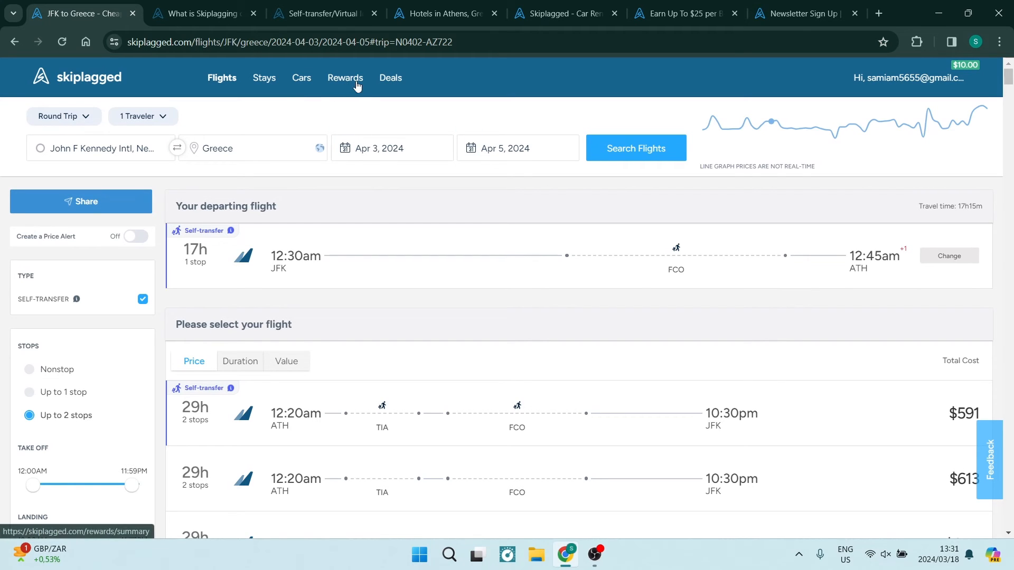
click(345, 78)
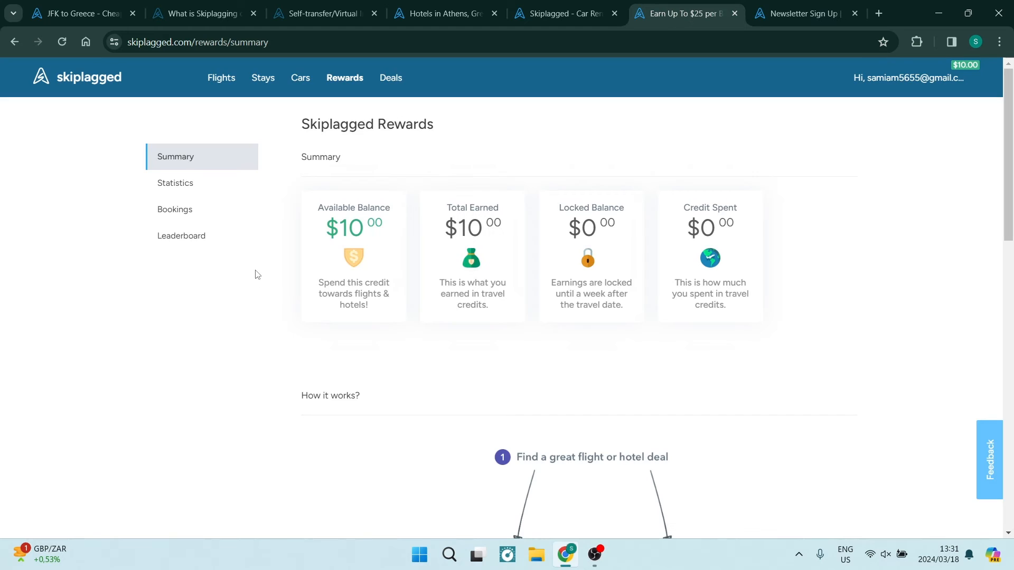
mouse_move(61, 147)
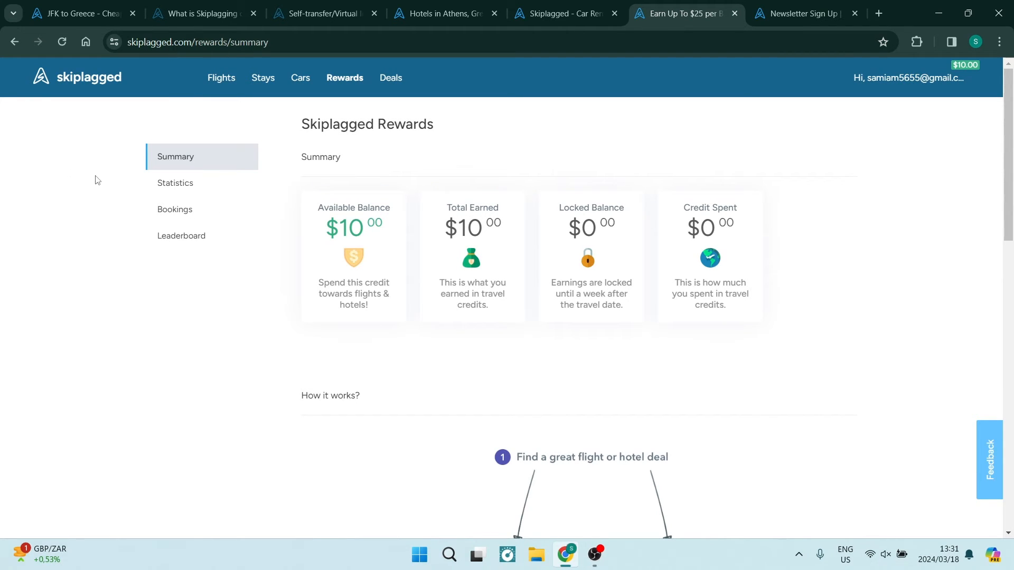
mouse_move(362, 239)
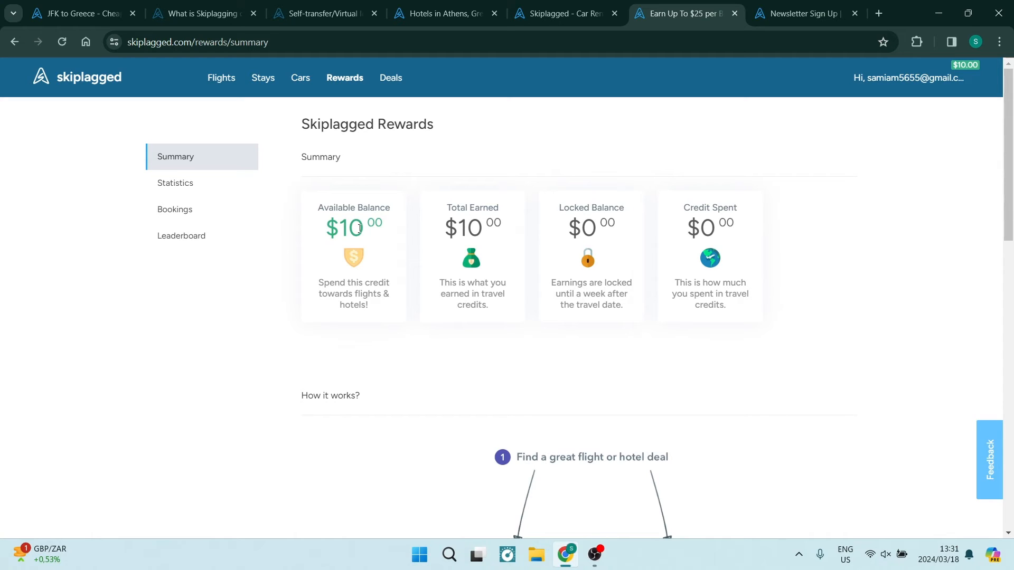
mouse_move(315, 286)
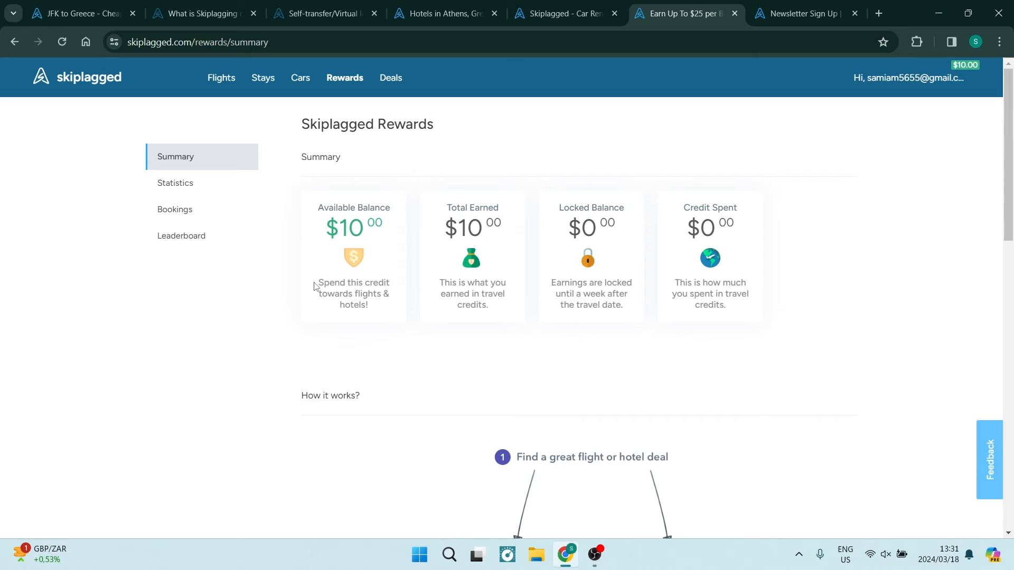
triple_click(353, 293)
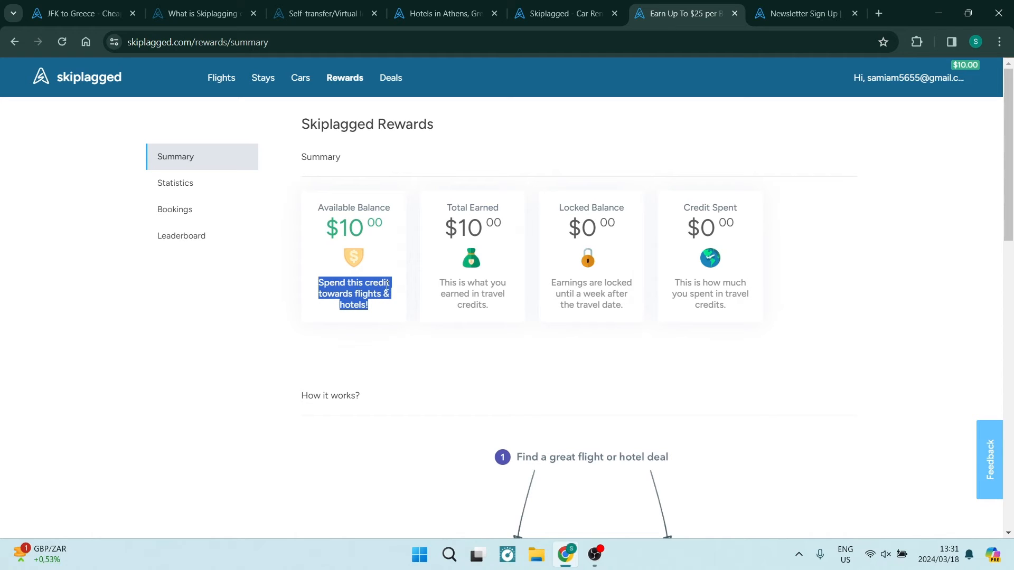
mouse_move(413, 277)
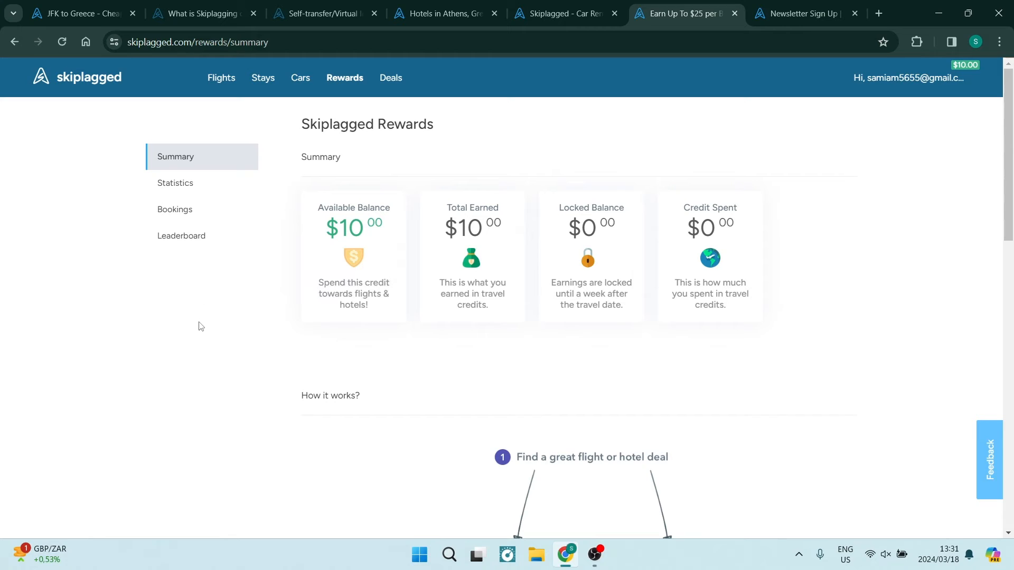
scroll(down, 3)
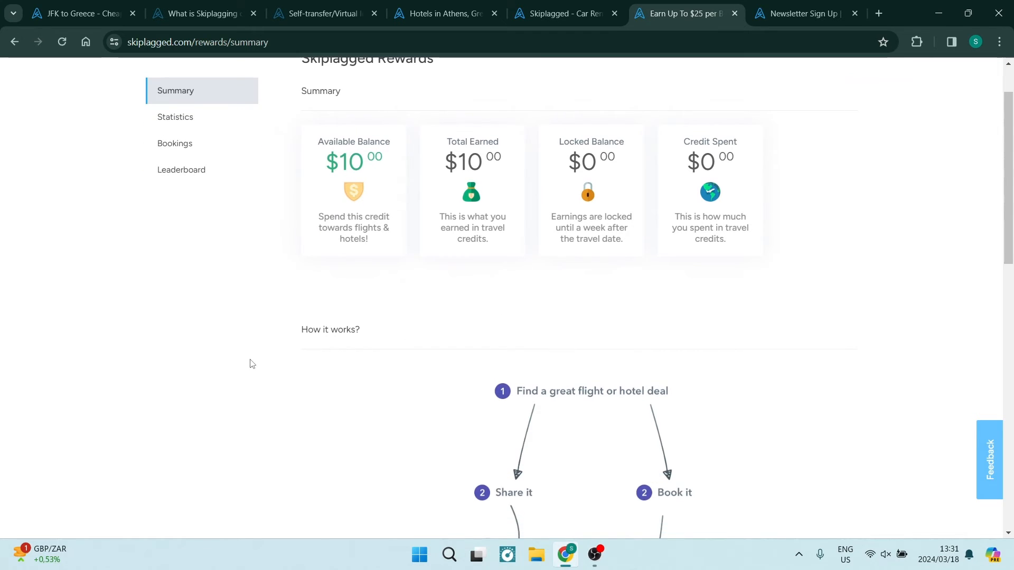
scroll(down, 3)
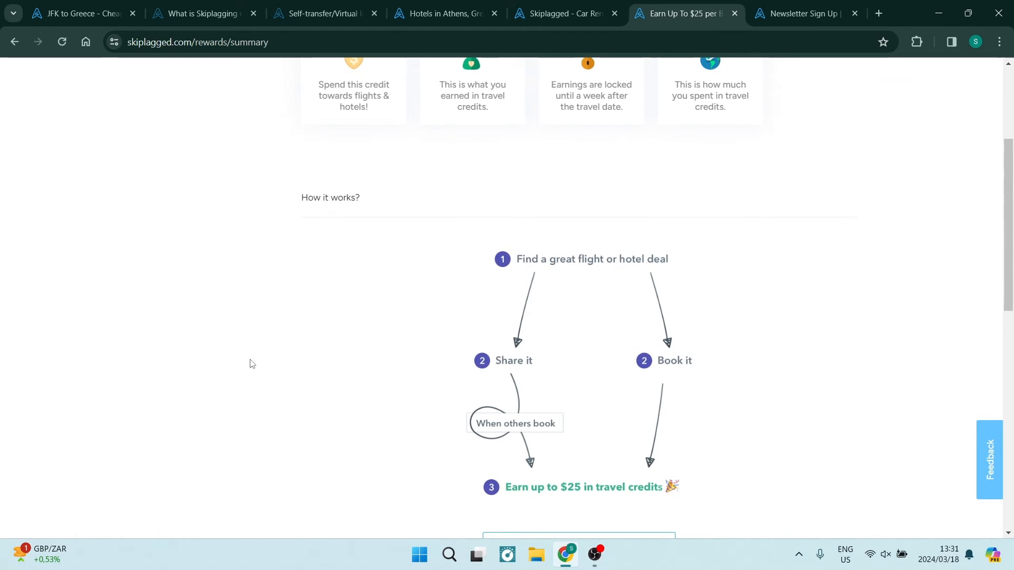
scroll(up, 3)
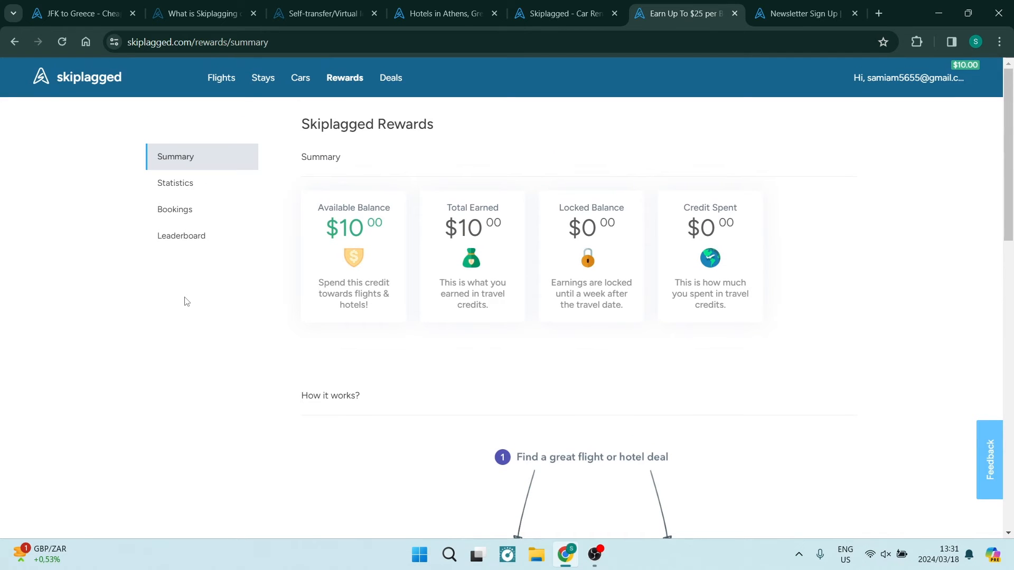
mouse_move(332, 425)
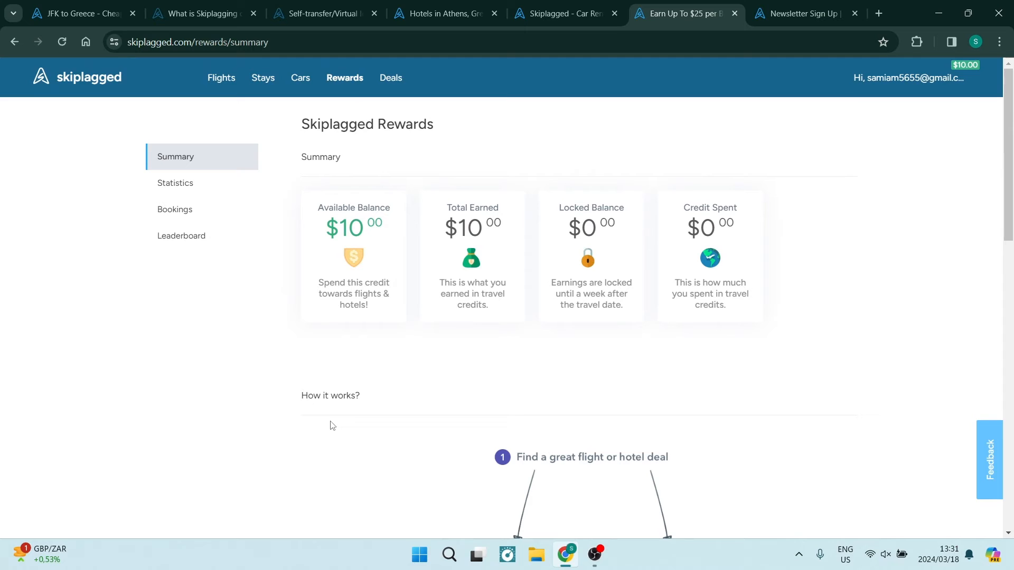
scroll(down, 3)
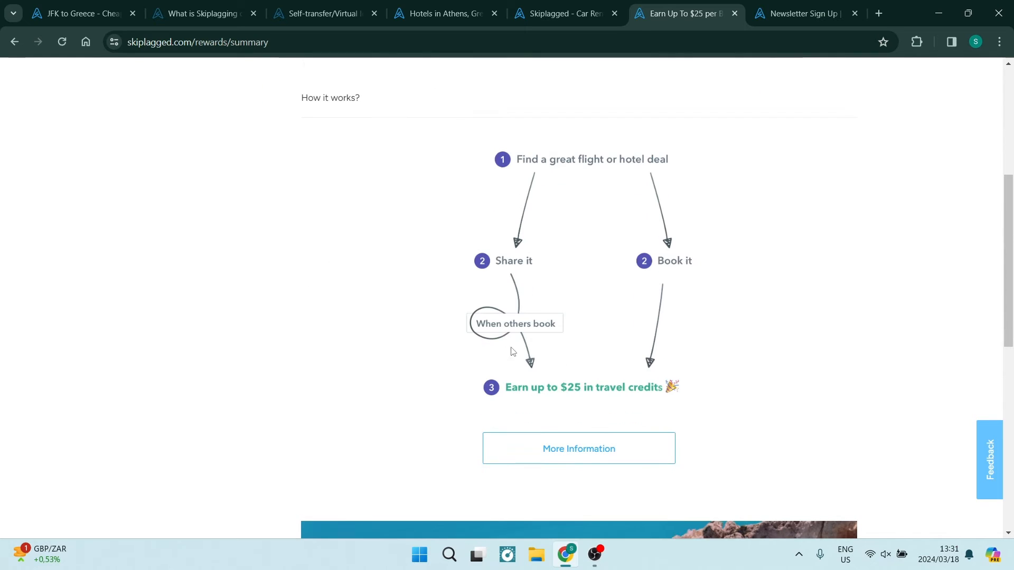
scroll(down, 3)
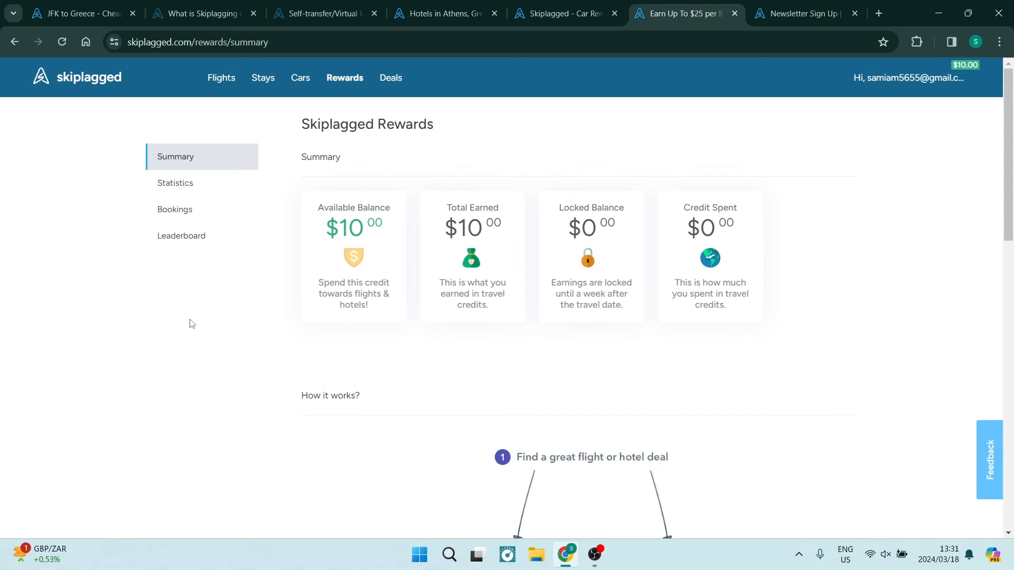
mouse_move(224, 289)
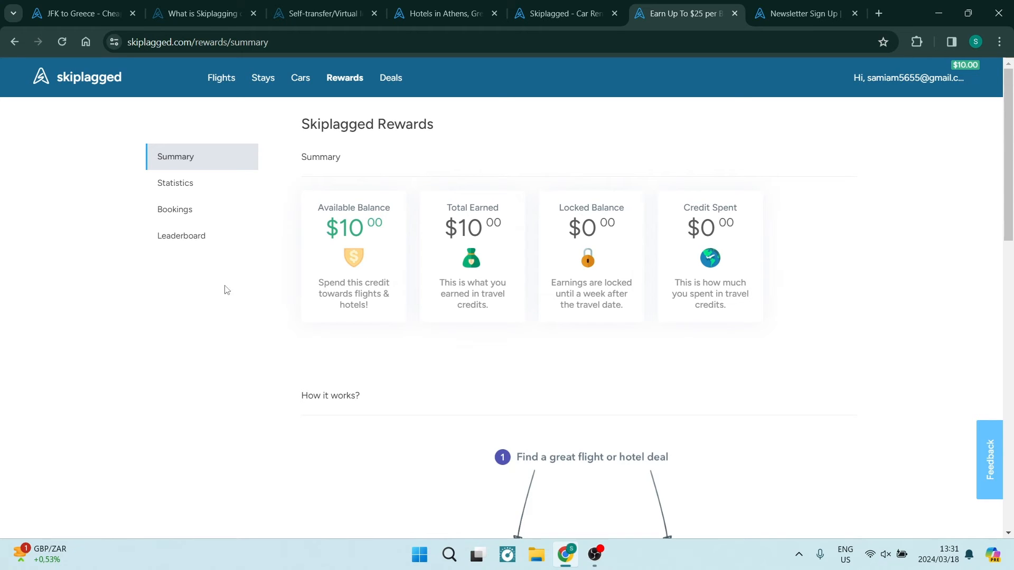
mouse_move(222, 296)
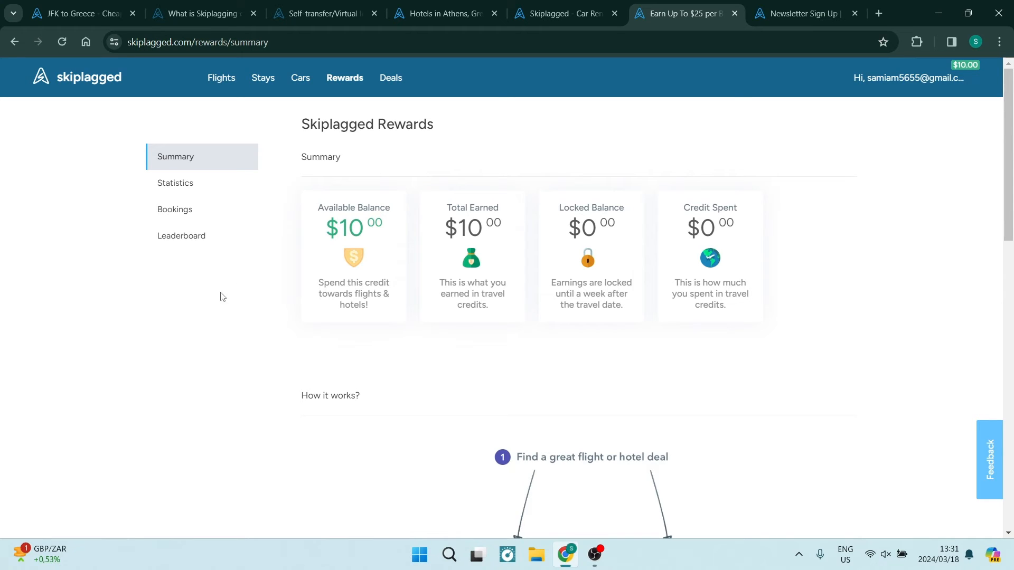
mouse_move(249, 223)
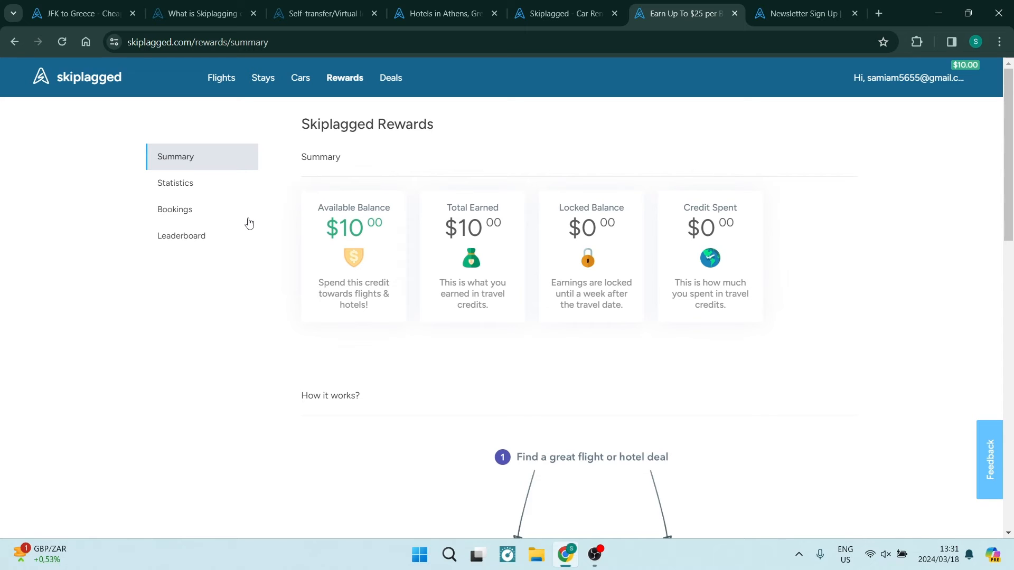
mouse_move(390, 77)
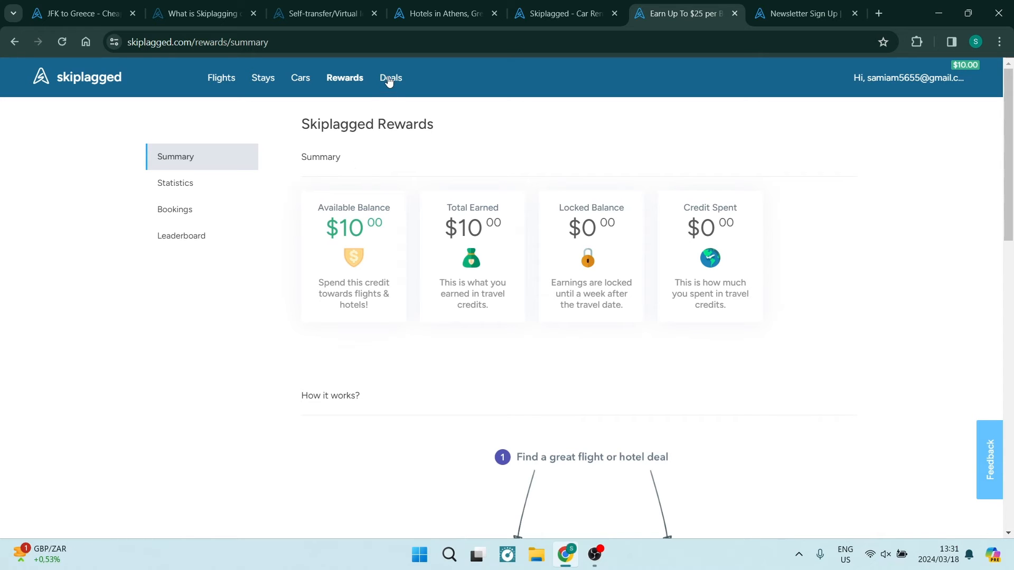
Step: Scroll the Deals newsletter page through 'Top Deals Right Now', including New York–Miami for $88
click(389, 77)
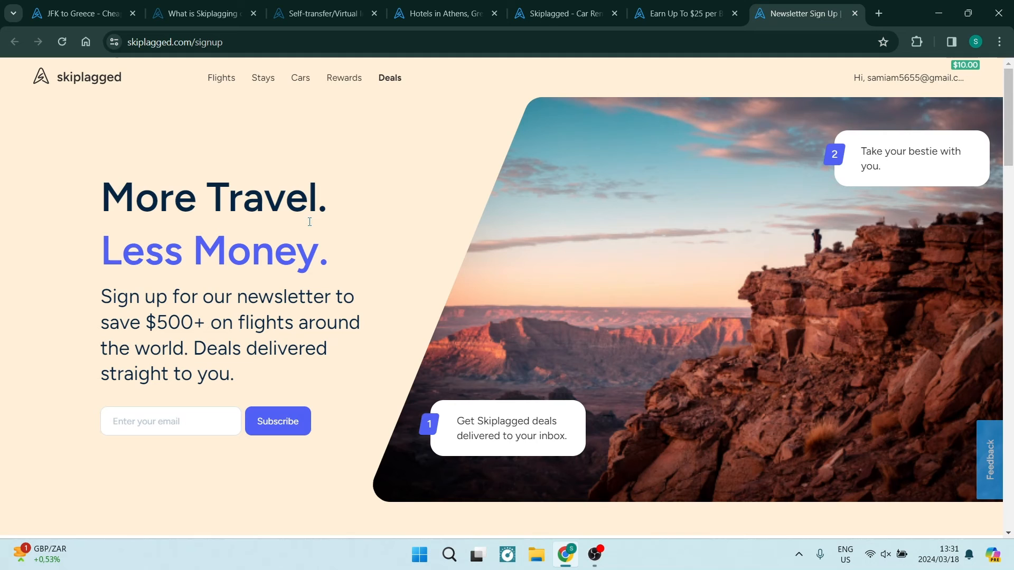
mouse_move(386, 192)
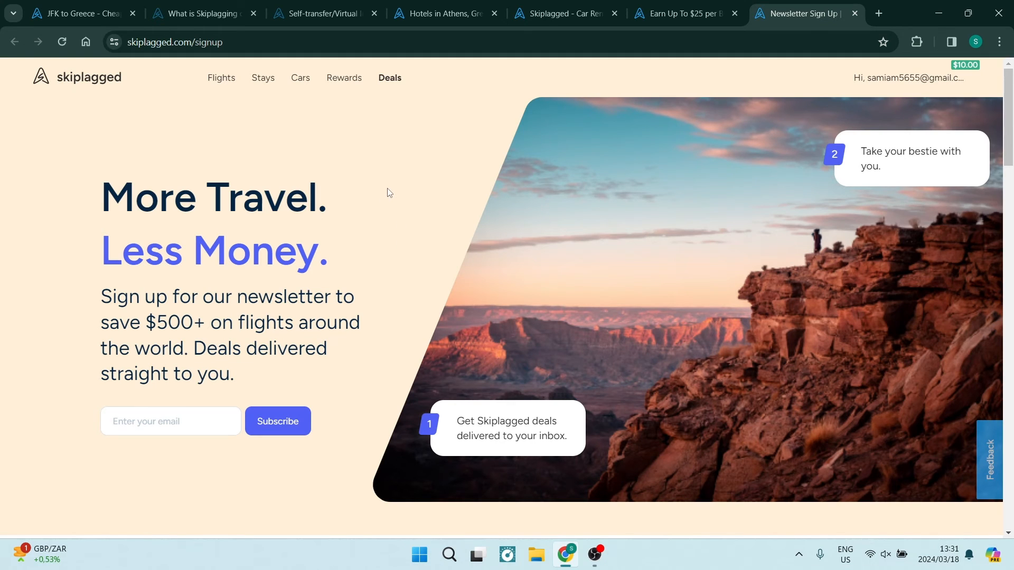
scroll(down, 3)
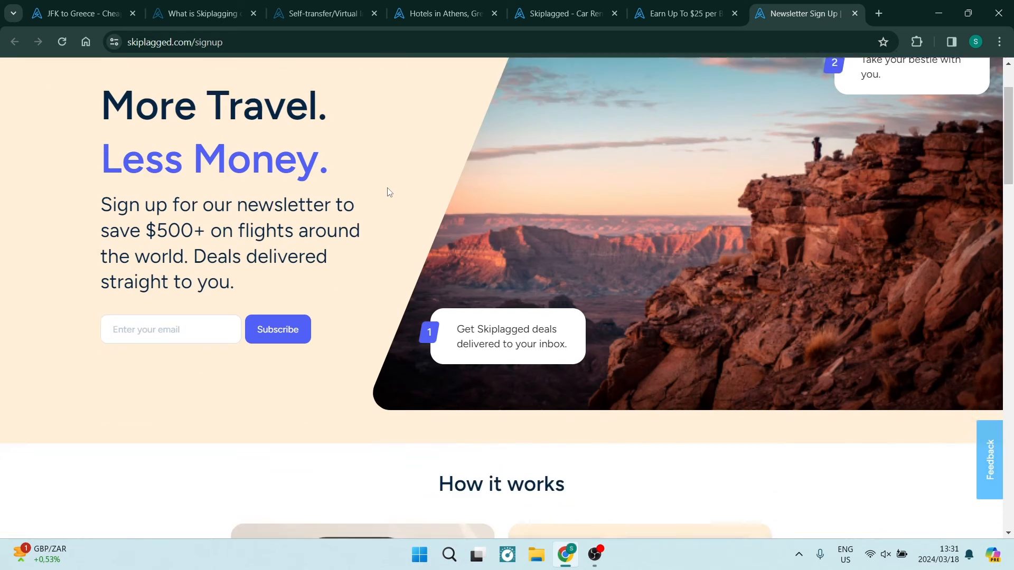
scroll(down, 3)
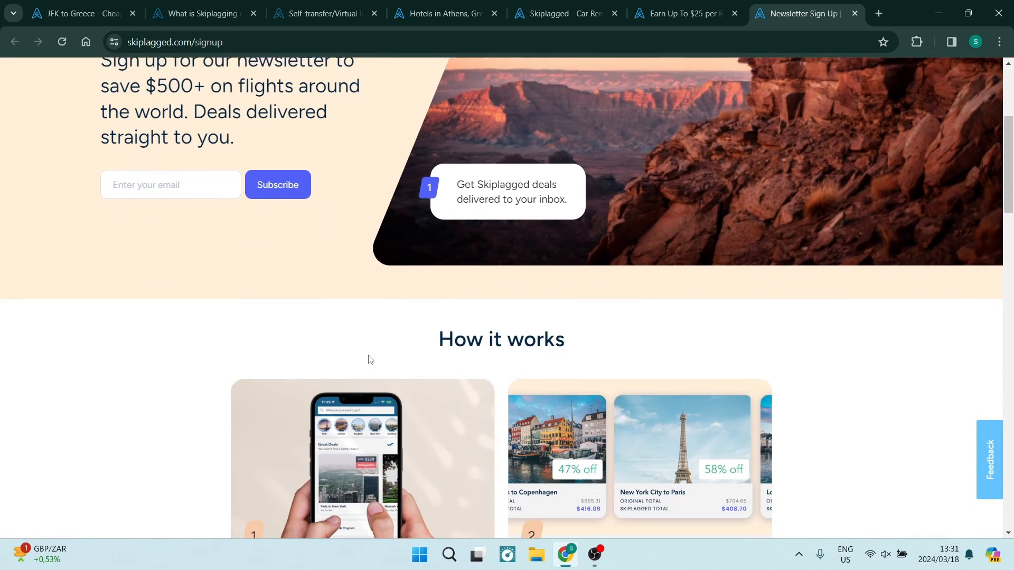
scroll(down, 3)
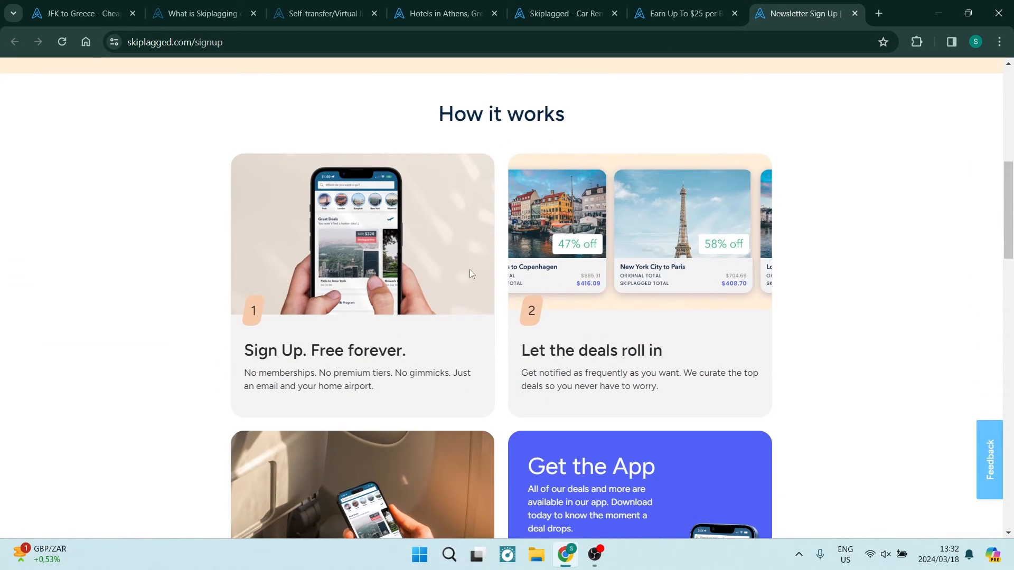
scroll(down, 3)
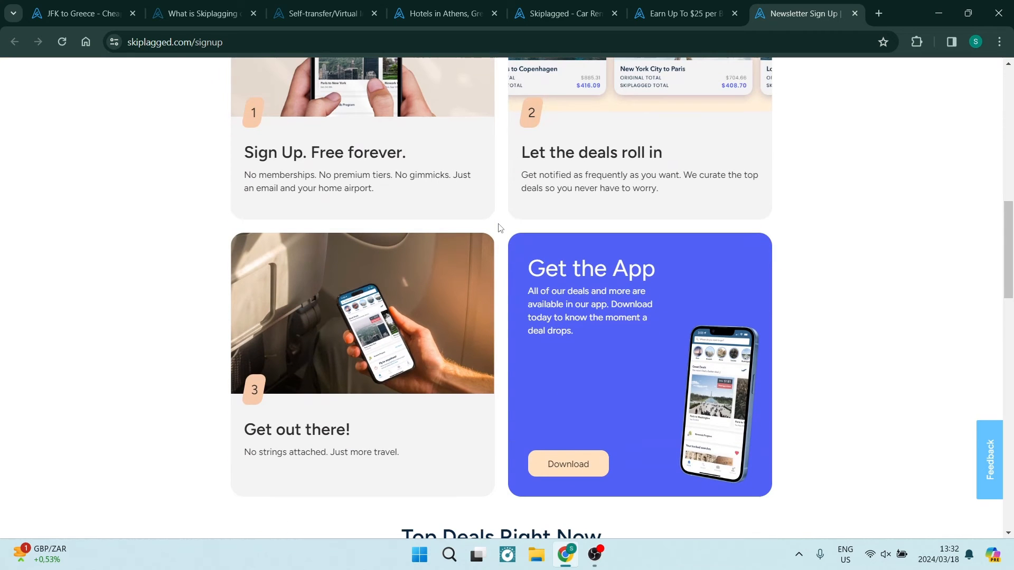
scroll(down, 3)
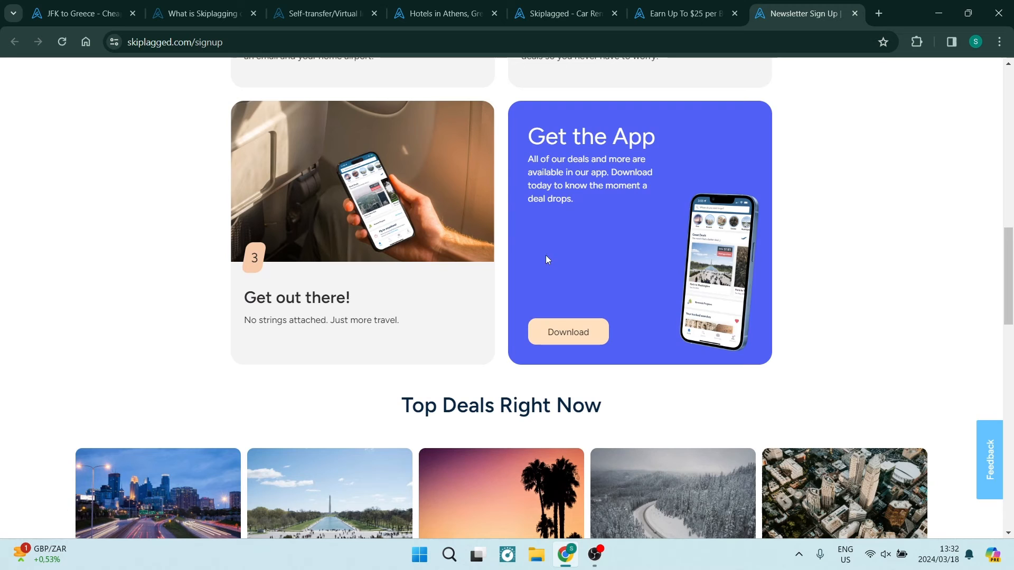
mouse_move(498, 187)
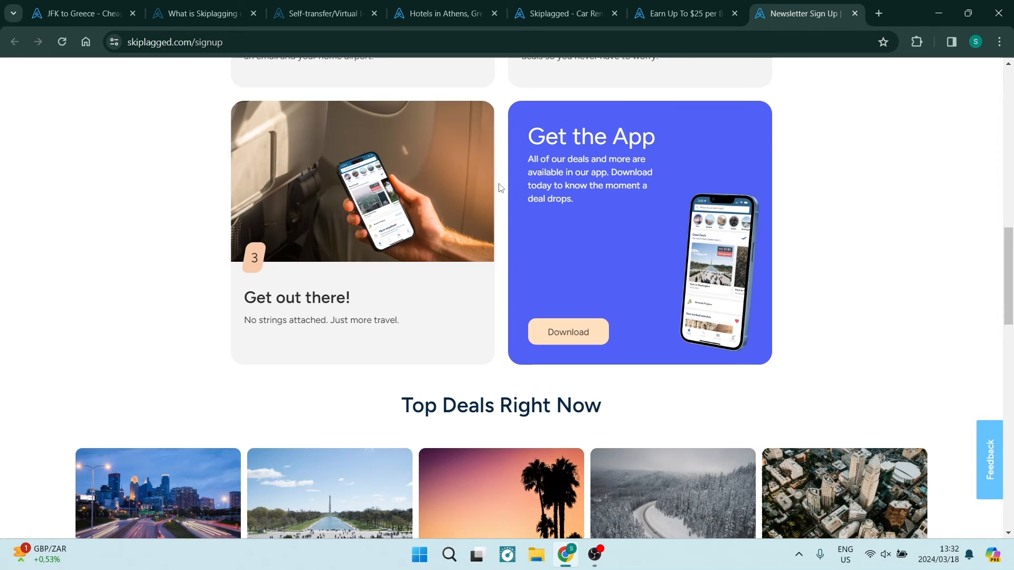
scroll(down, 3)
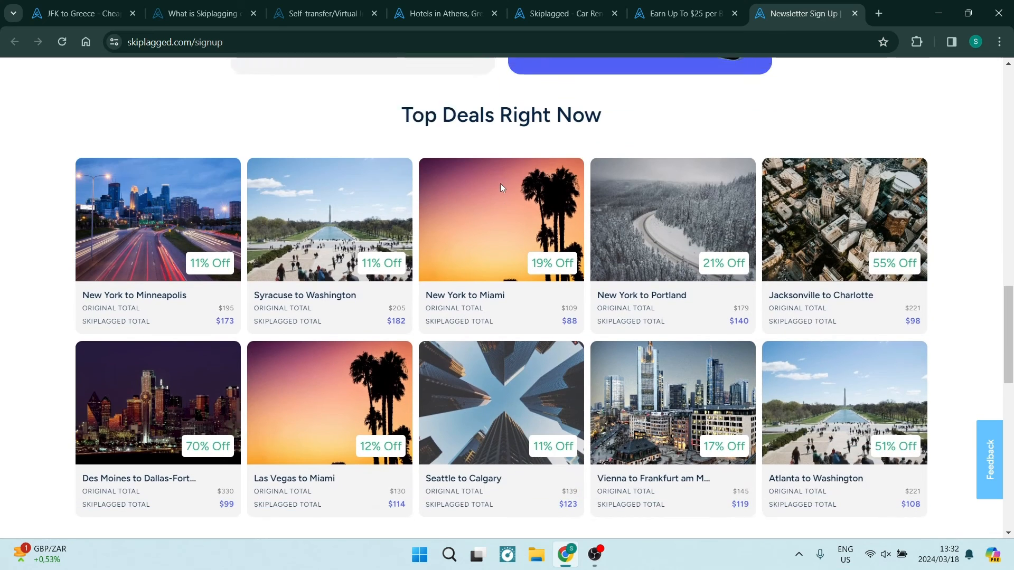
scroll(down, 3)
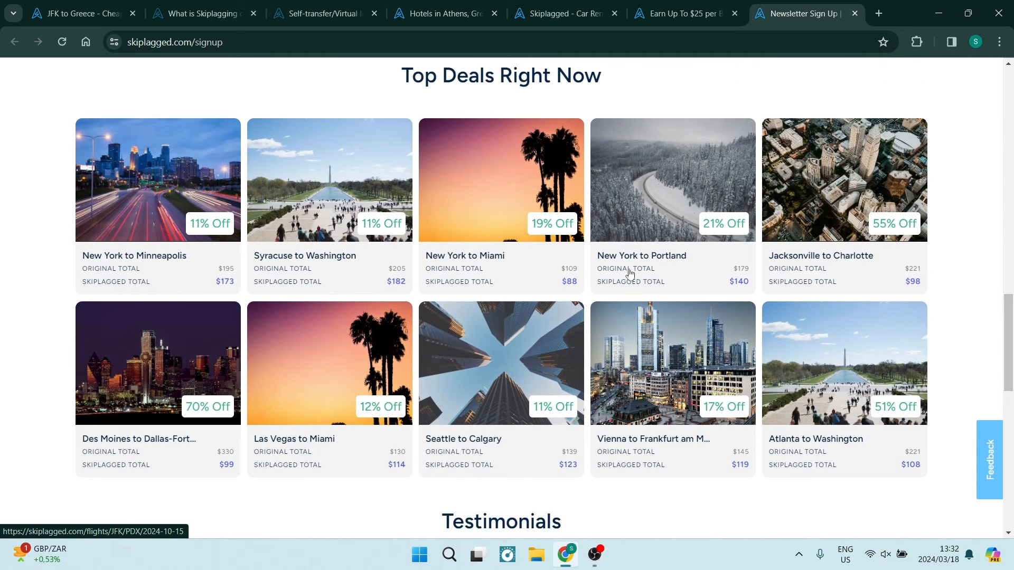
mouse_move(519, 264)
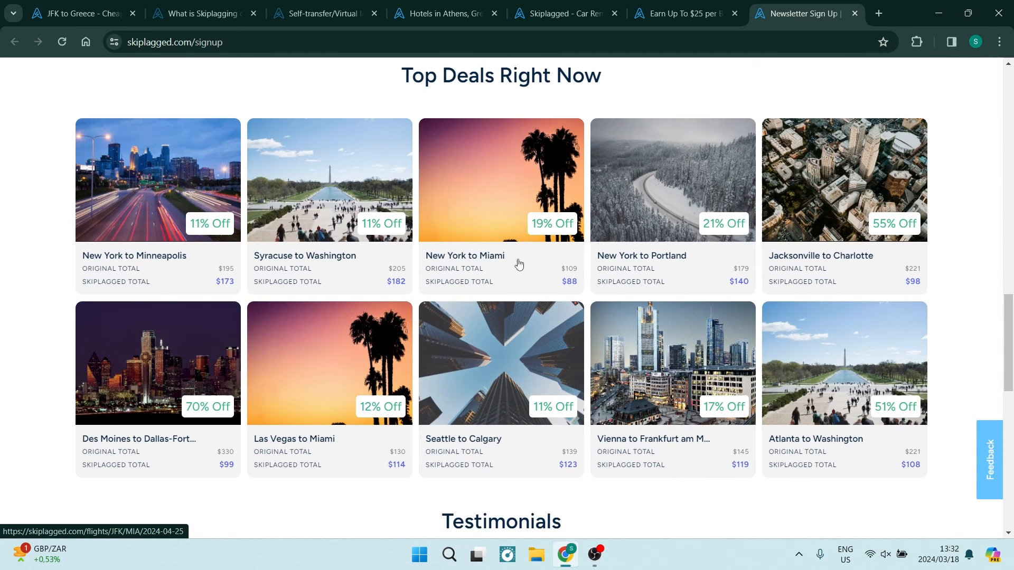
mouse_move(808, 201)
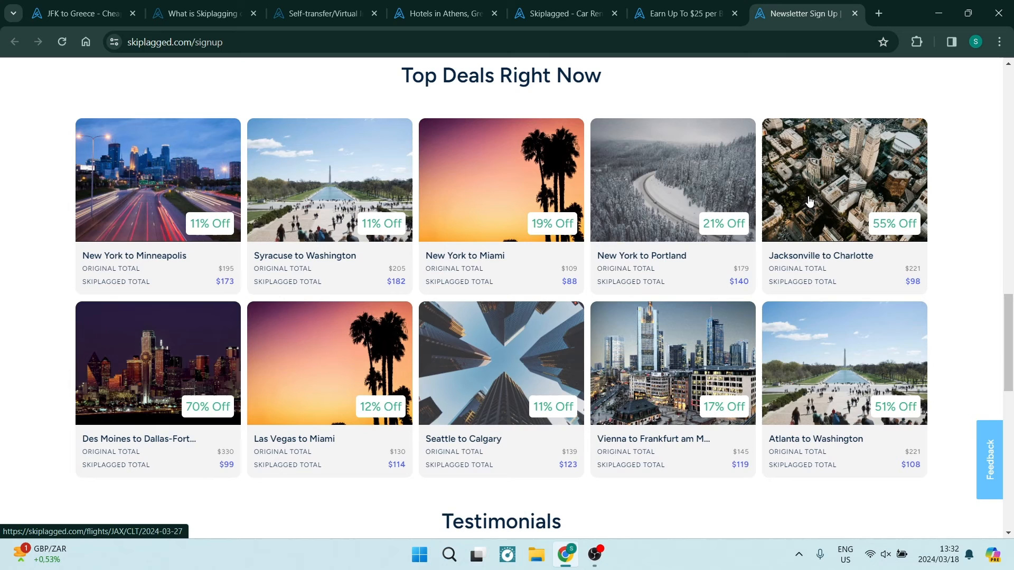
mouse_move(892, 225)
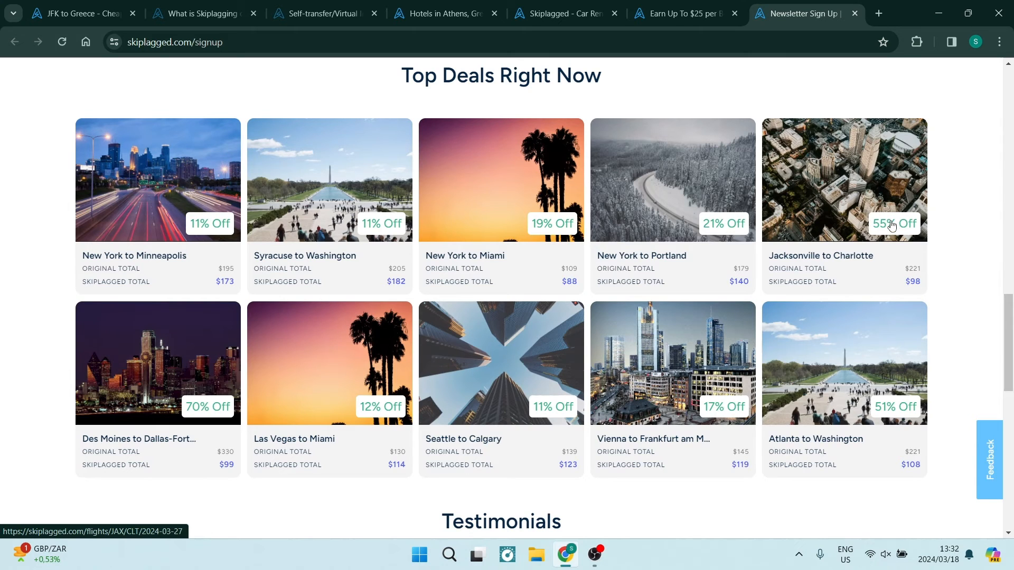
mouse_move(846, 216)
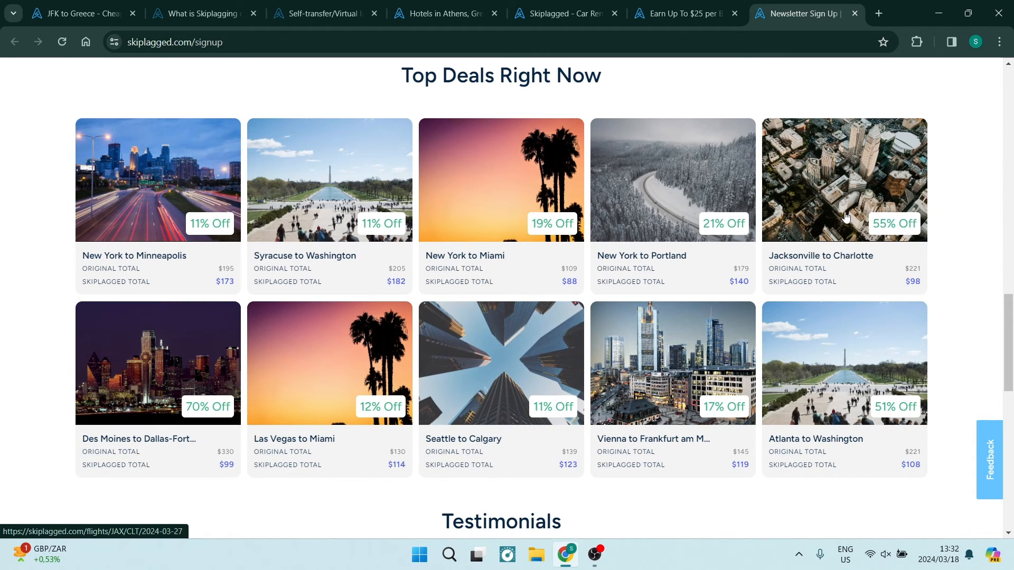
mouse_move(843, 205)
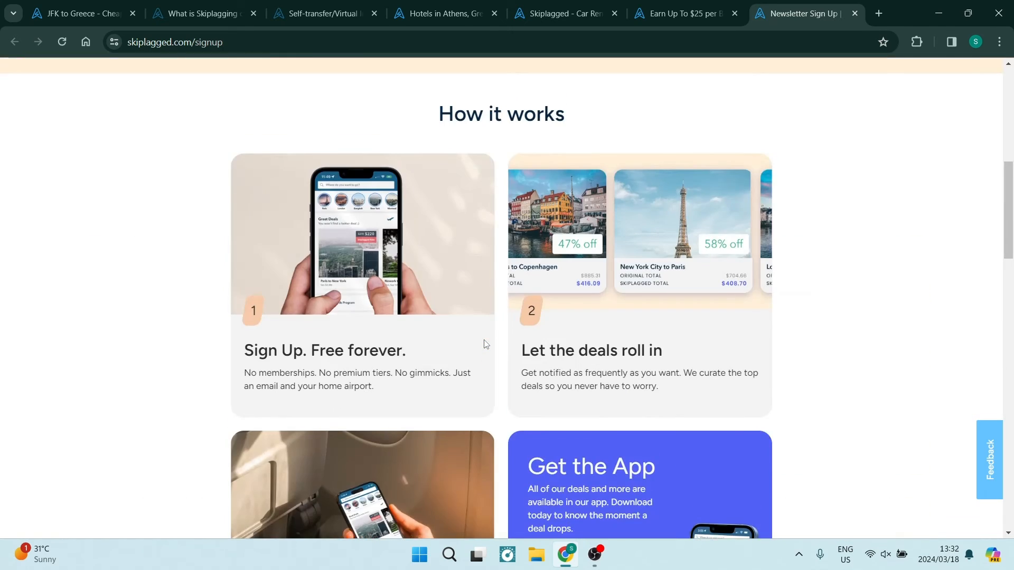
scroll(up, 3)
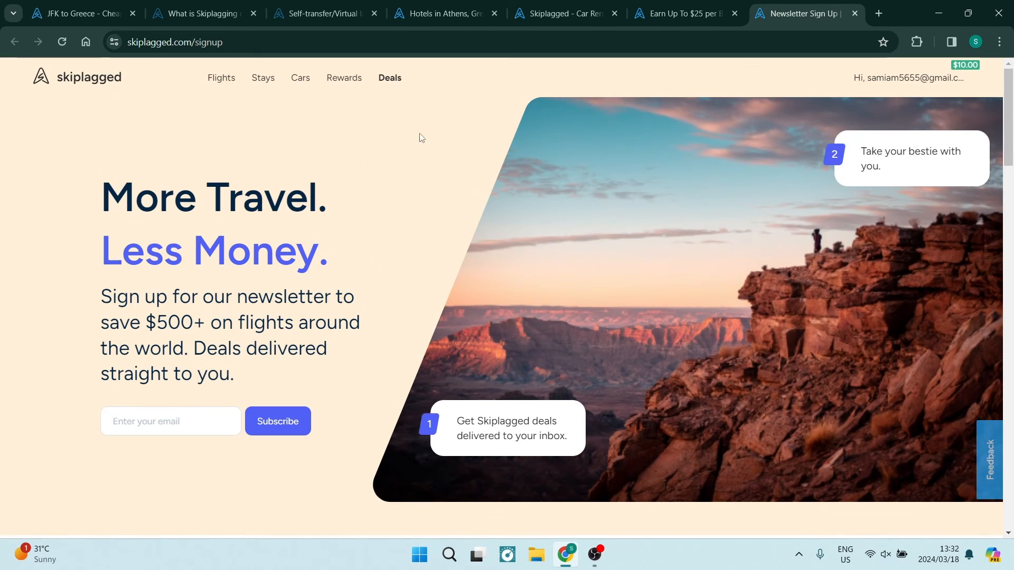
mouse_move(343, 78)
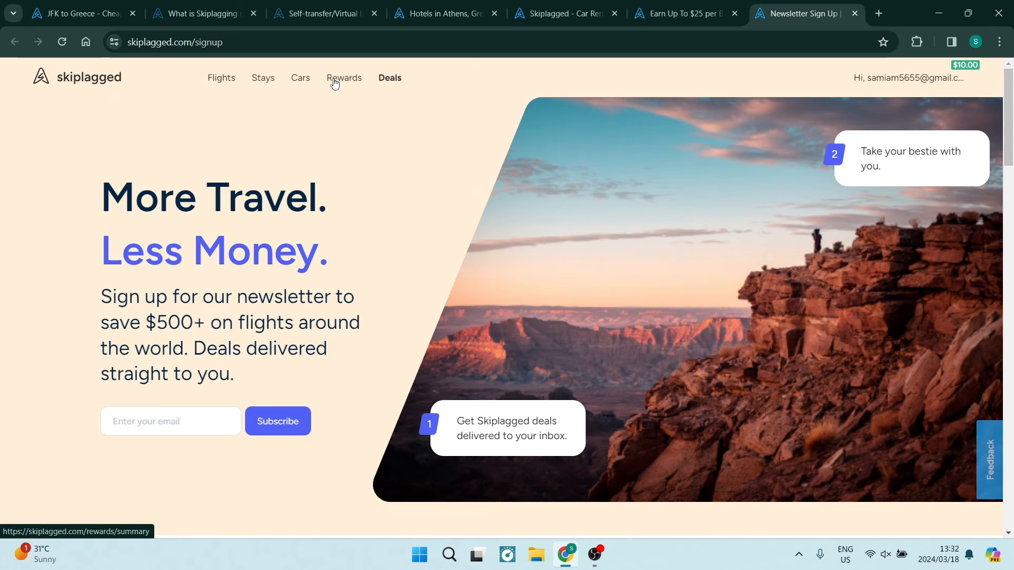
mouse_move(870, 110)
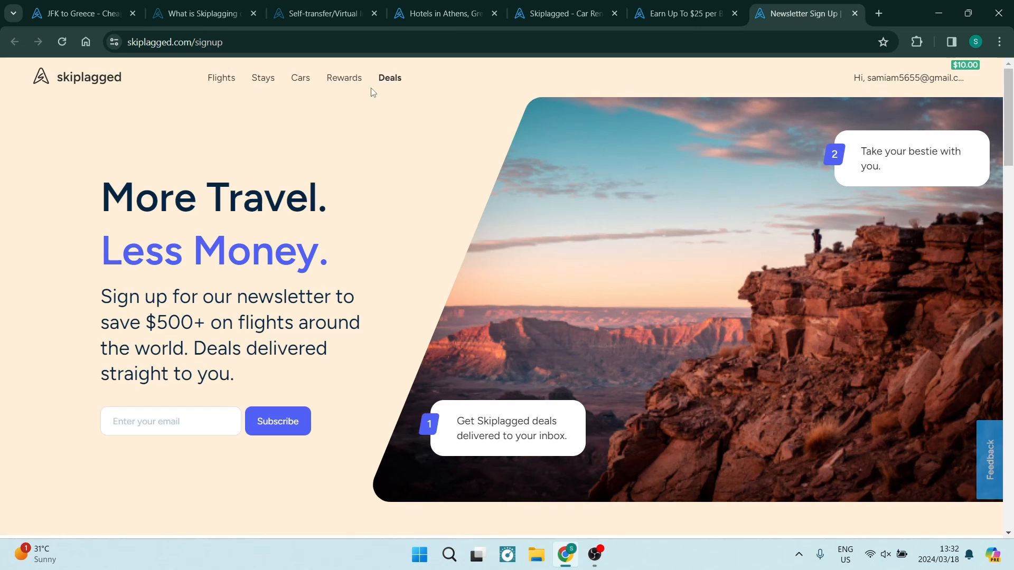
click(680, 12)
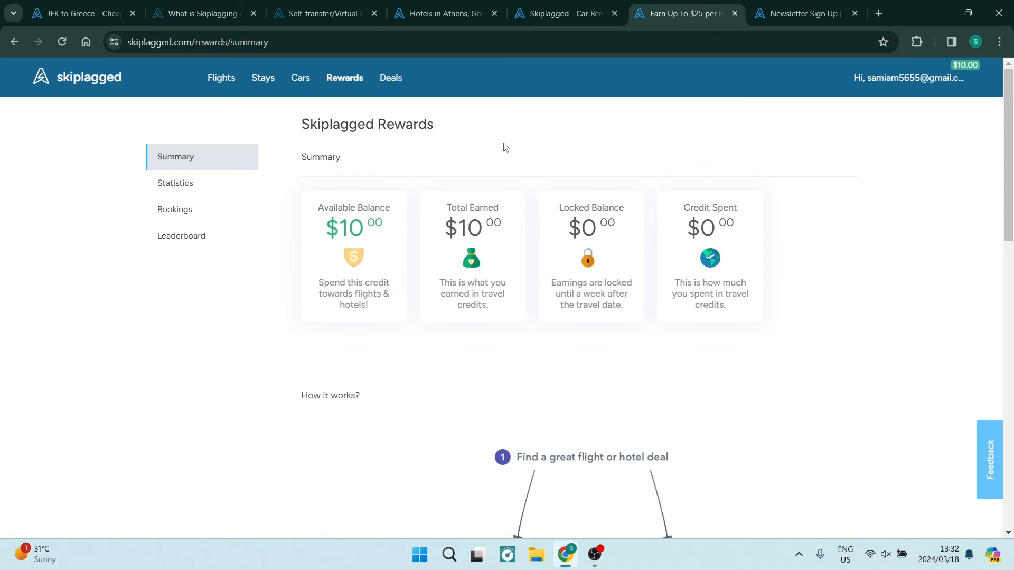
click(909, 78)
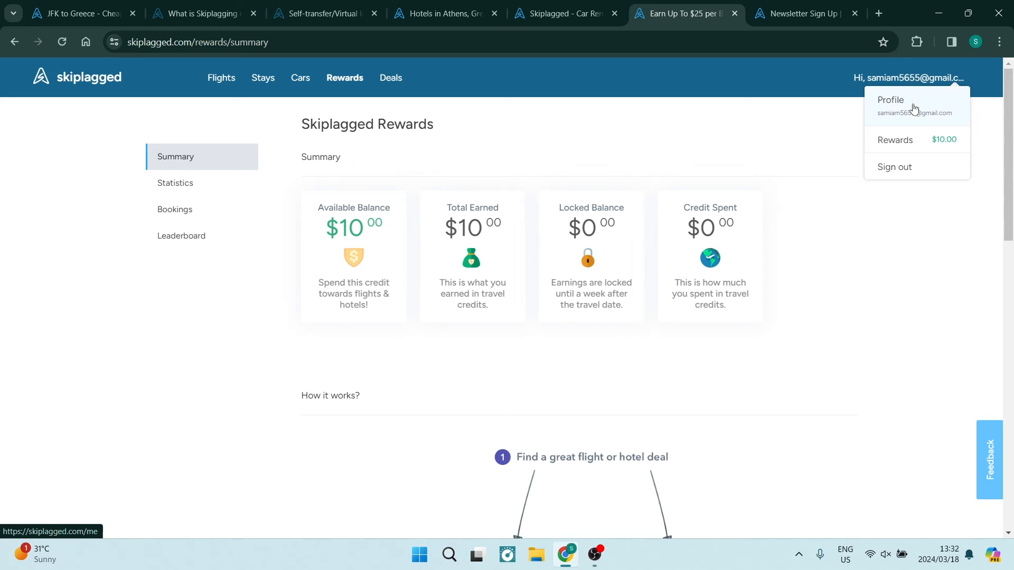
click(891, 100)
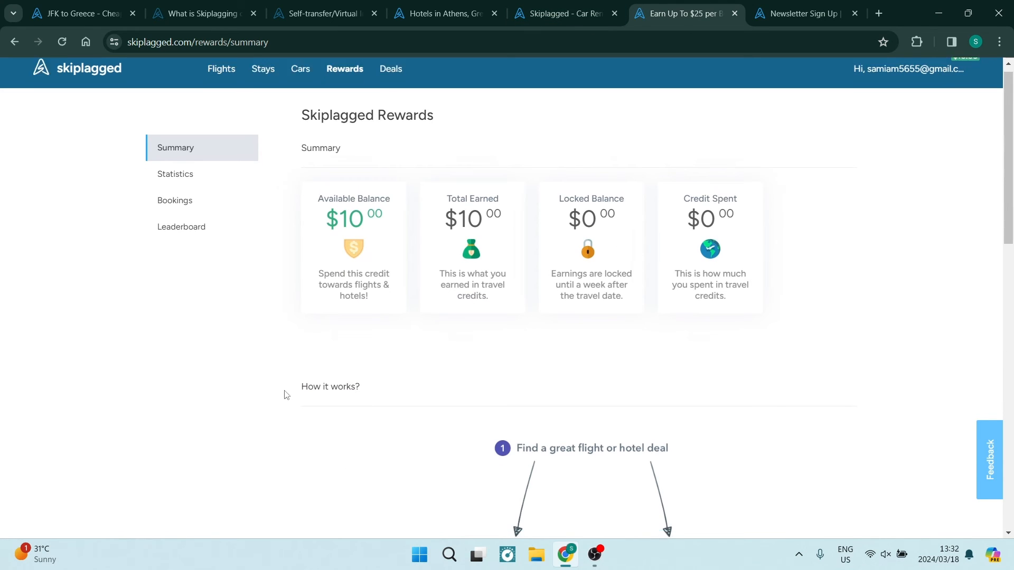
scroll(down, 3)
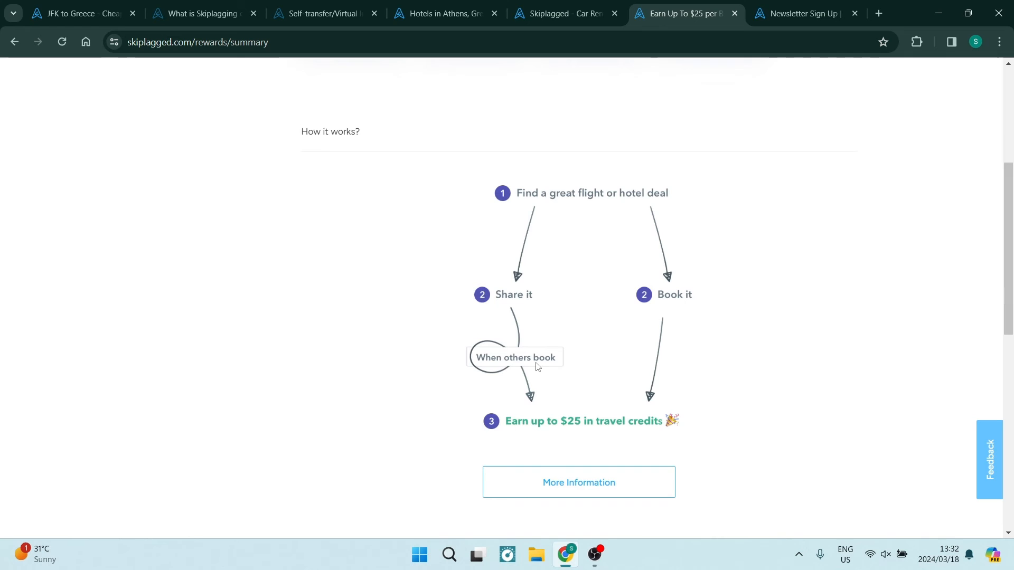
scroll(down, 3)
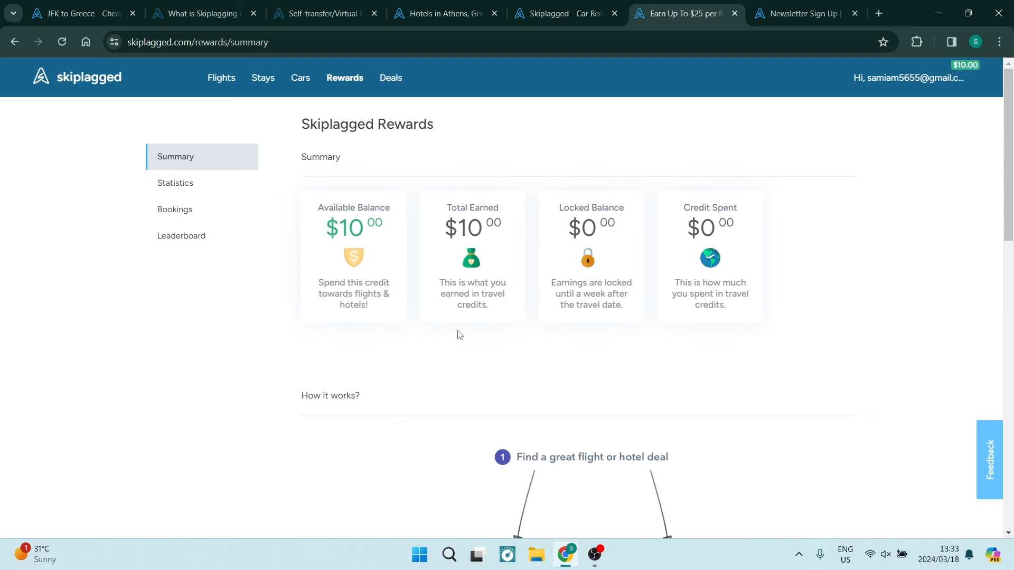
mouse_move(365, 273)
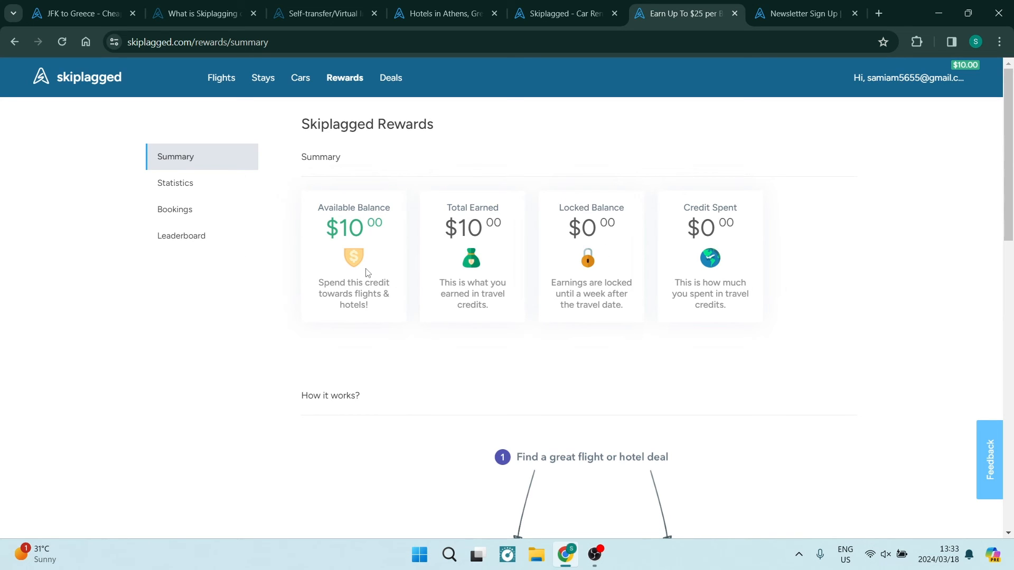
mouse_move(244, 337)
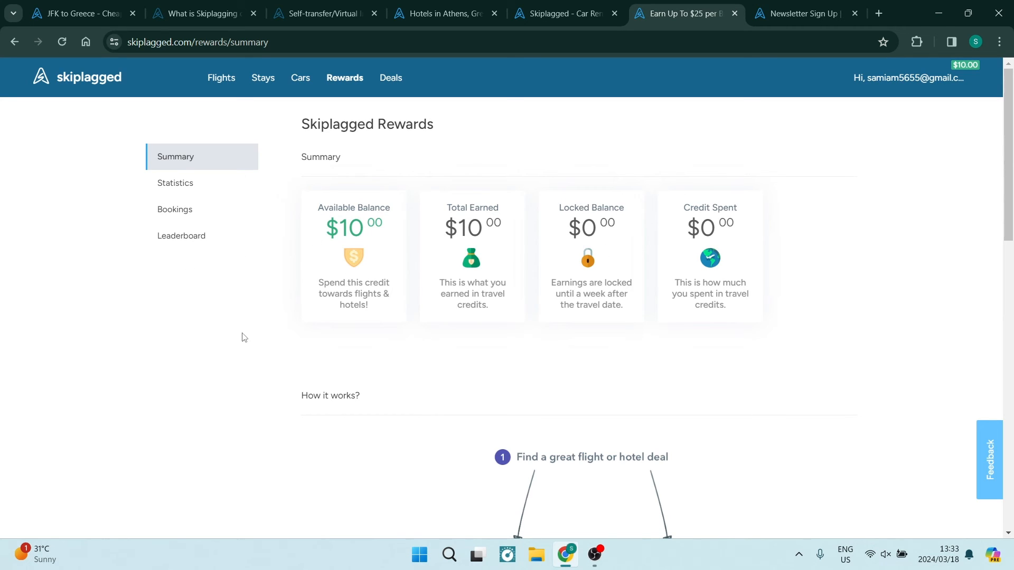
mouse_move(199, 303)
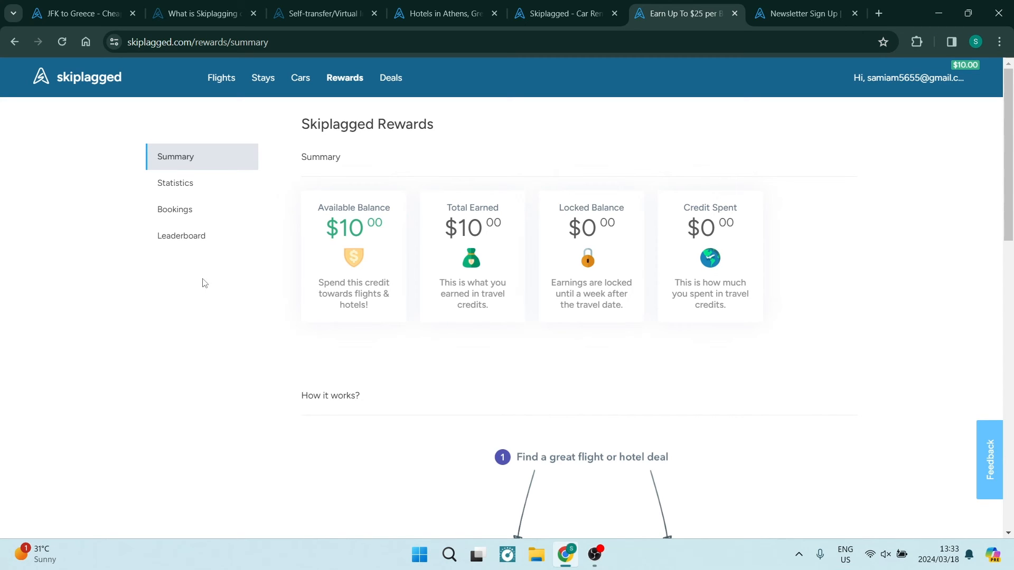
mouse_move(165, 250)
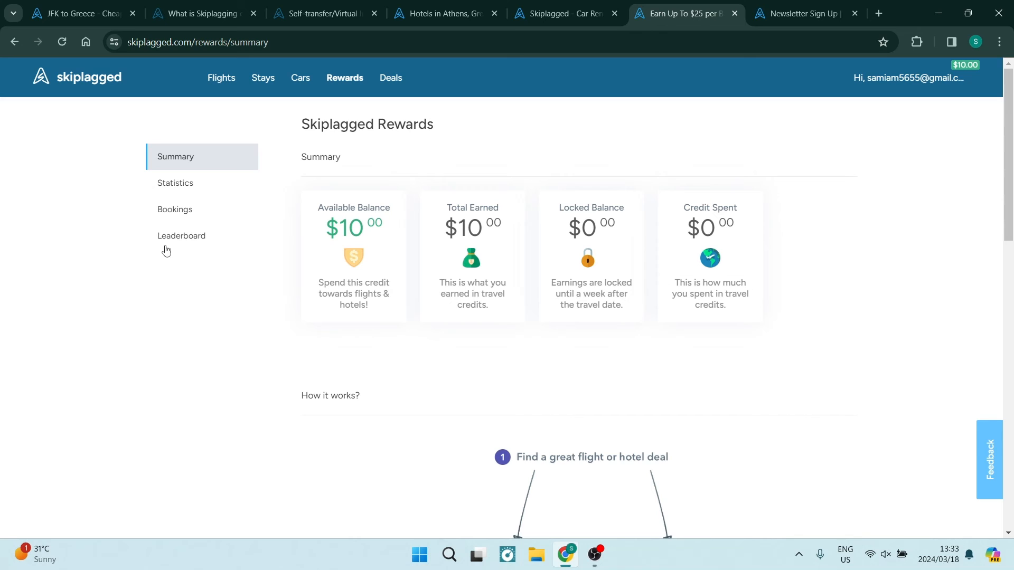
click(77, 12)
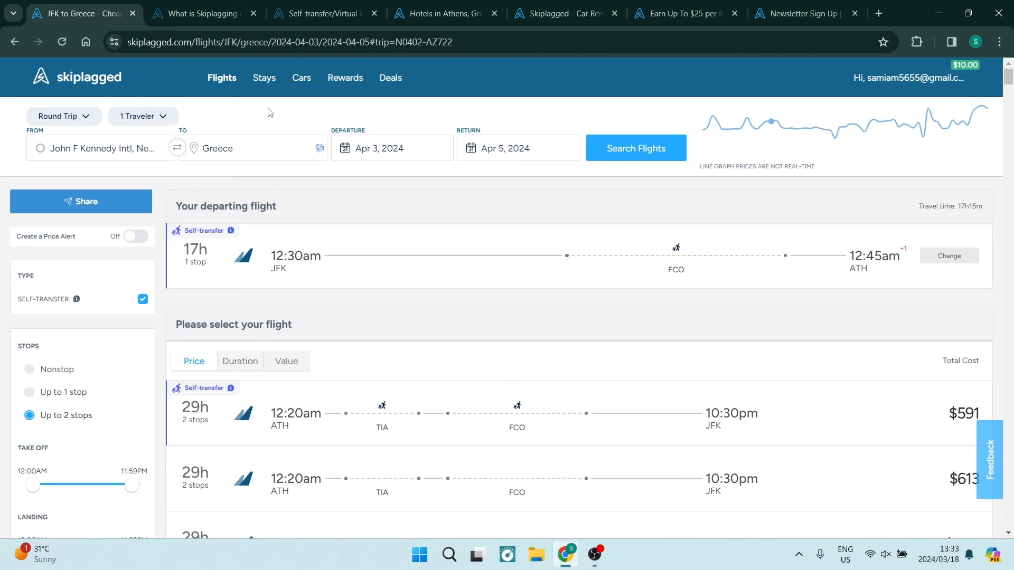
mouse_move(267, 115)
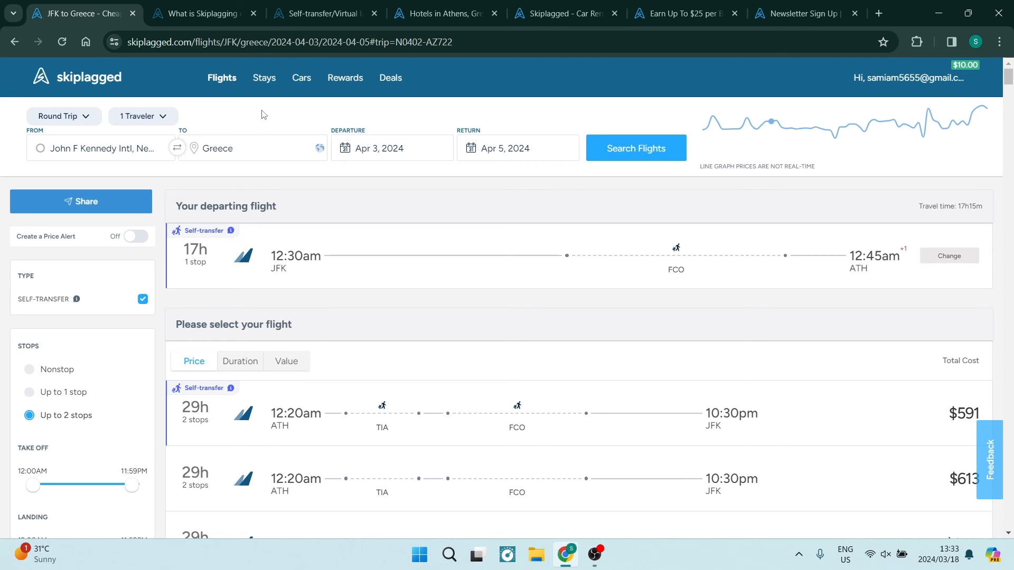
mouse_move(272, 138)
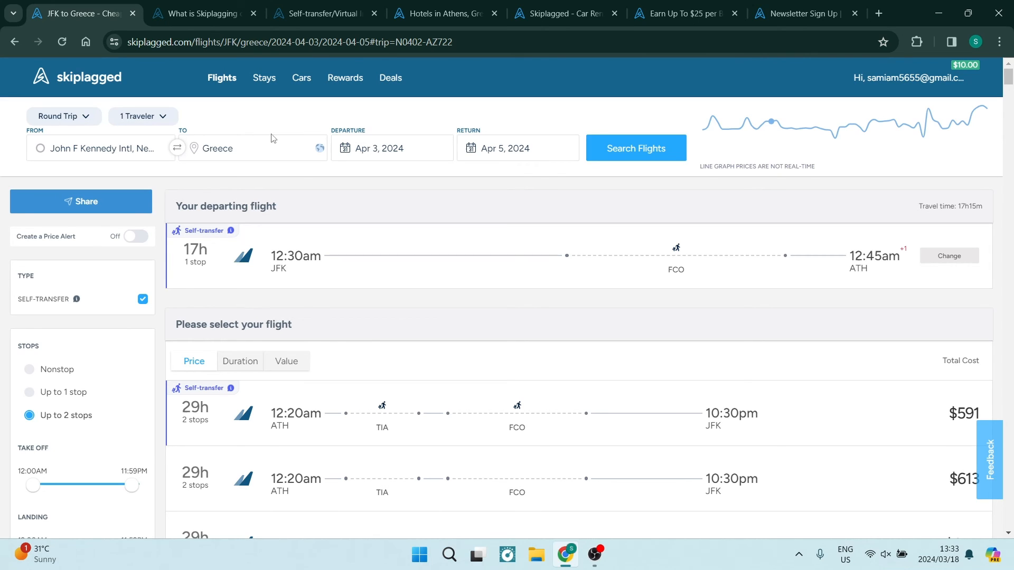
mouse_move(264, 115)
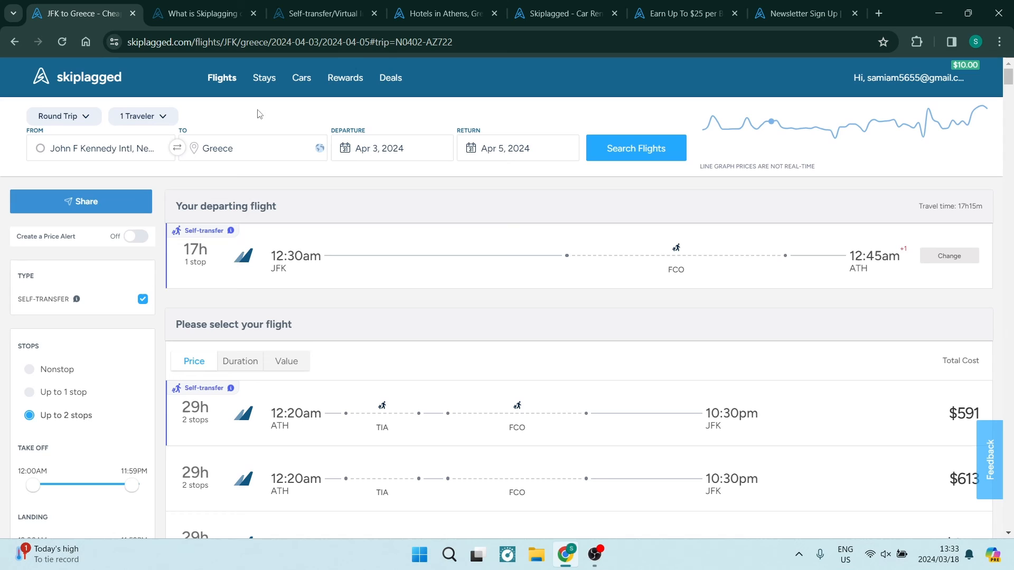
mouse_move(267, 120)
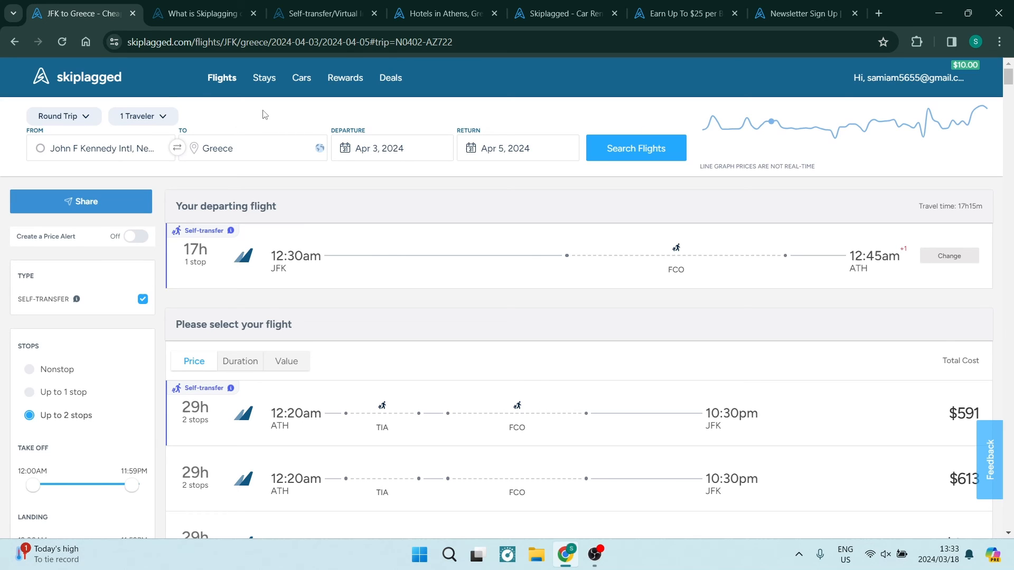
mouse_move(276, 153)
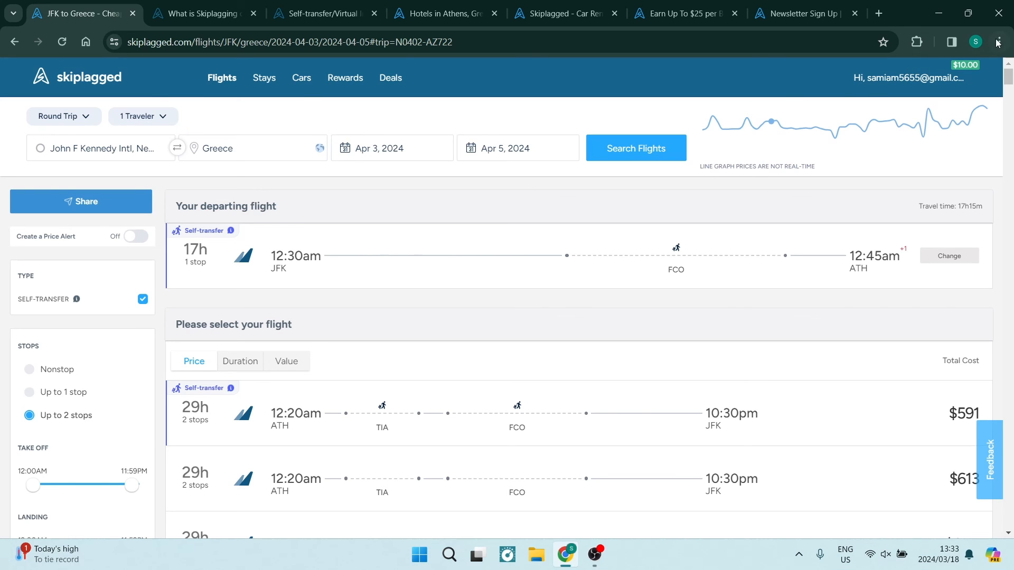
click(997, 41)
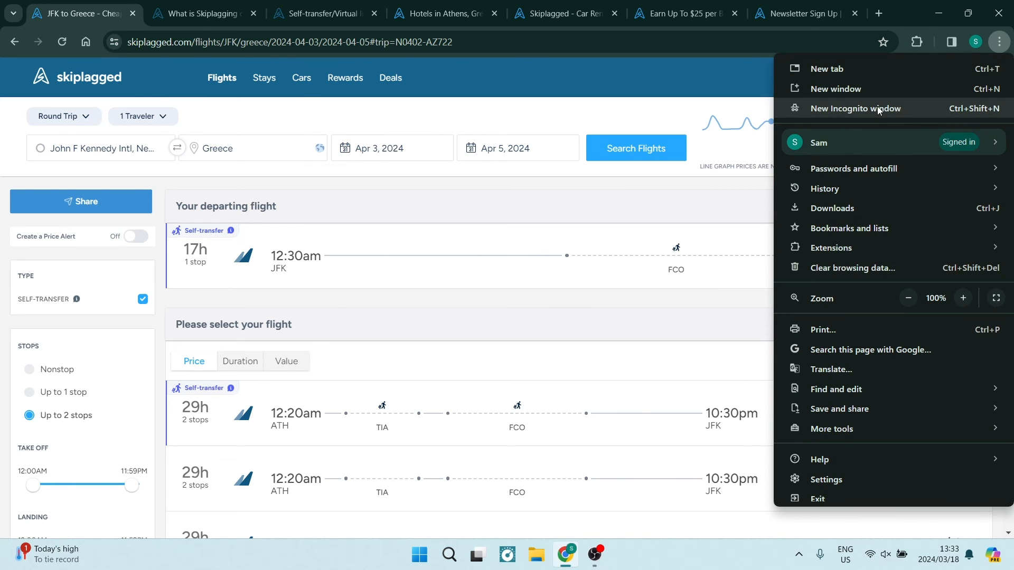
mouse_move(910, 109)
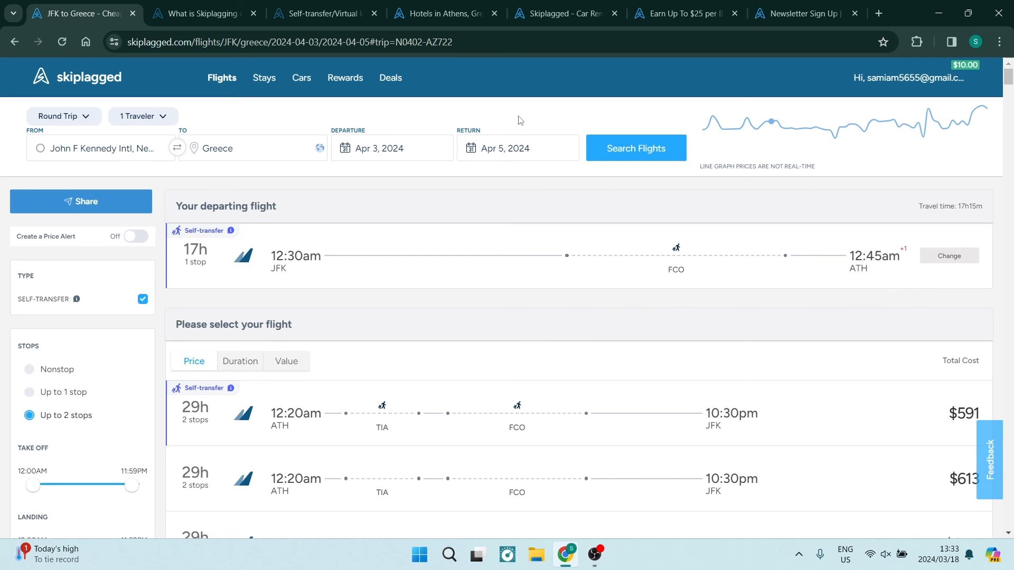
mouse_move(532, 149)
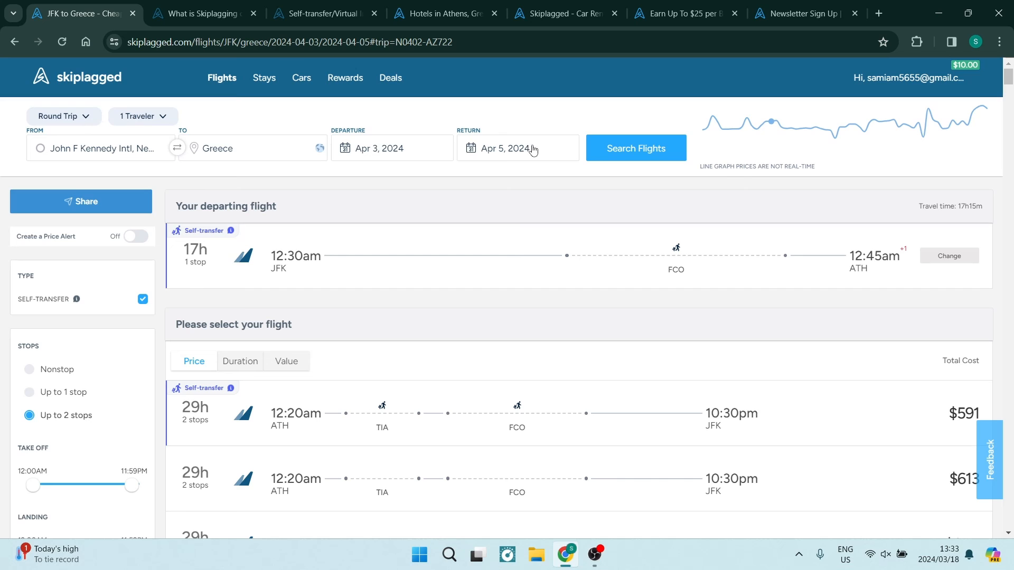
mouse_move(525, 123)
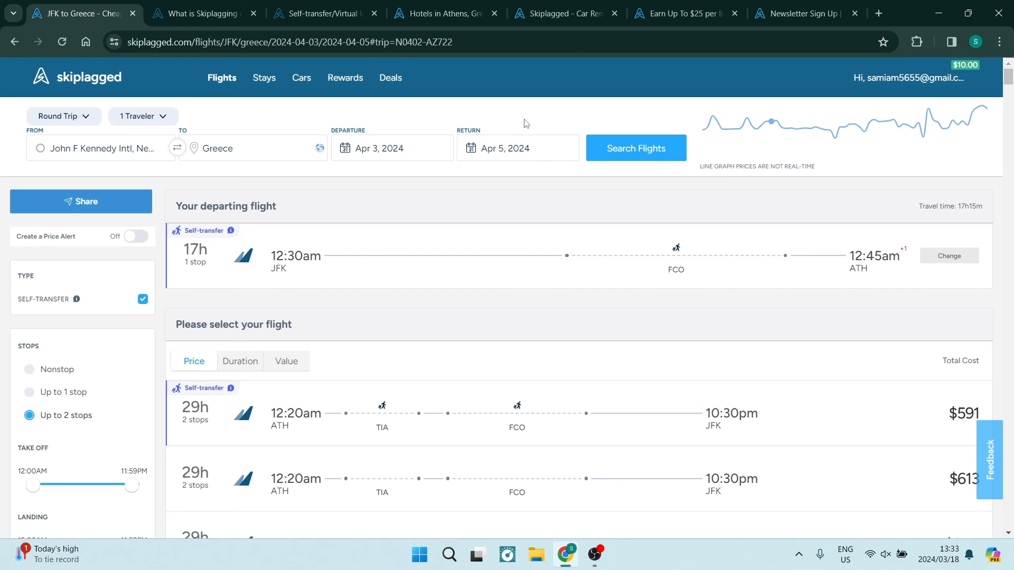
mouse_move(538, 114)
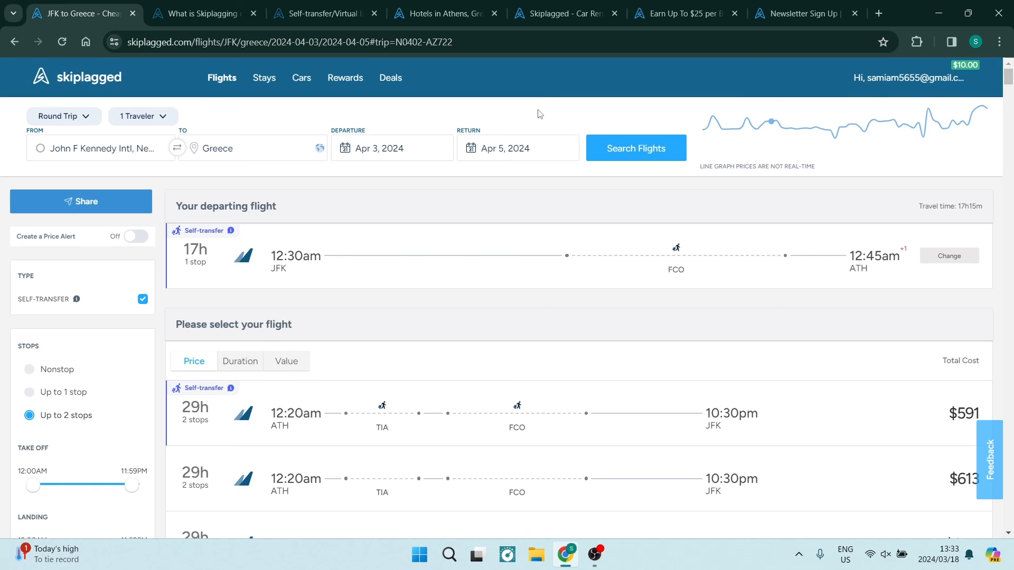
mouse_move(540, 115)
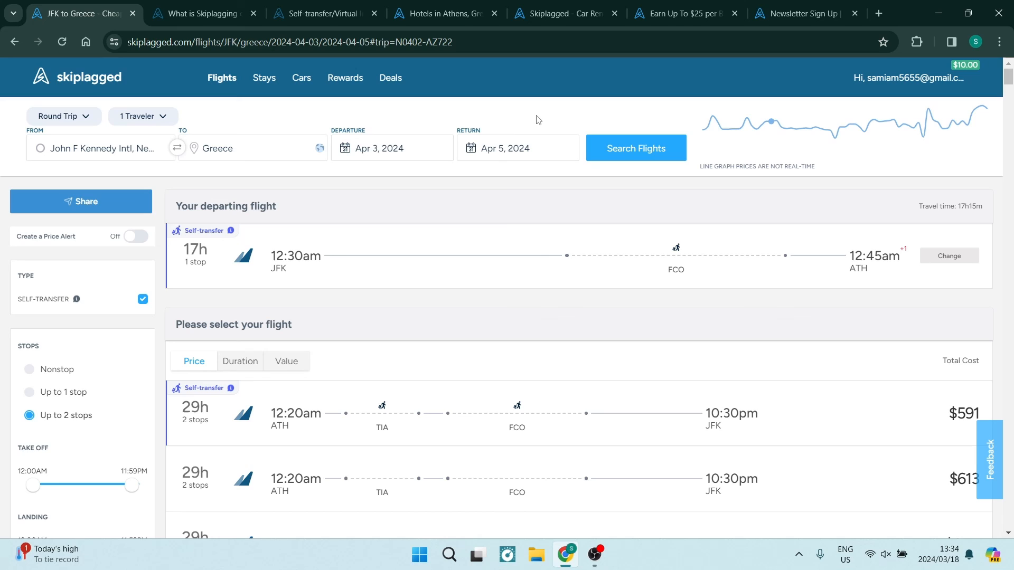
mouse_move(549, 120)
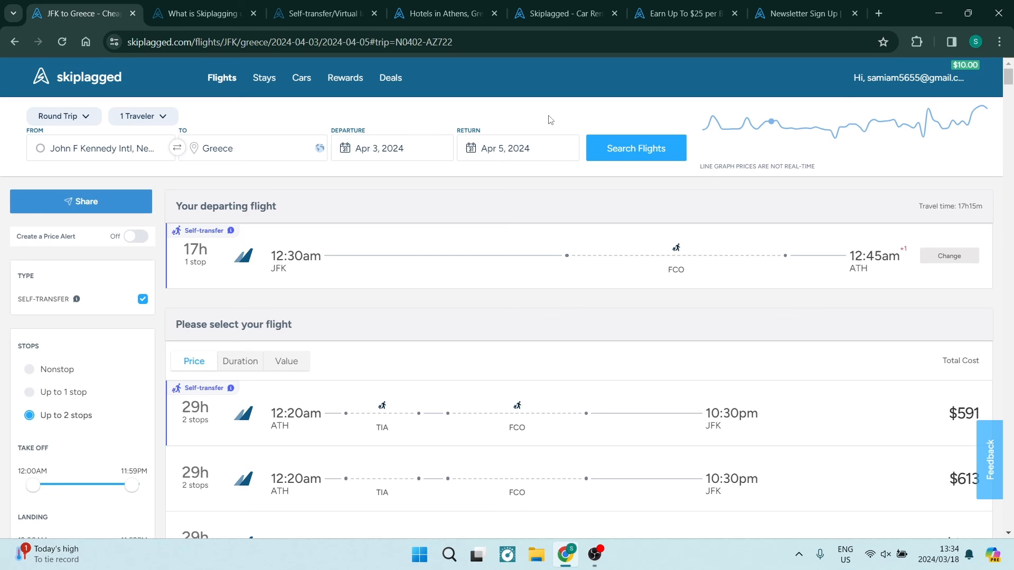
mouse_move(547, 118)
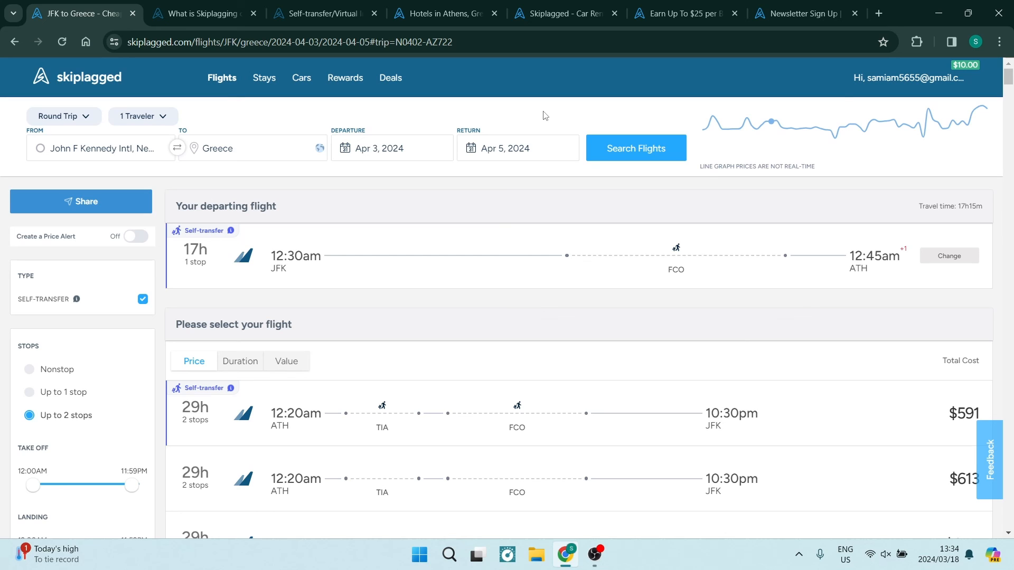
mouse_move(264, 78)
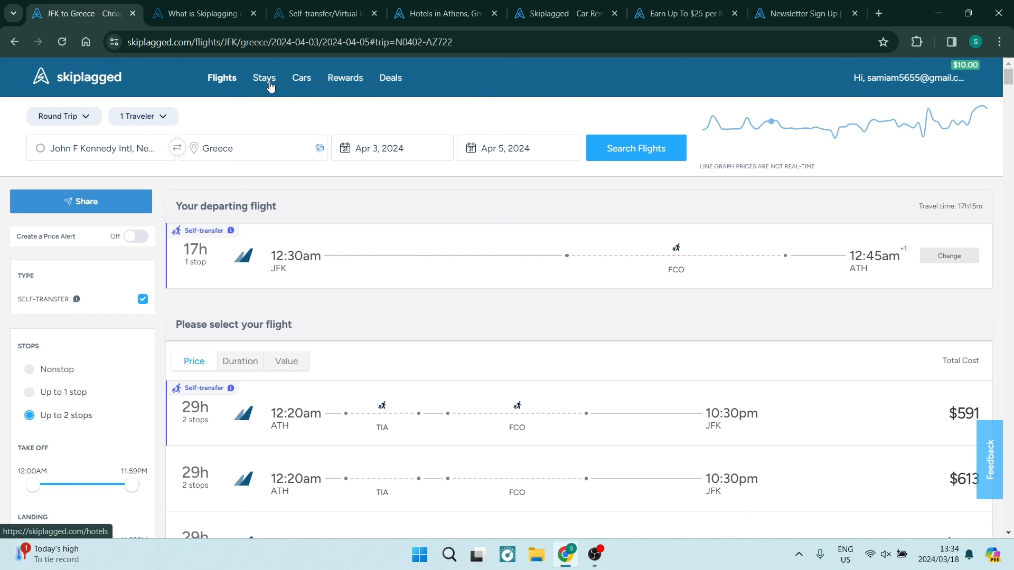
mouse_move(301, 78)
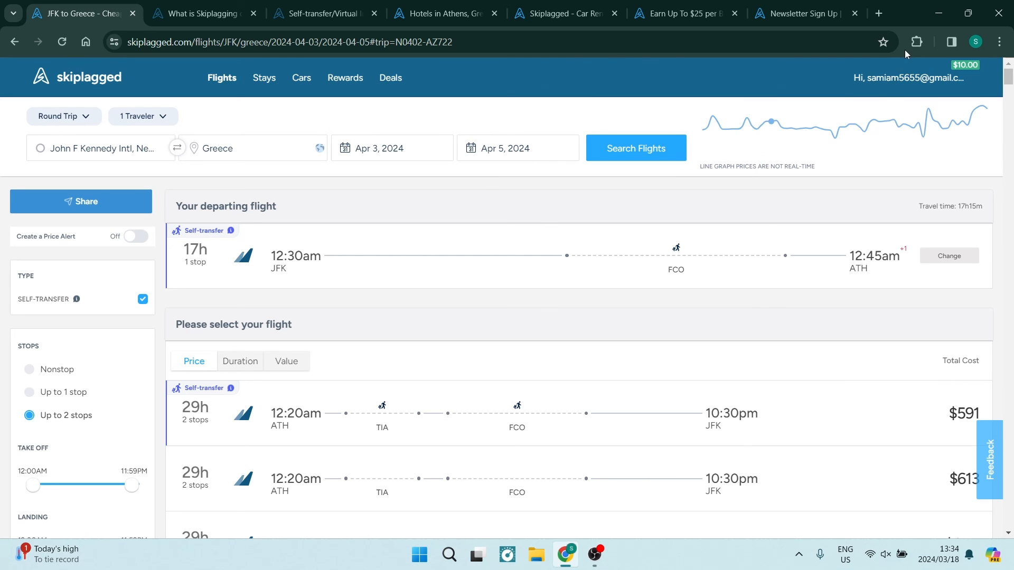
click(916, 41)
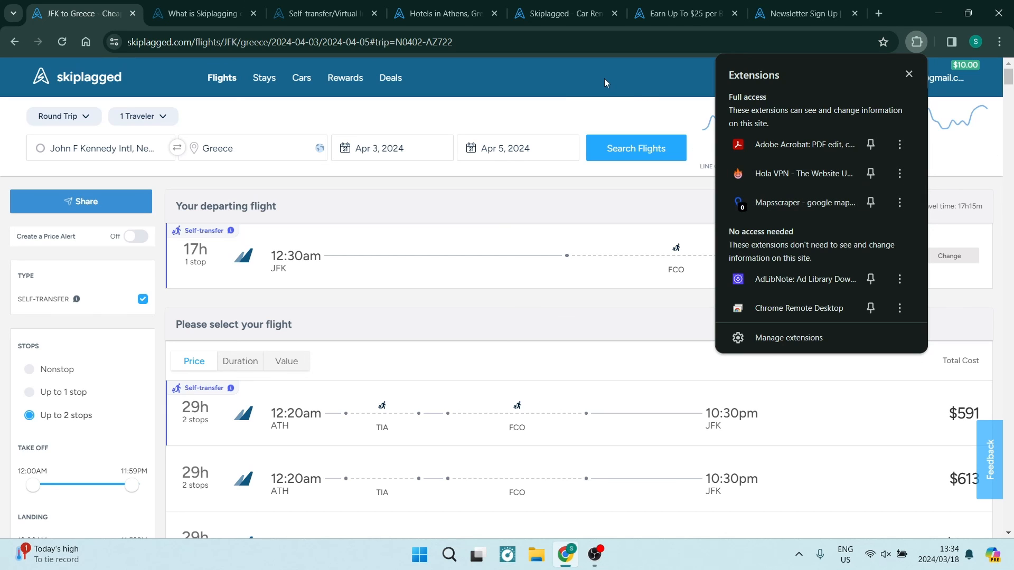
mouse_move(802, 173)
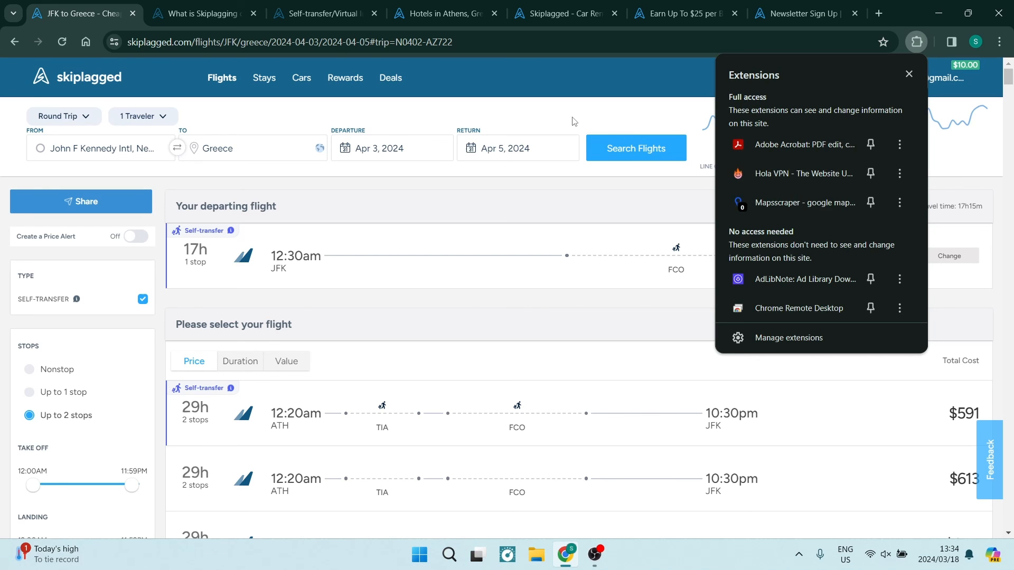
click(909, 73)
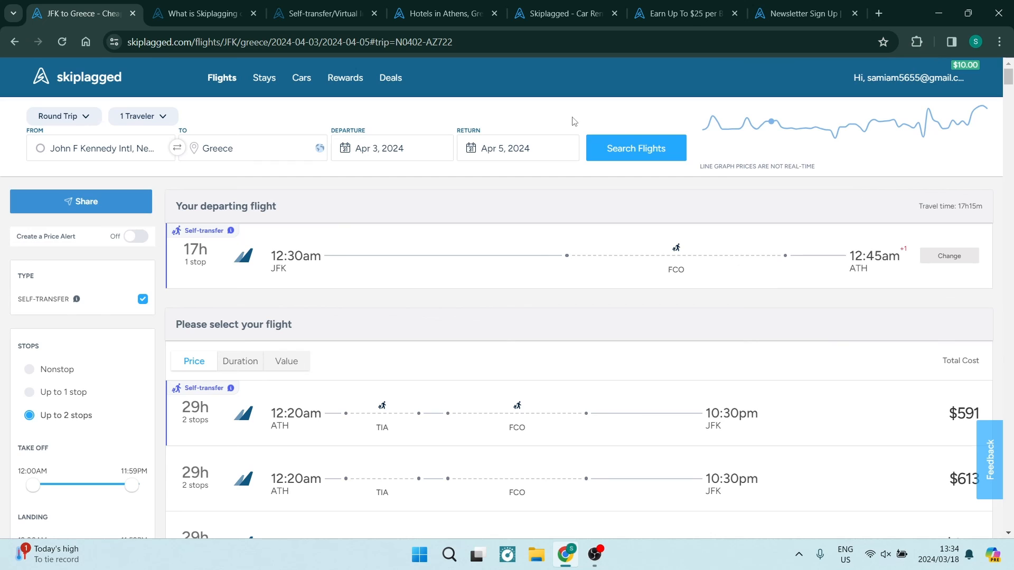